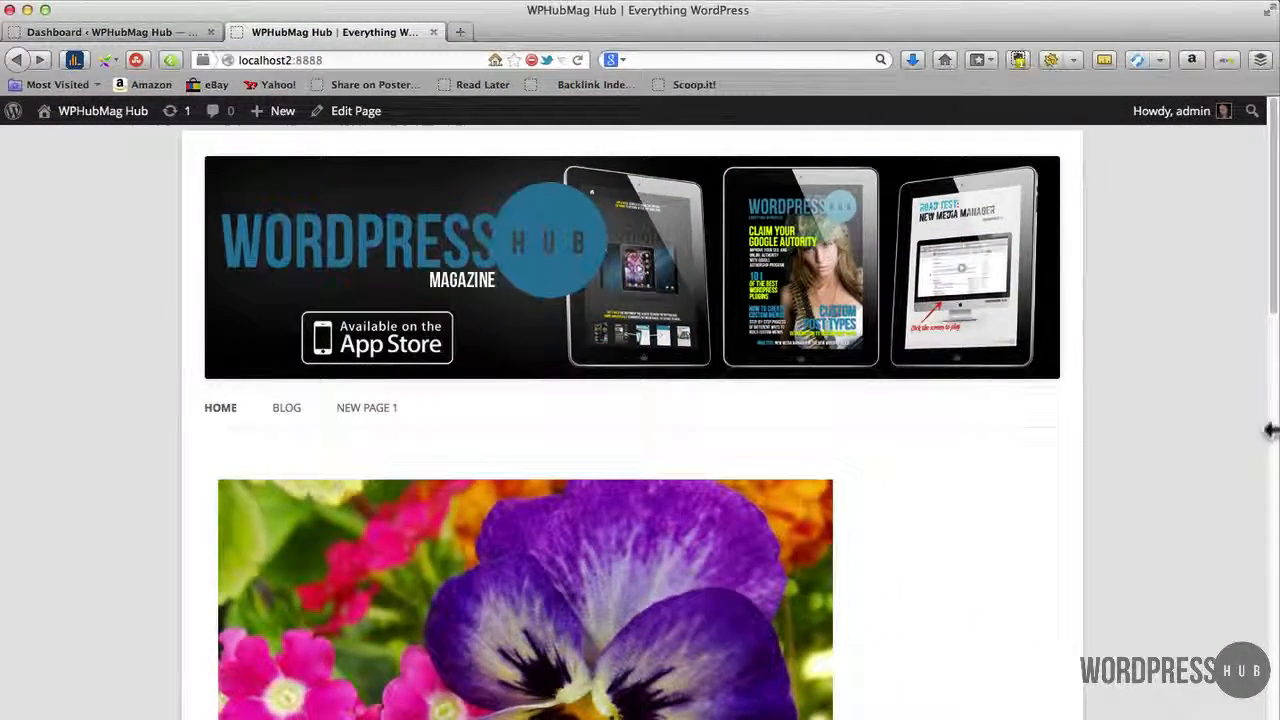
Go to the dashboard's Appearance > Menus screen showing Menu 1 with Landing Page and Blog.
scroll(down, 3)
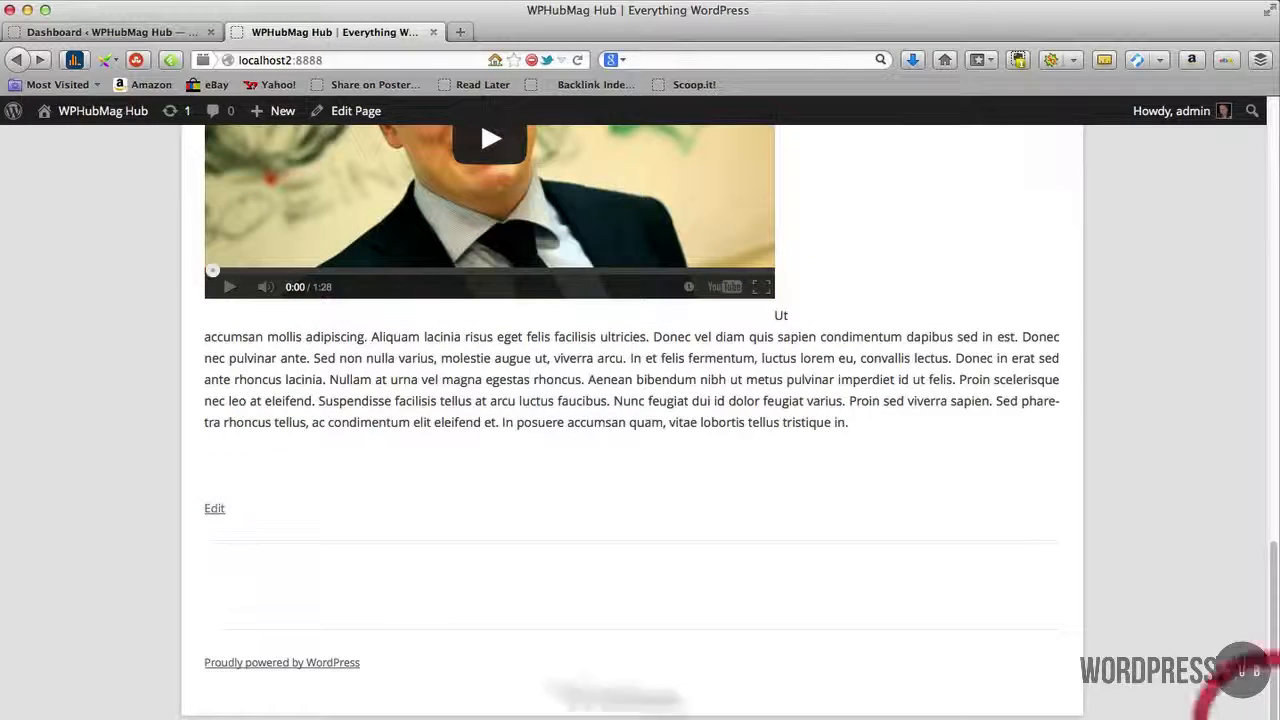
mouse_move(192, 636)
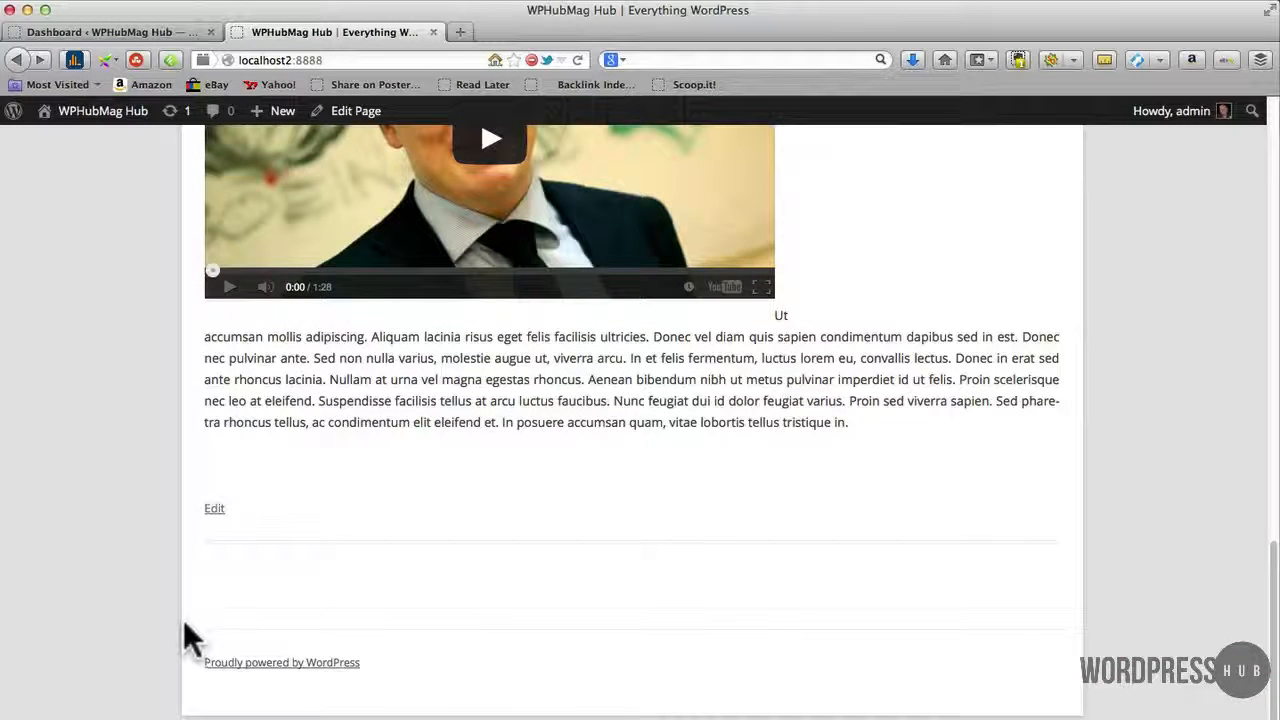
mouse_move(916, 630)
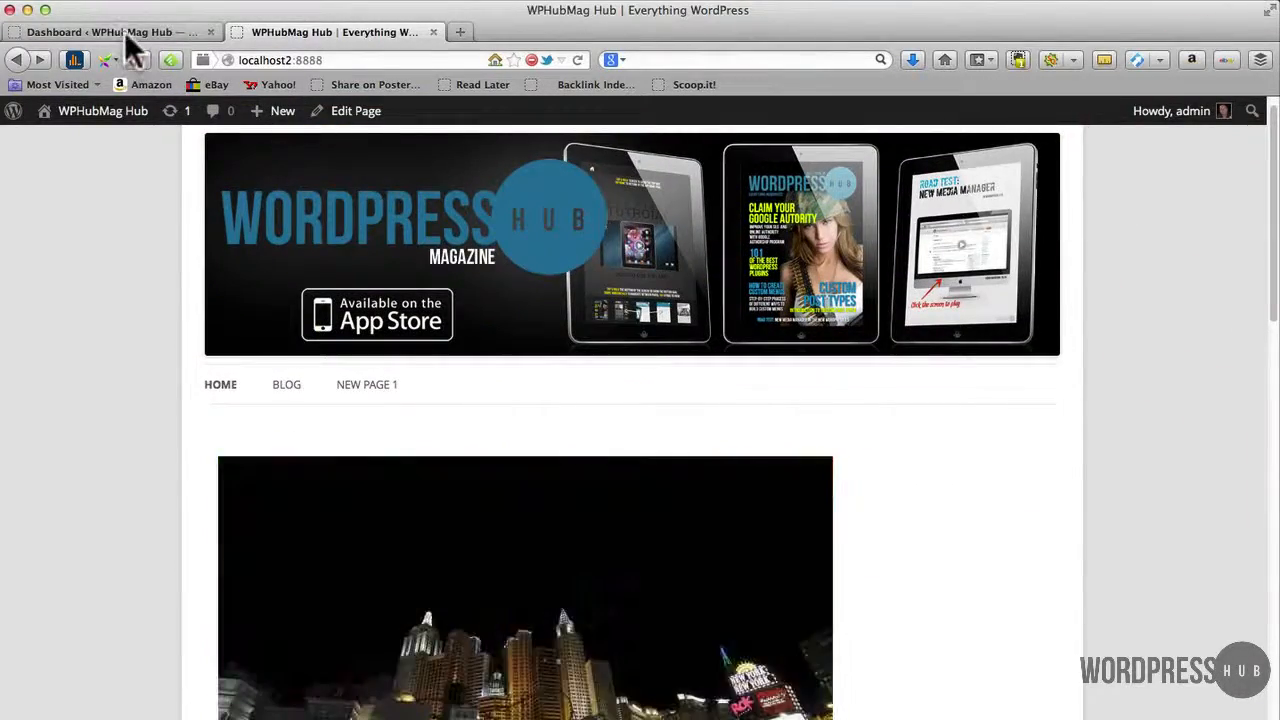
click(100, 32)
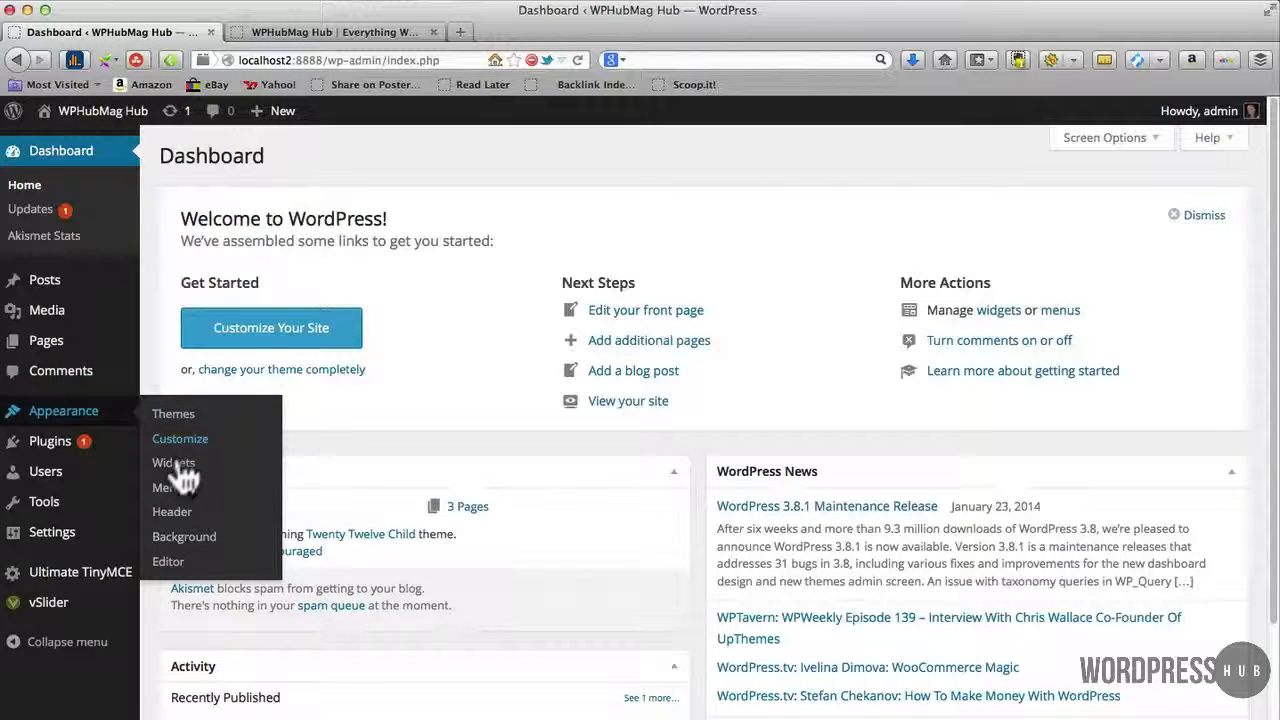
mouse_move(170, 488)
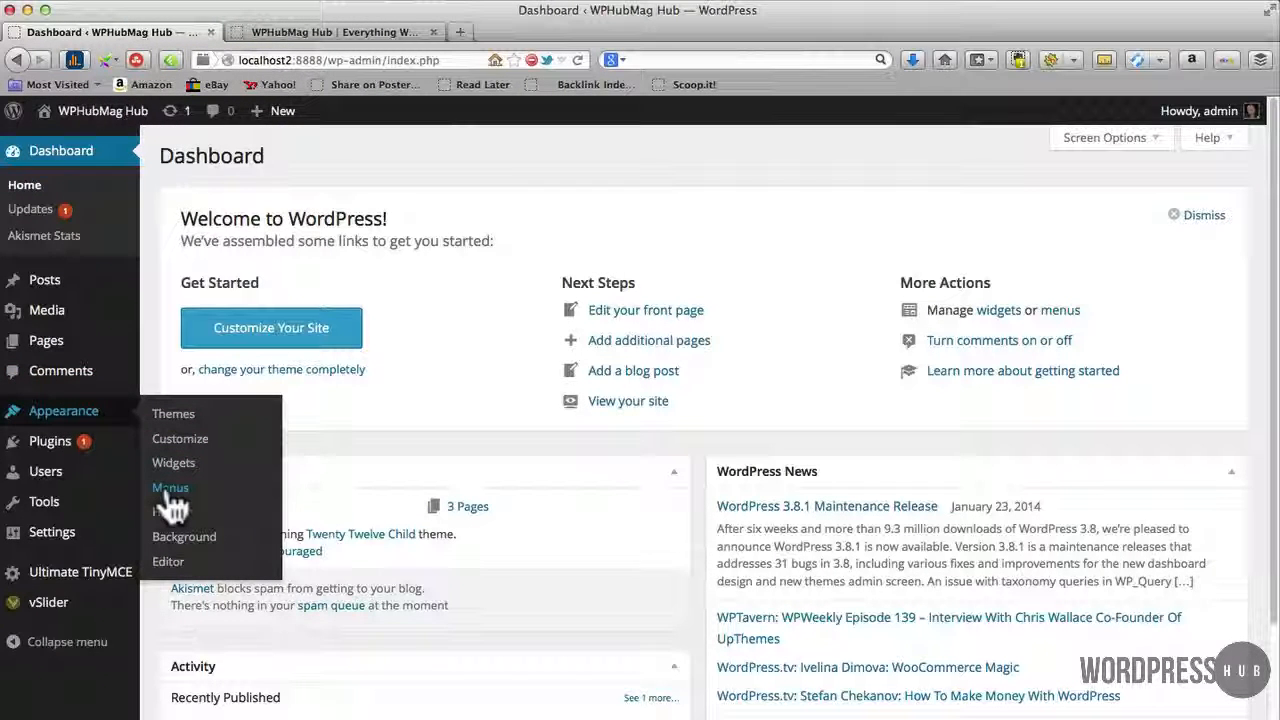
click(170, 488)
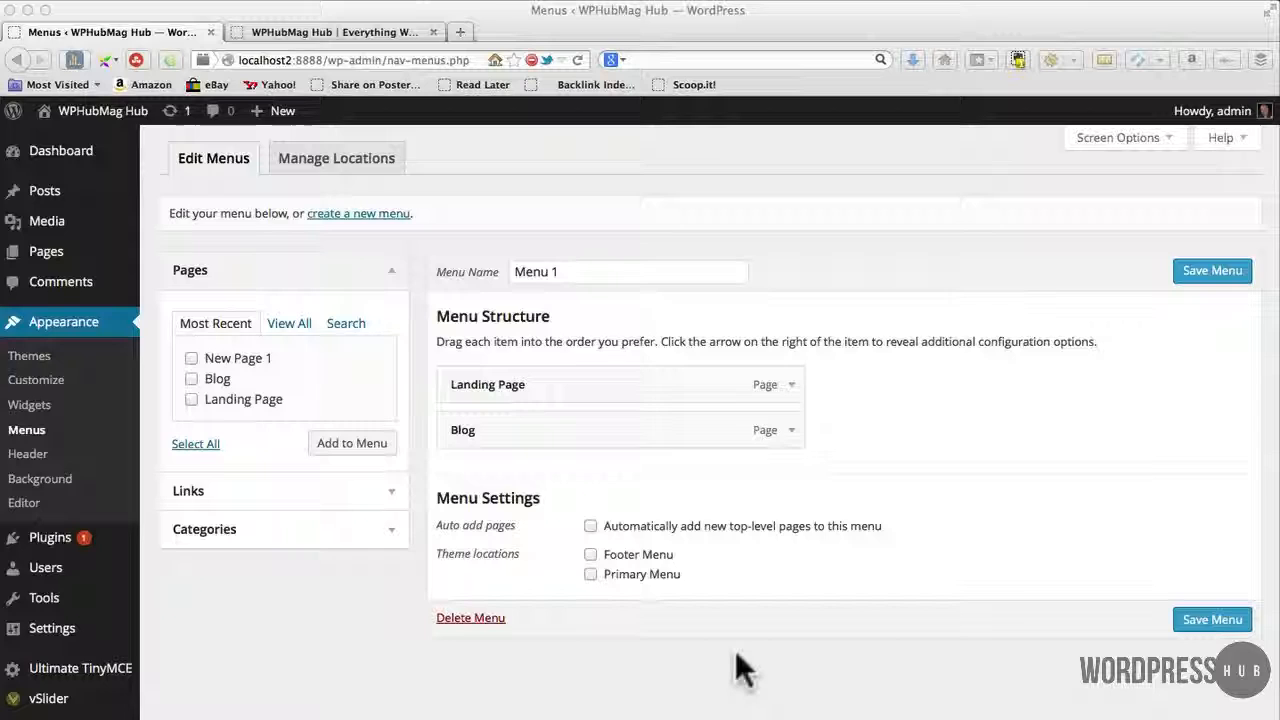
mouse_move(740, 670)
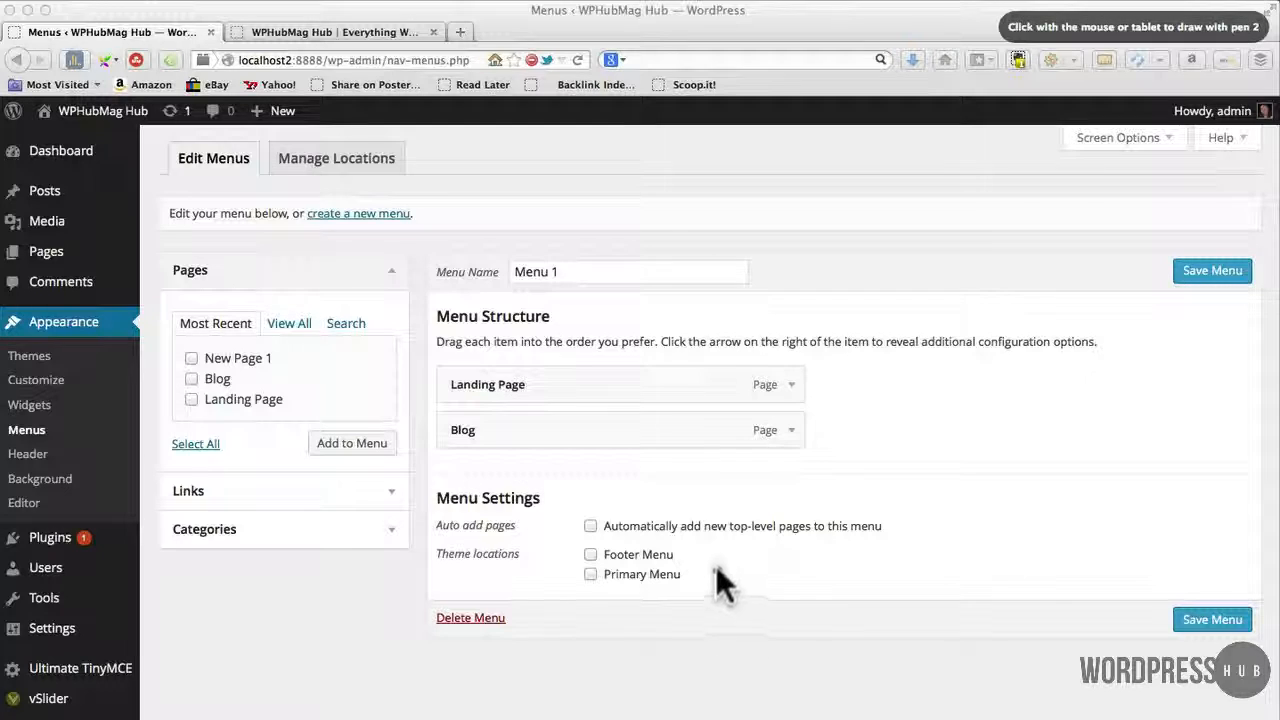
drag(696, 560, 850, 564)
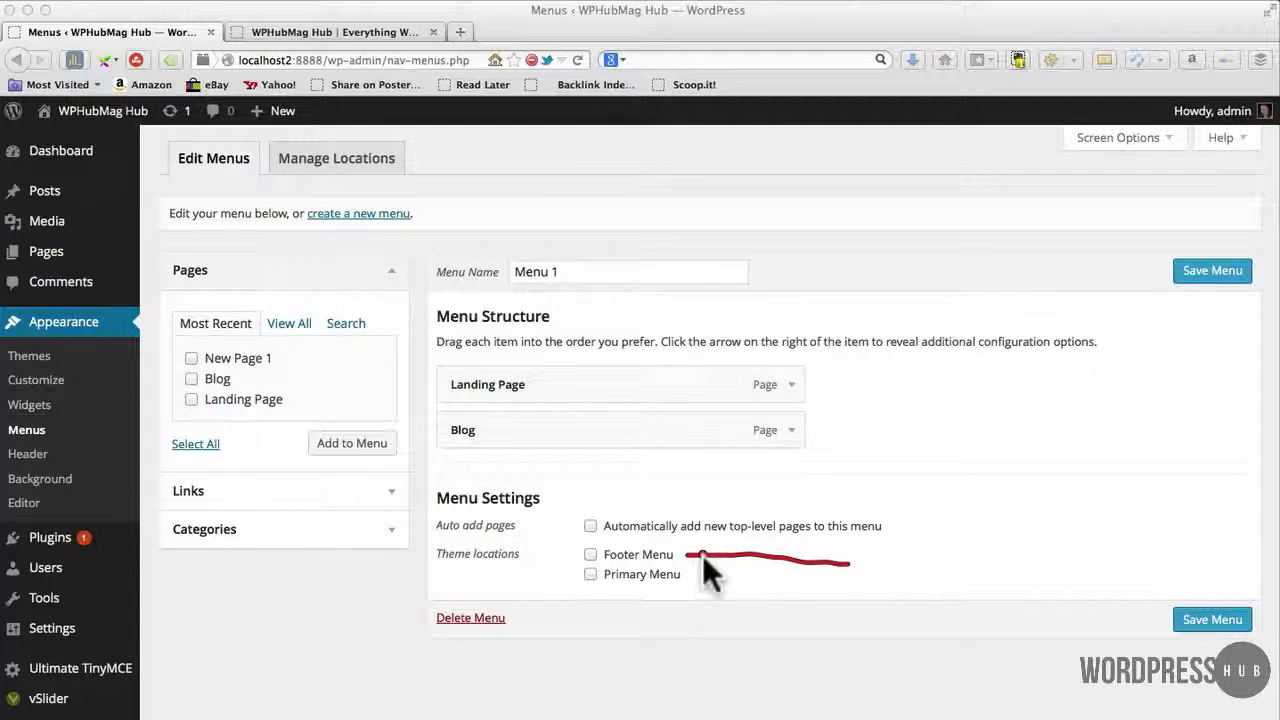
mouse_move(720, 596)
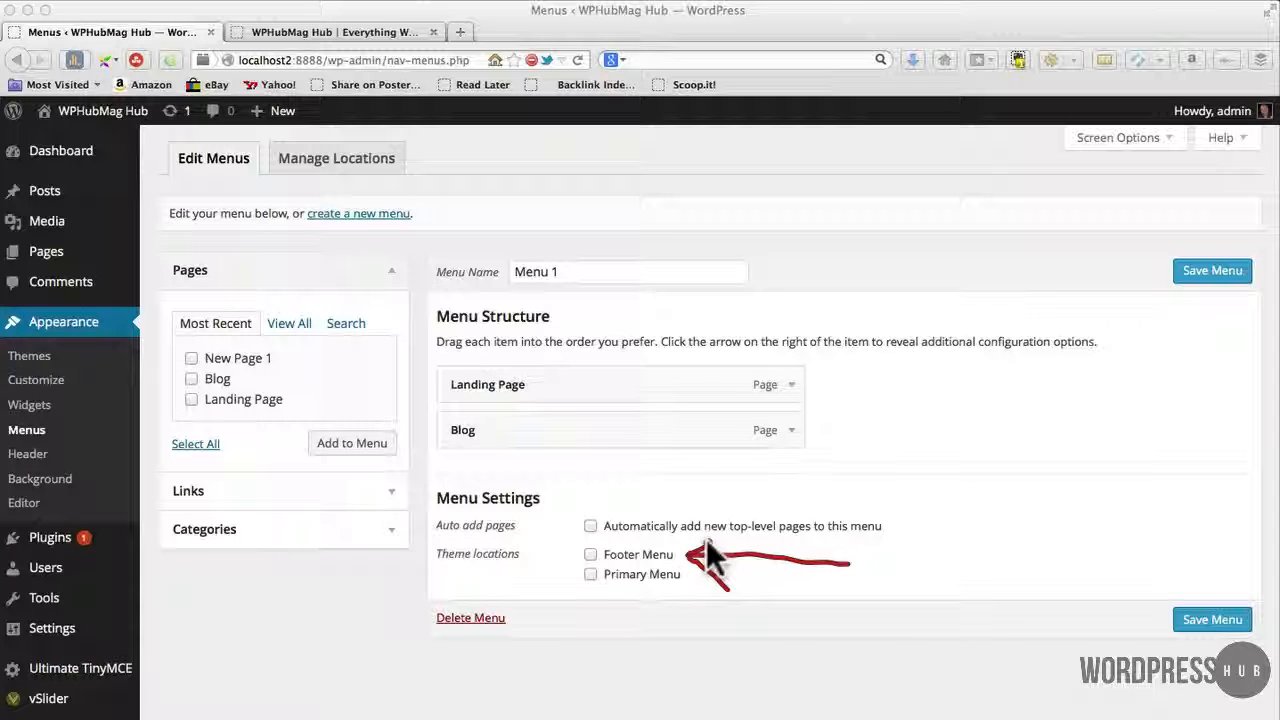
mouse_move(710, 576)
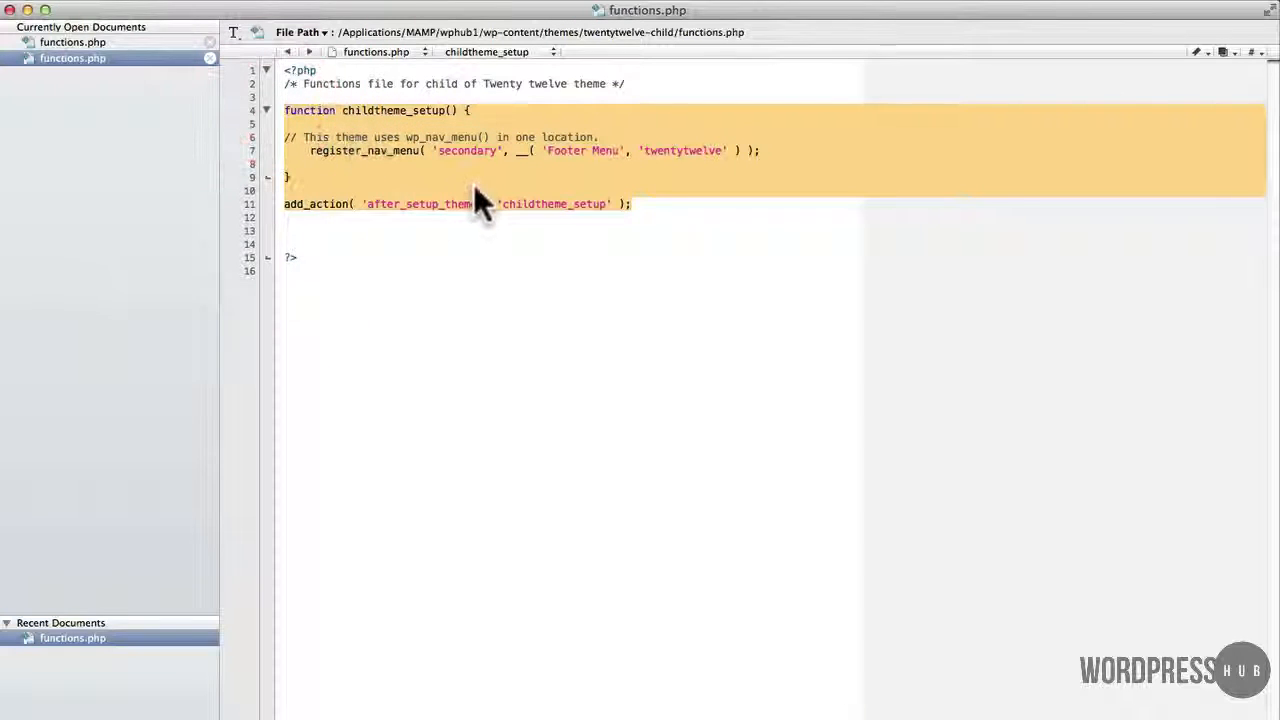
Delete the selected footer menu registration function and its add_action hook from functions.php.
key(Delete)
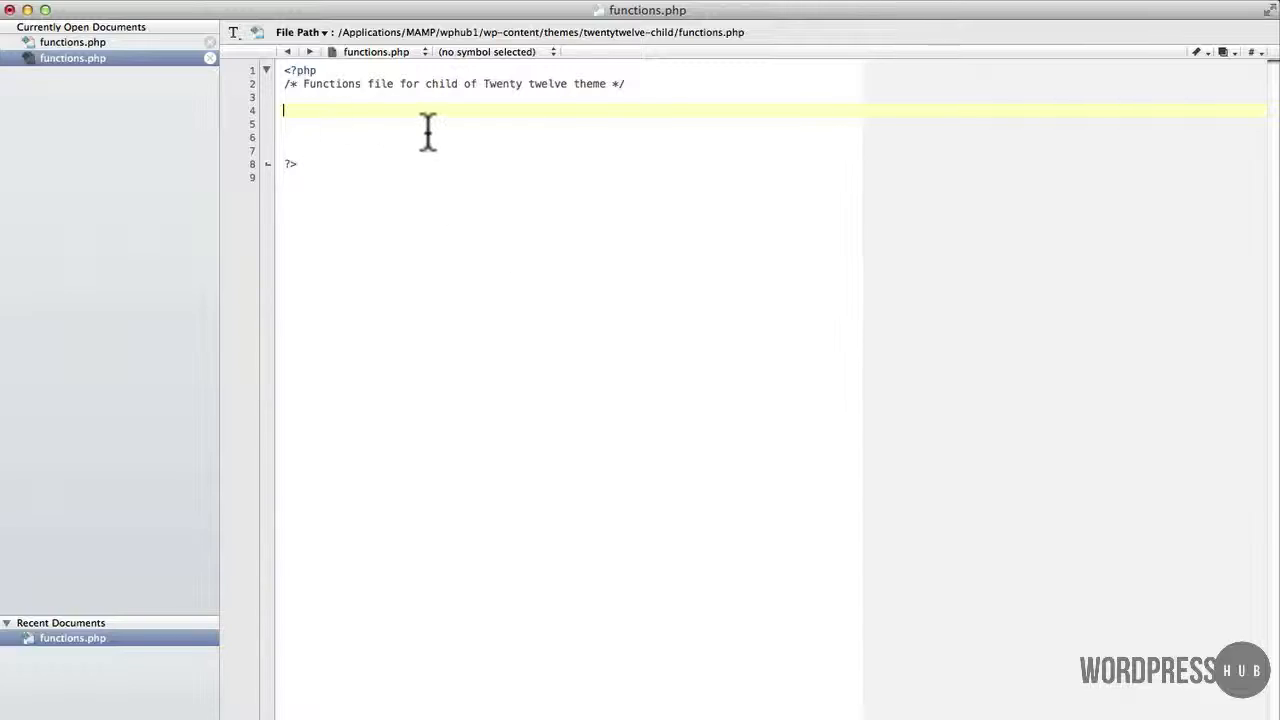
mouse_move(480, 148)
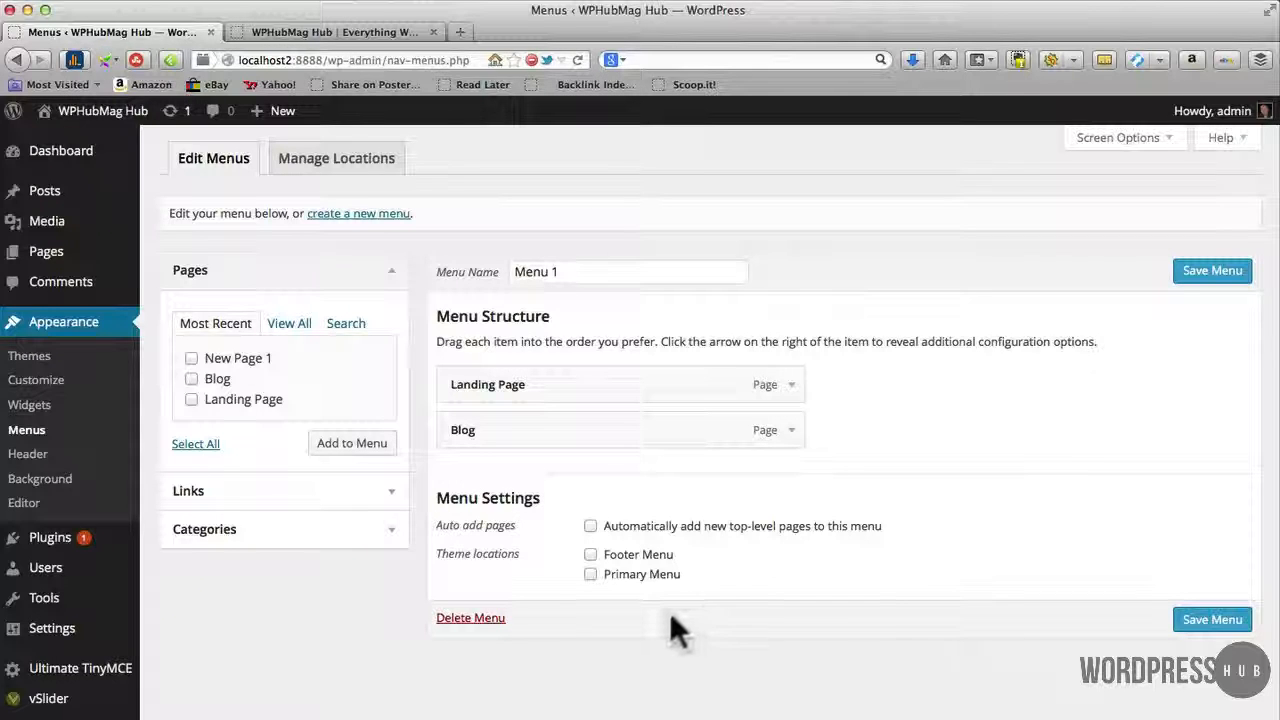
mouse_move(596, 190)
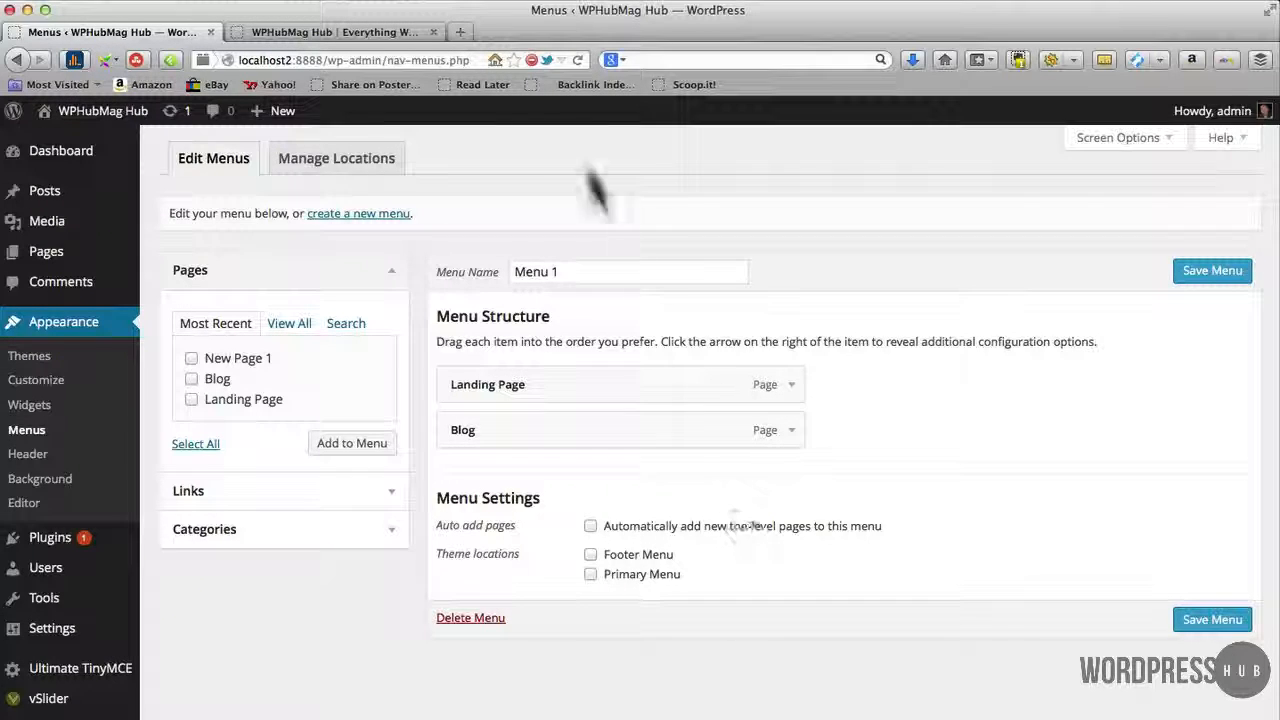
mouse_move(584, 76)
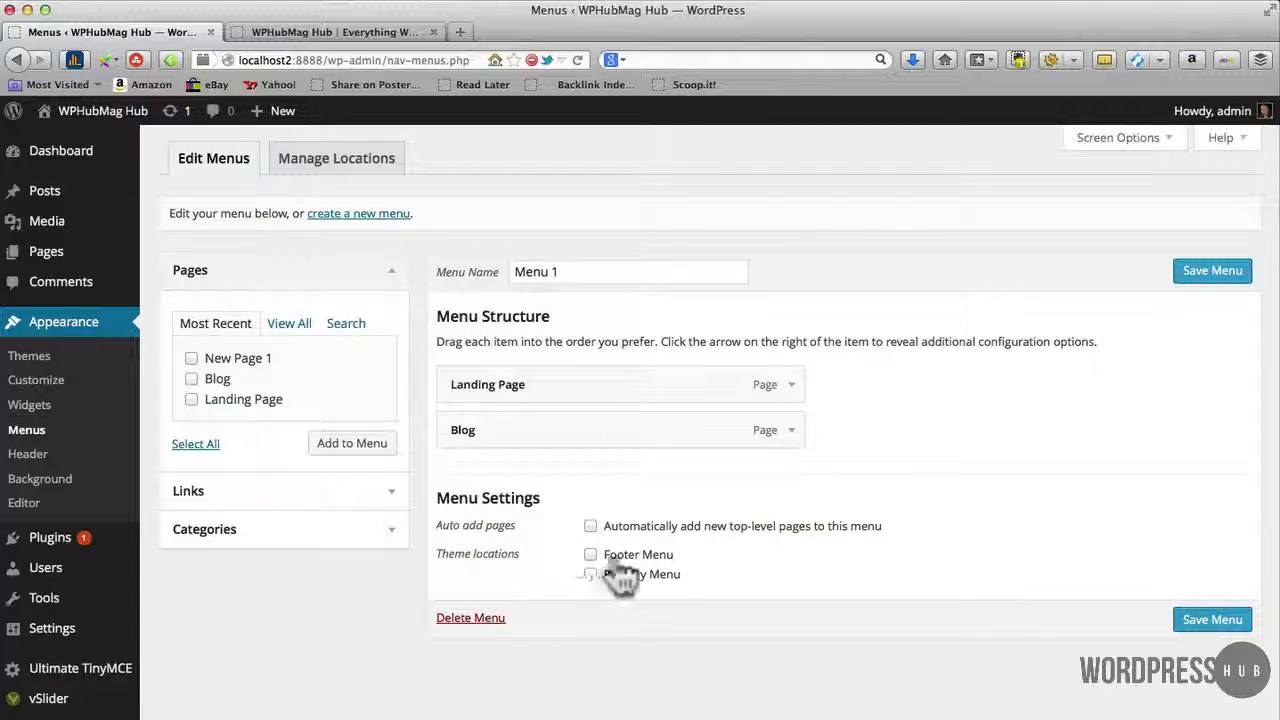
mouse_move(704, 600)
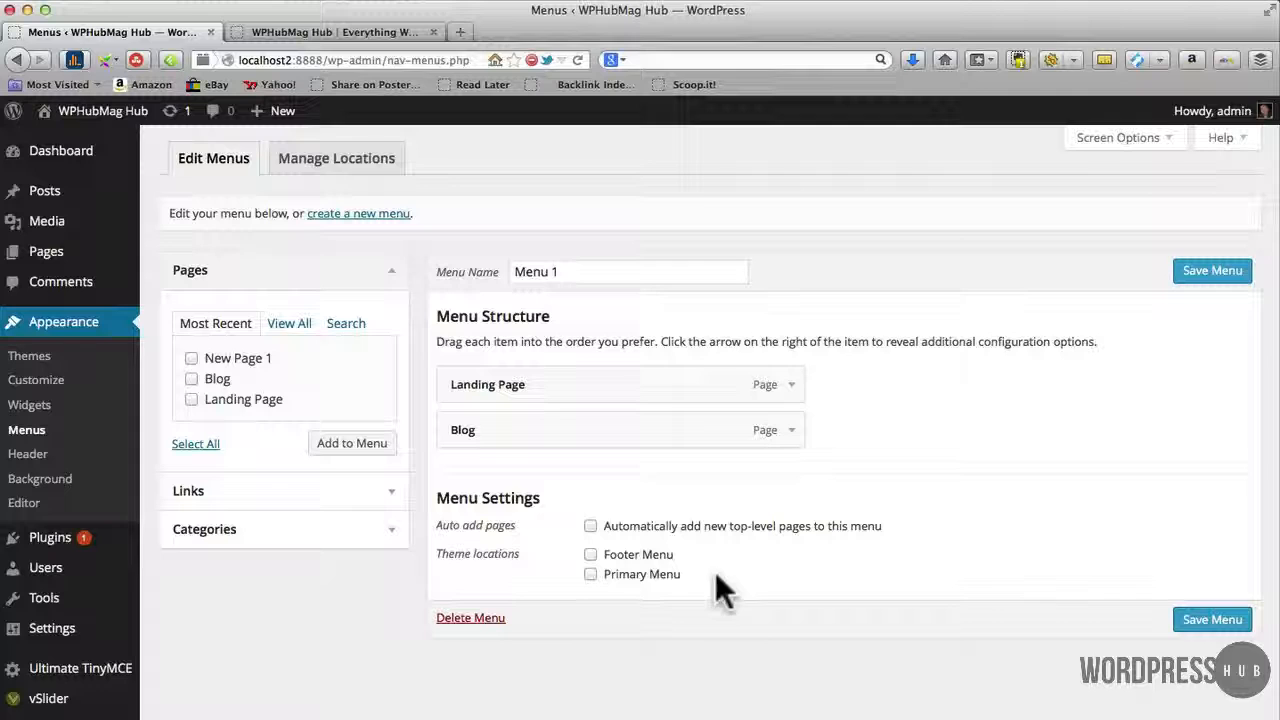
mouse_move(700, 580)
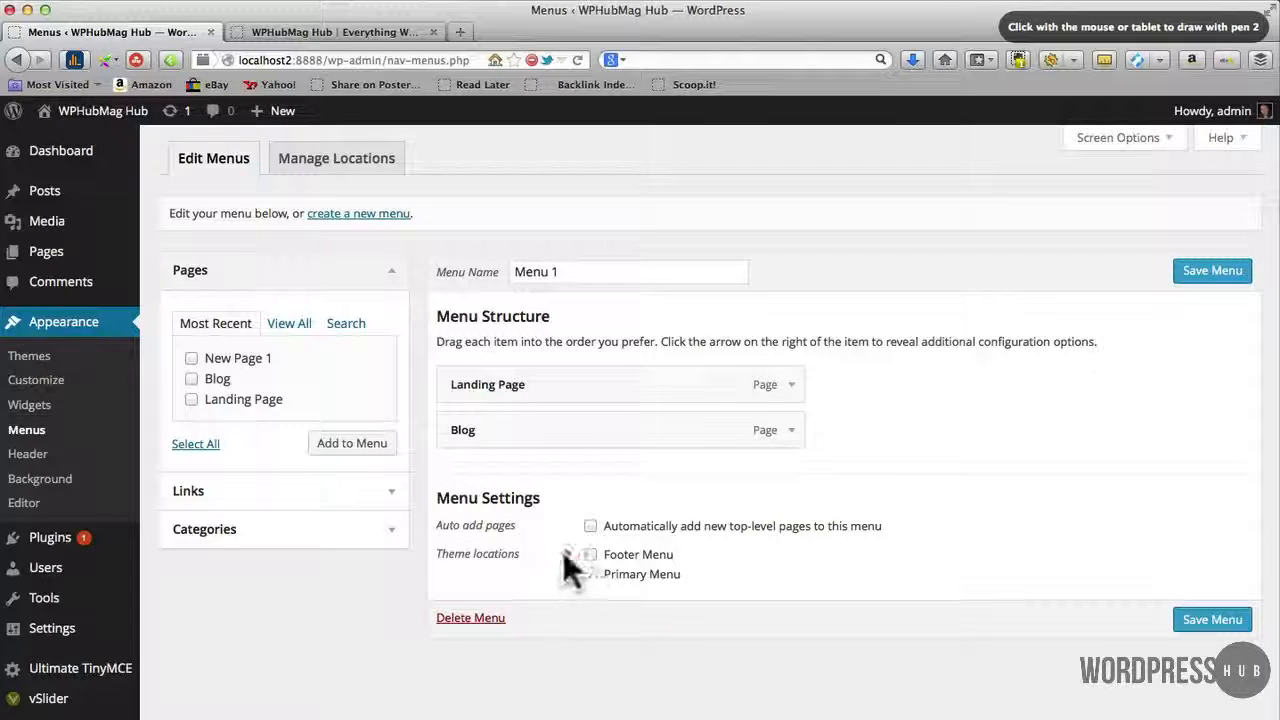
click(590, 554)
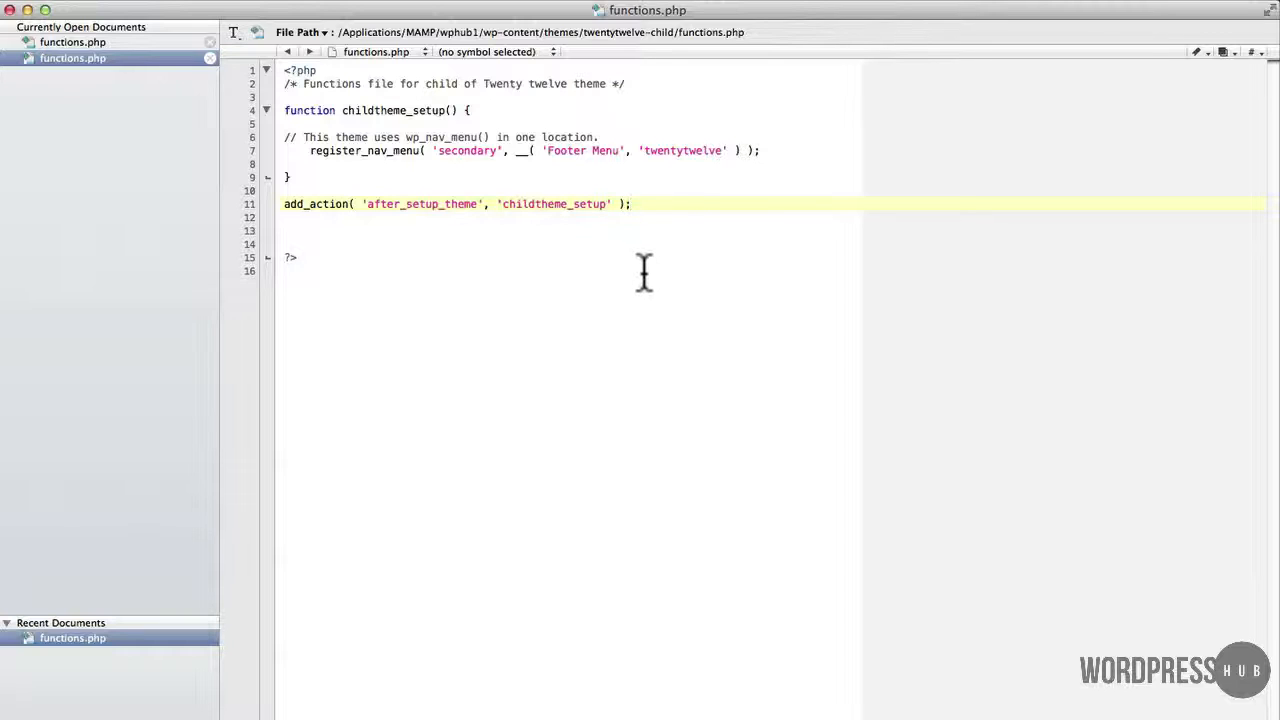
mouse_move(650, 262)
text(, )
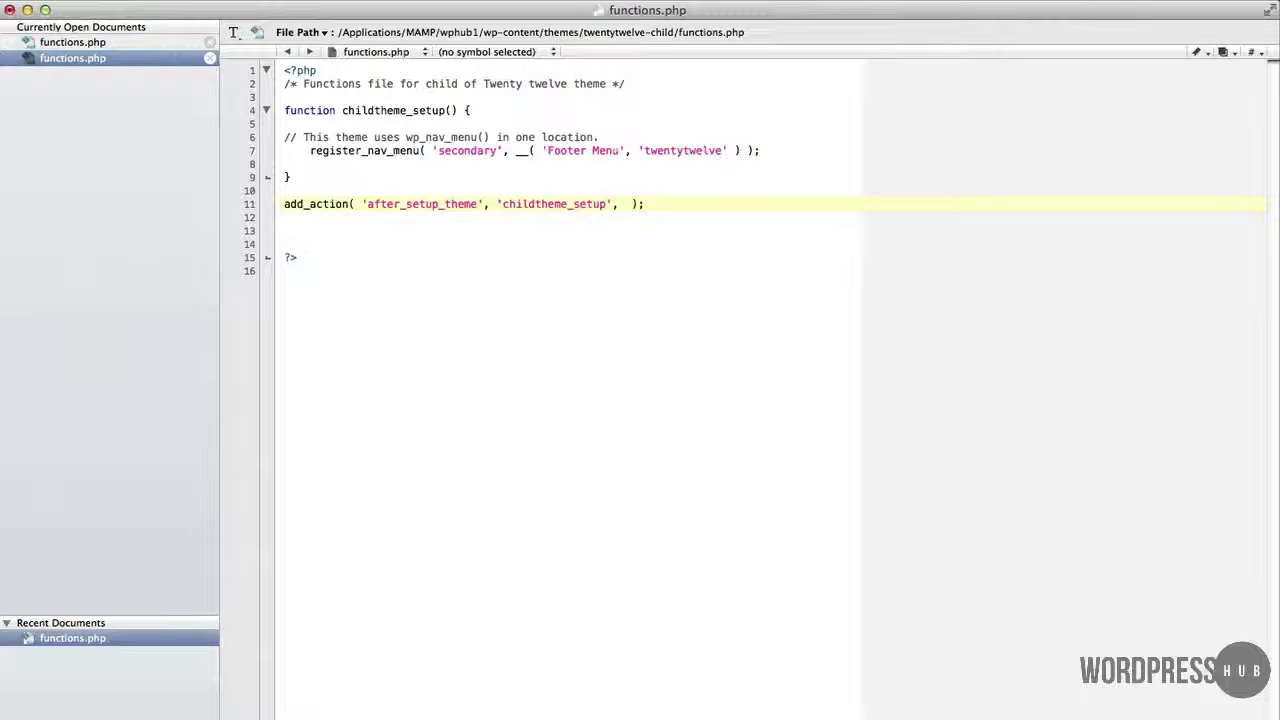
Give the restored after_setup_theme add_action call a priority argument of 11.
text(9)
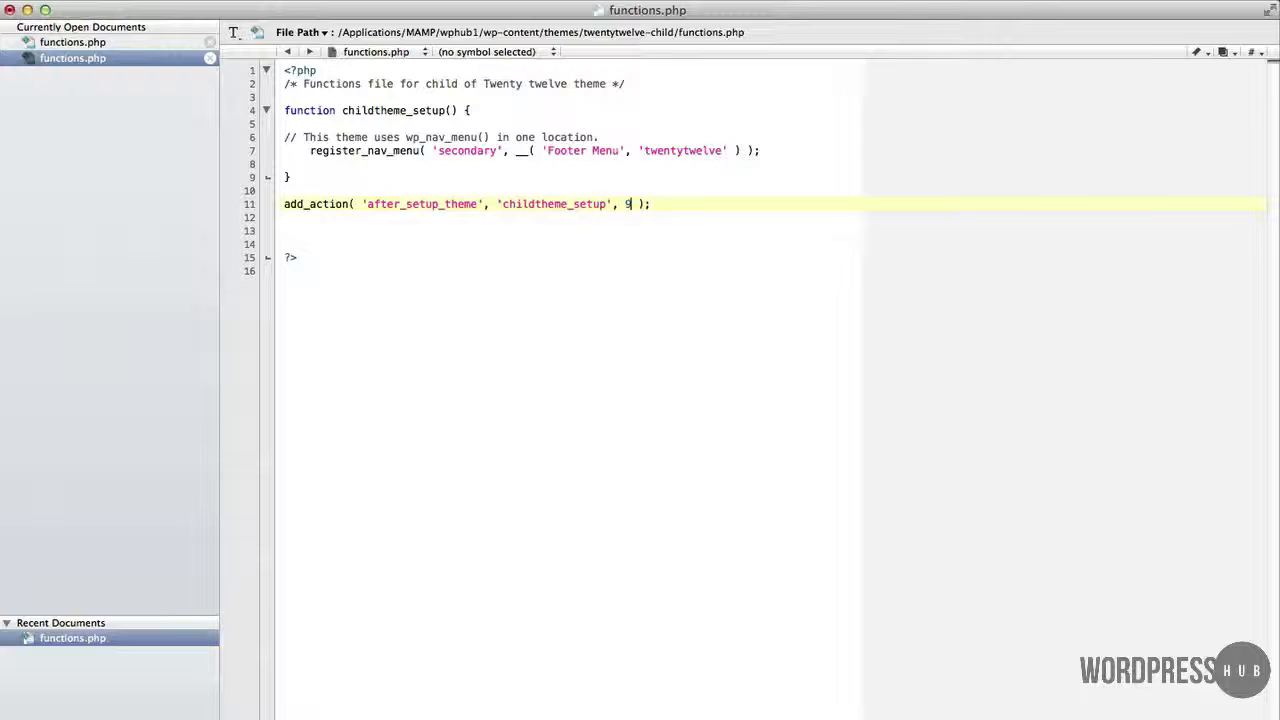
mouse_move(1146, 316)
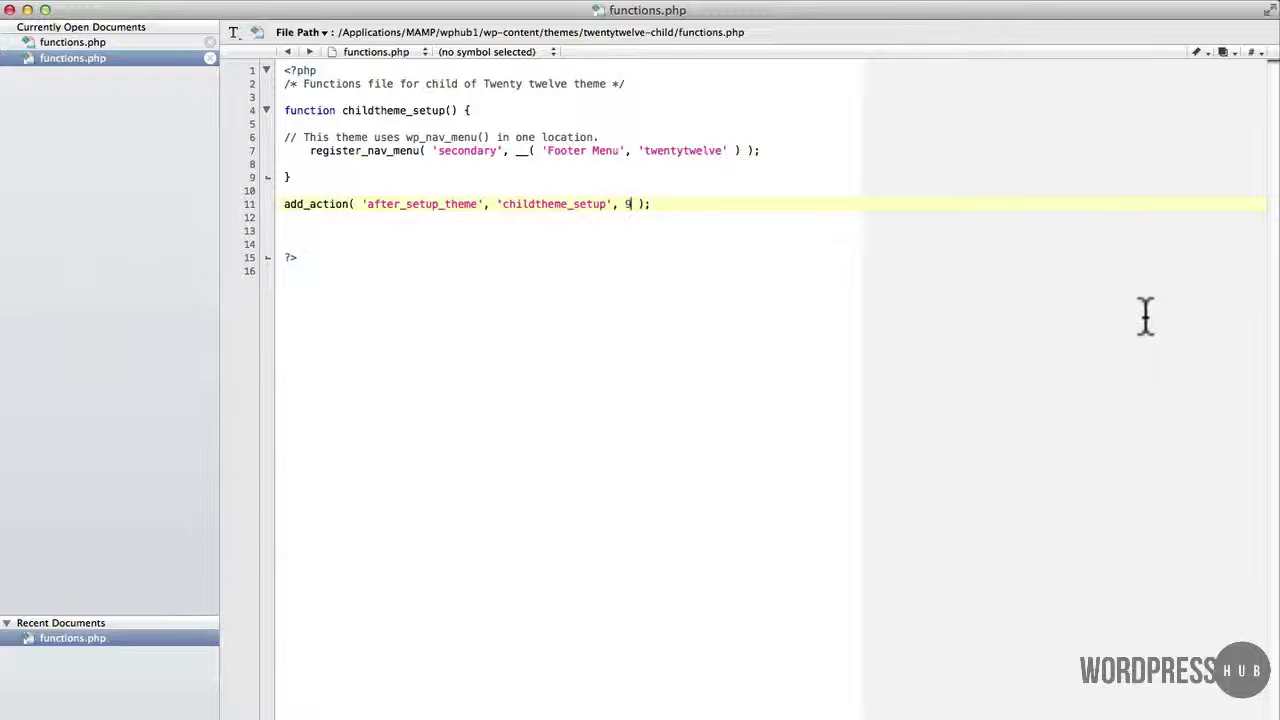
mouse_move(654, 232)
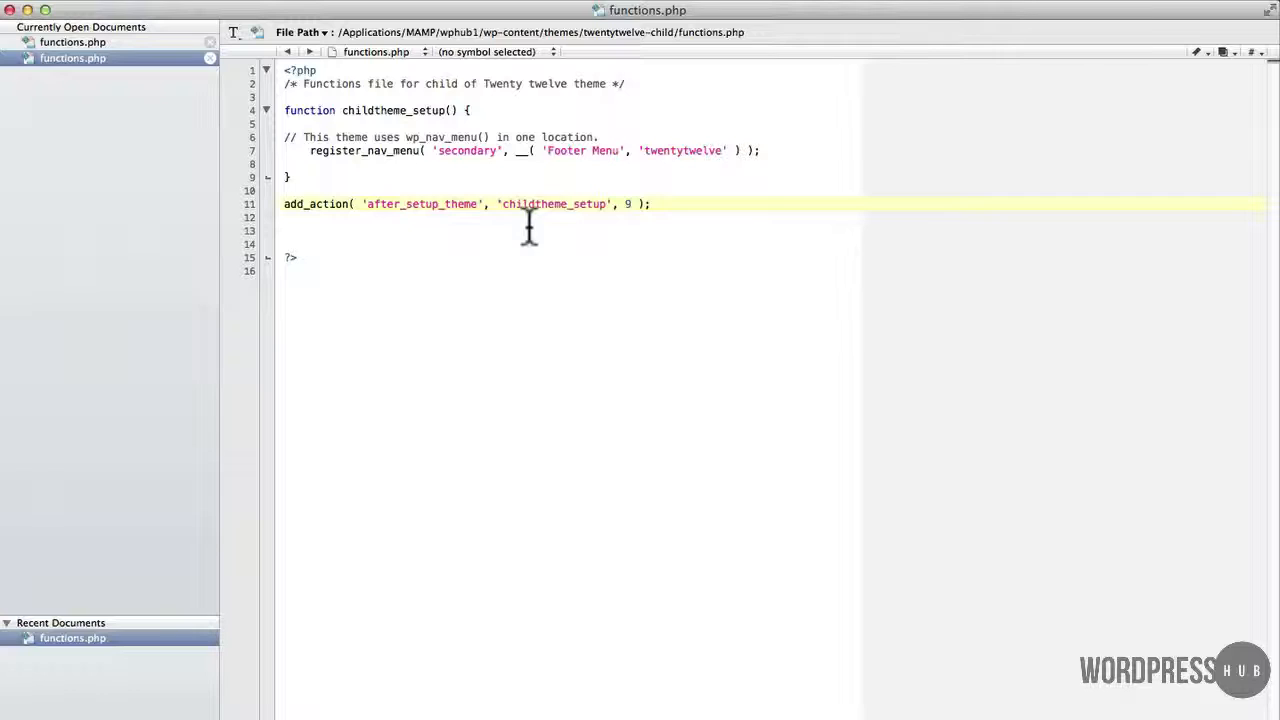
mouse_move(450, 220)
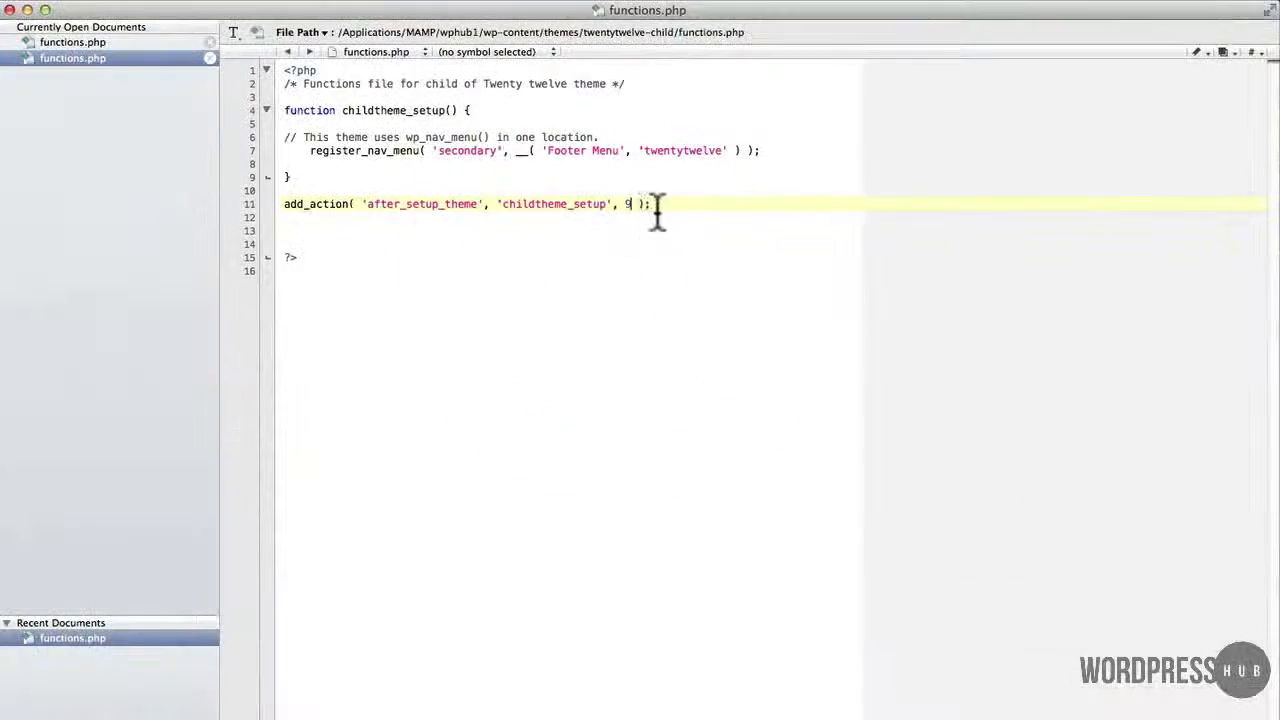
text(11)
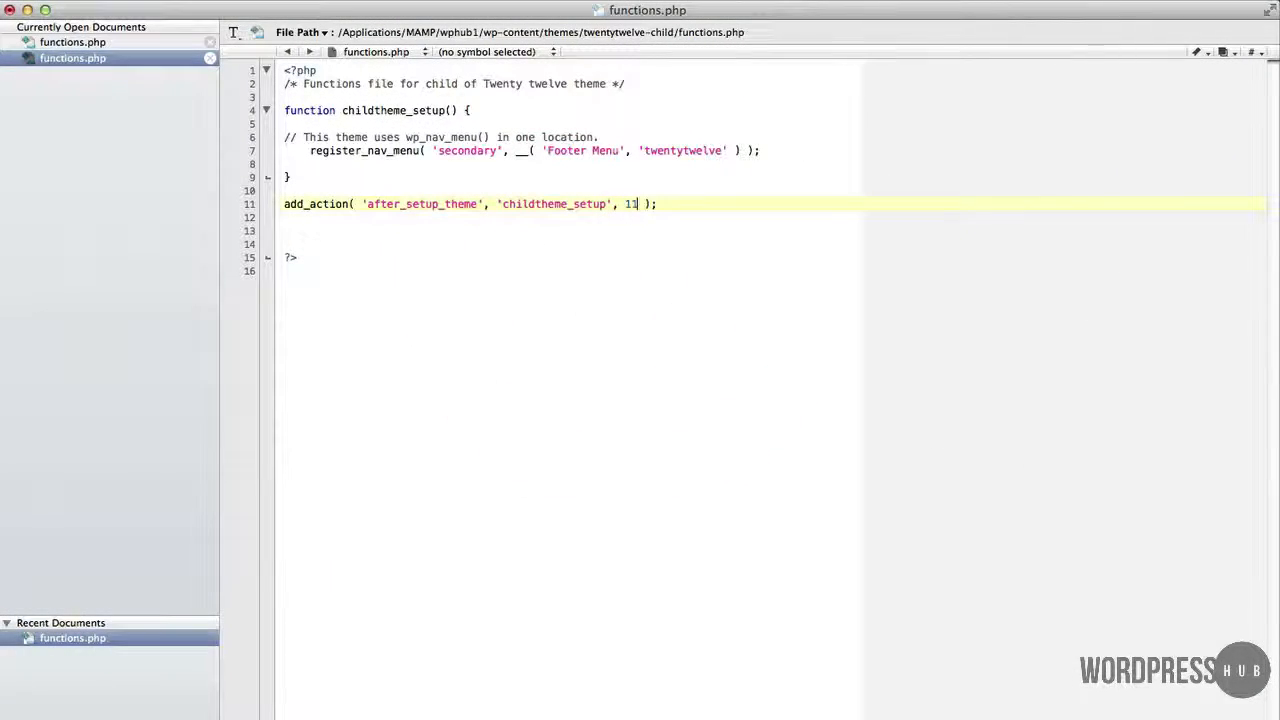
mouse_move(676, 204)
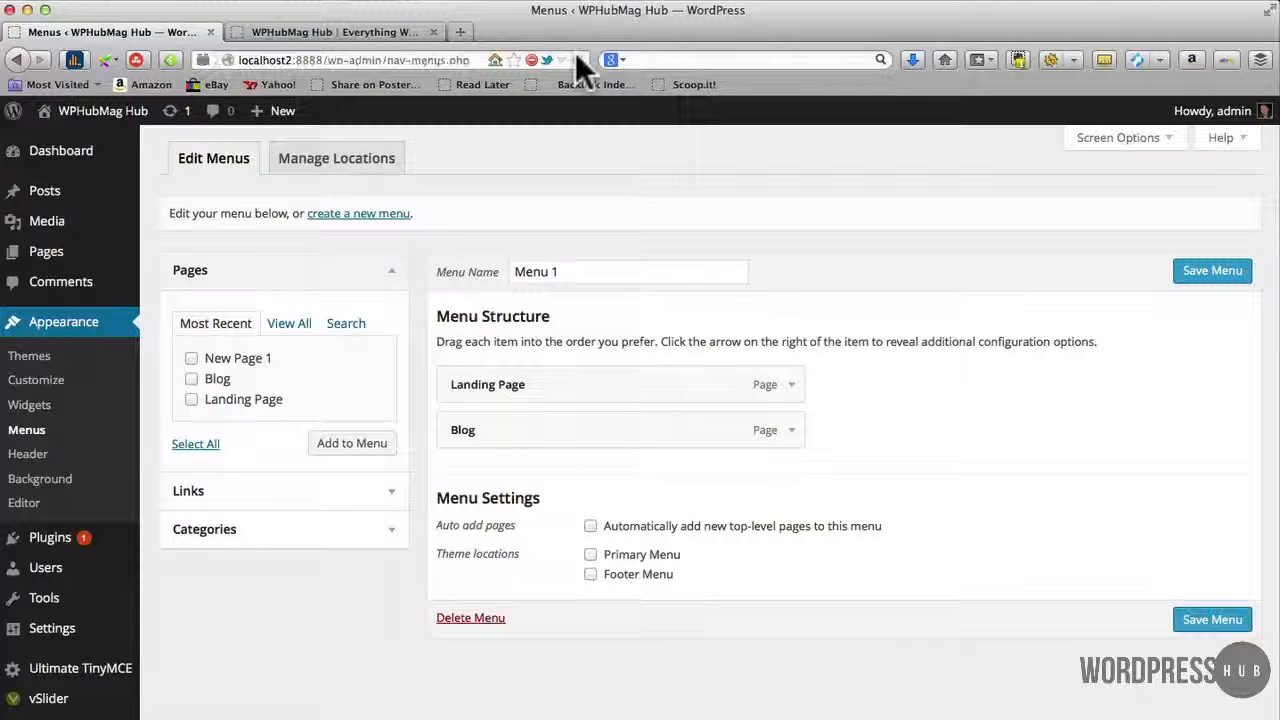
mouse_move(638, 448)
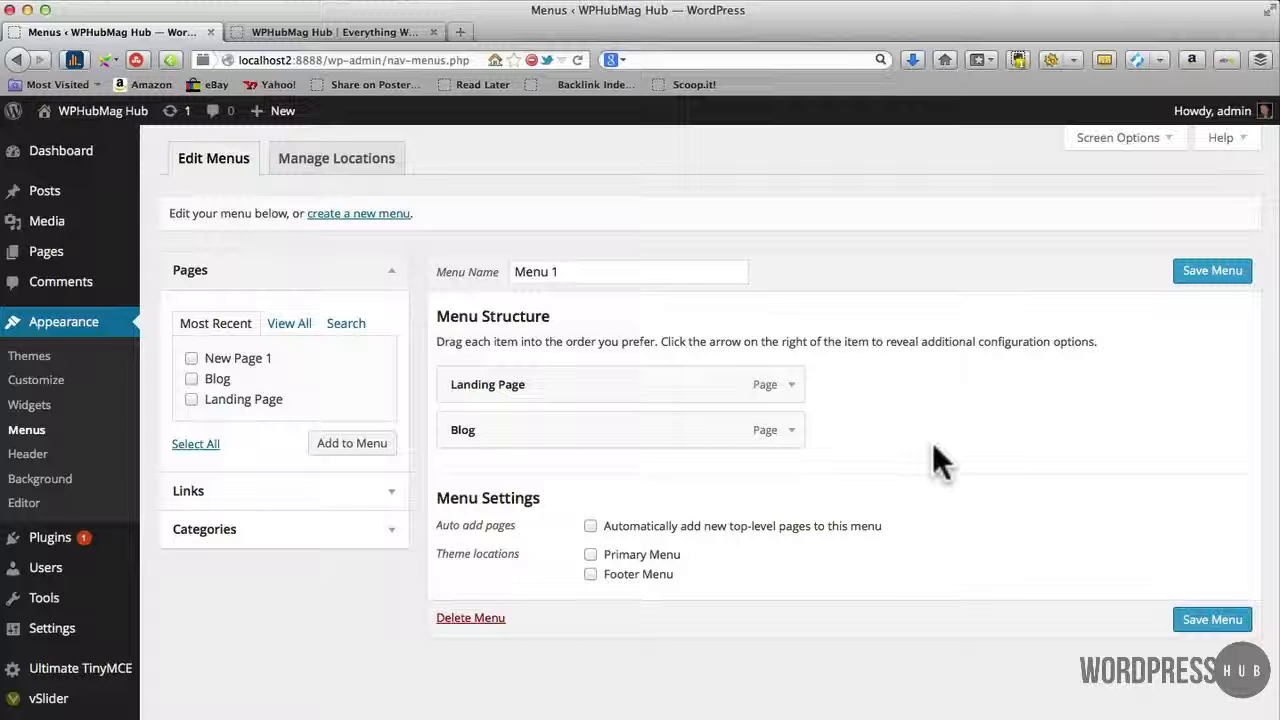
mouse_move(592, 562)
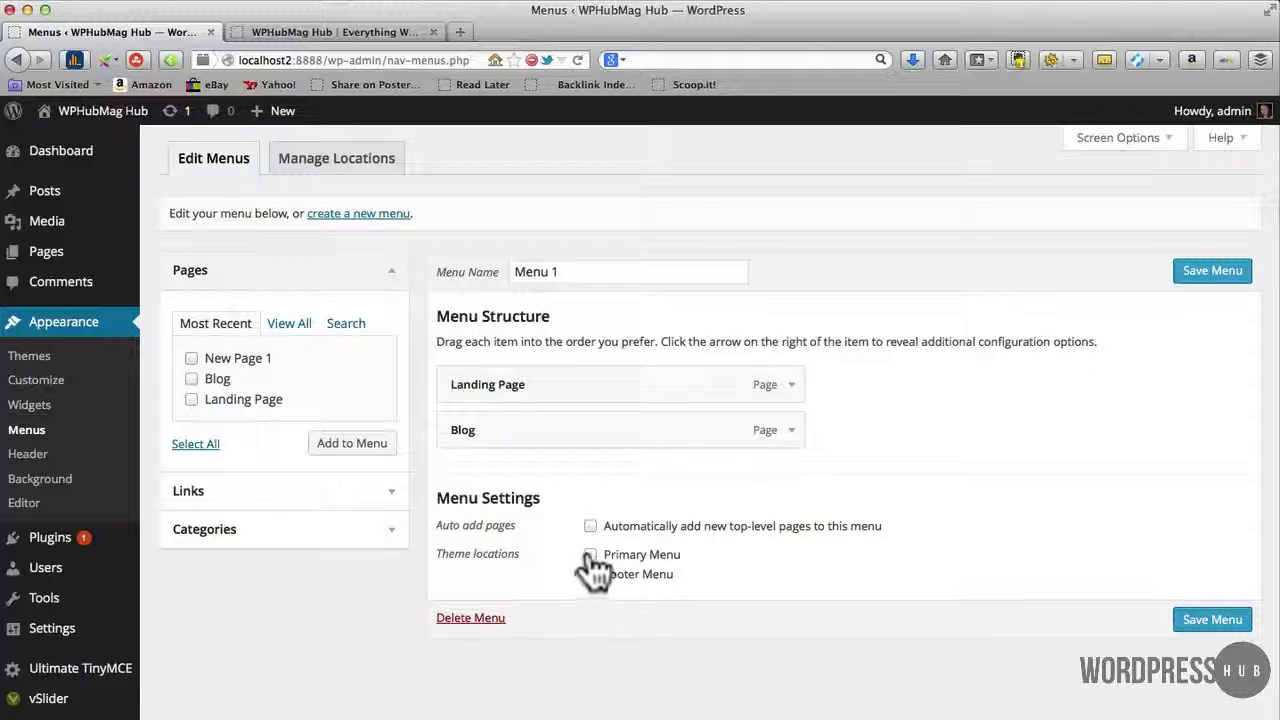
Assign Menu 1 to the Footer Menu theme location, save it, and return to the live site.
click(590, 554)
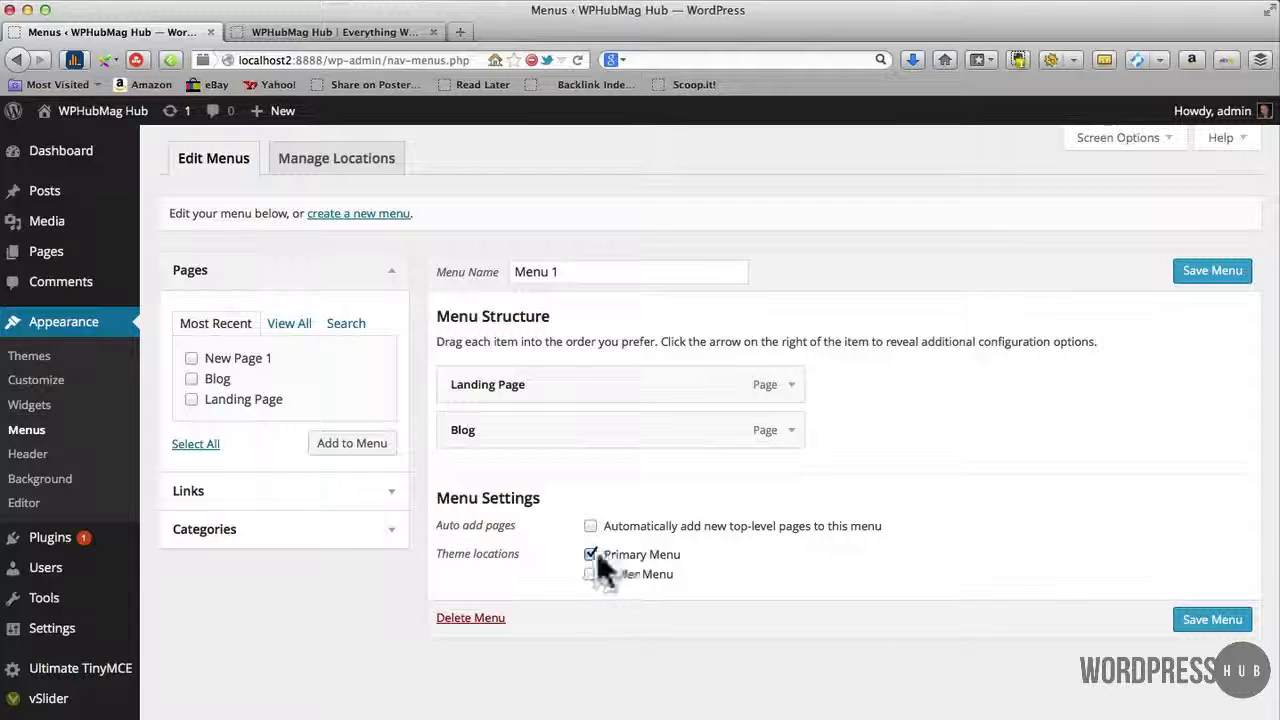
click(592, 574)
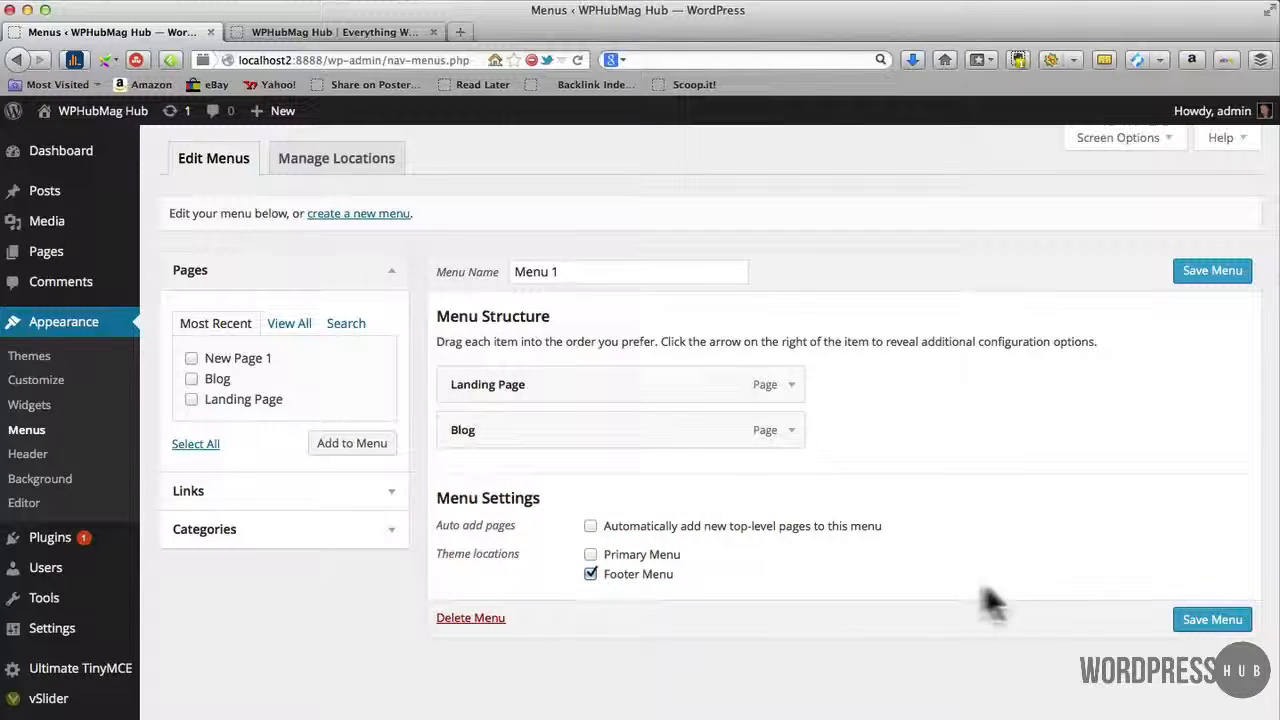
click(1212, 620)
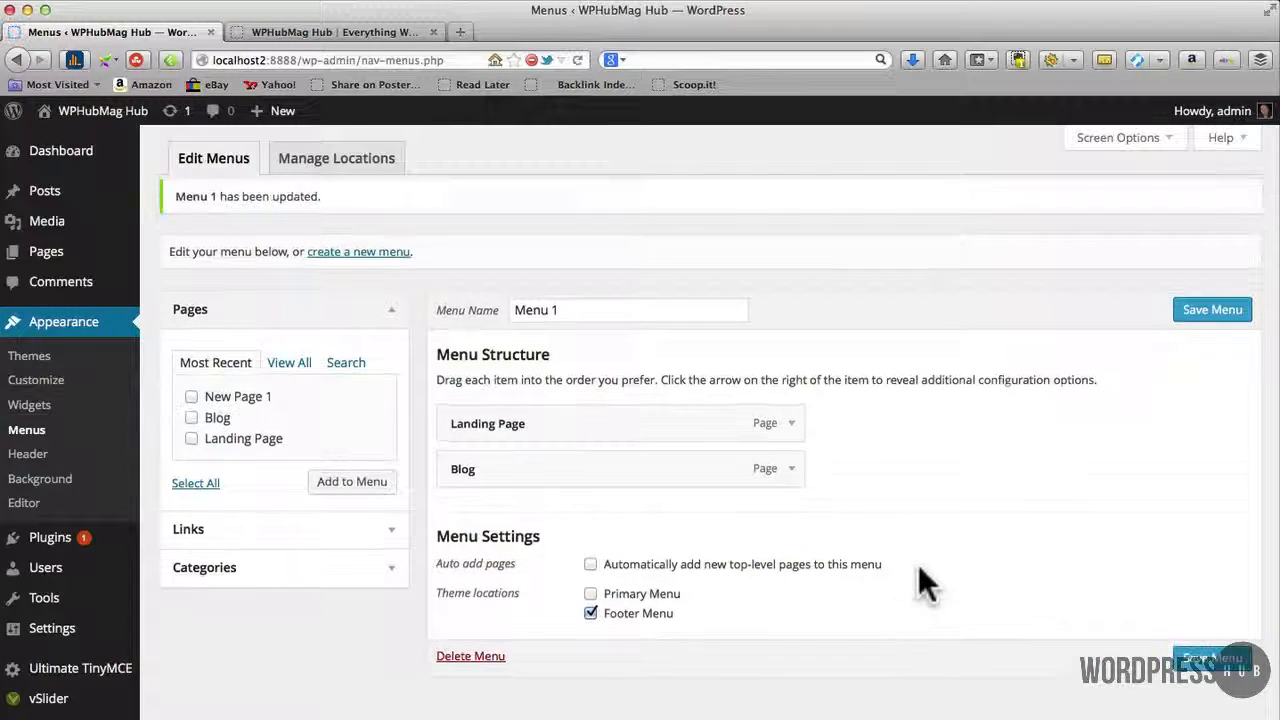
click(330, 32)
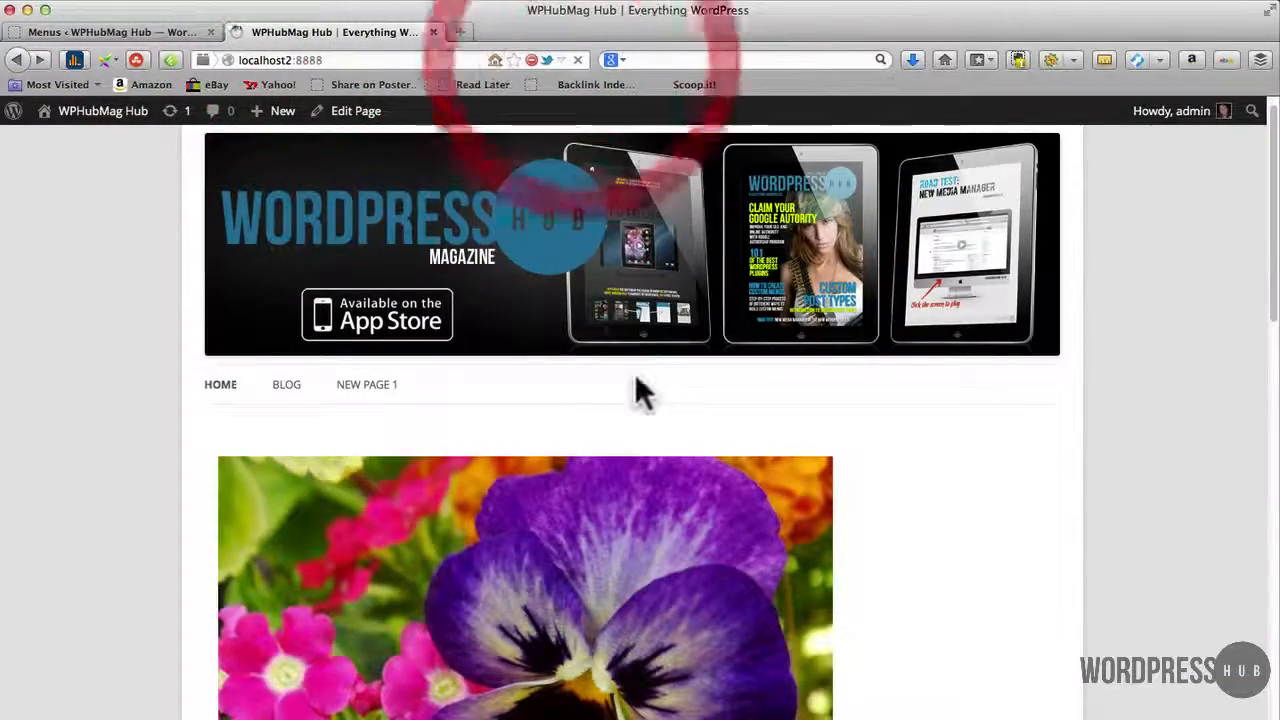
Scroll to the front page footer showing only the powered-by credit, then return to the Menus editor.
scroll(down, 3)
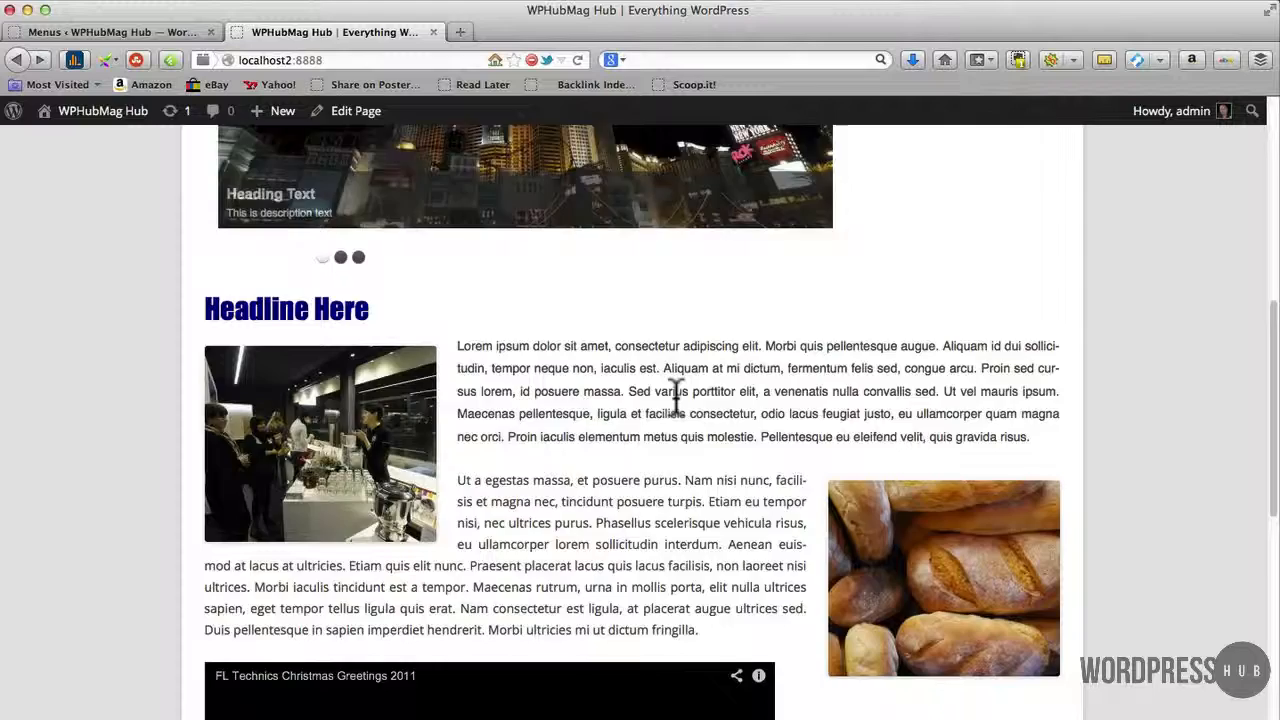
scroll(down, 3)
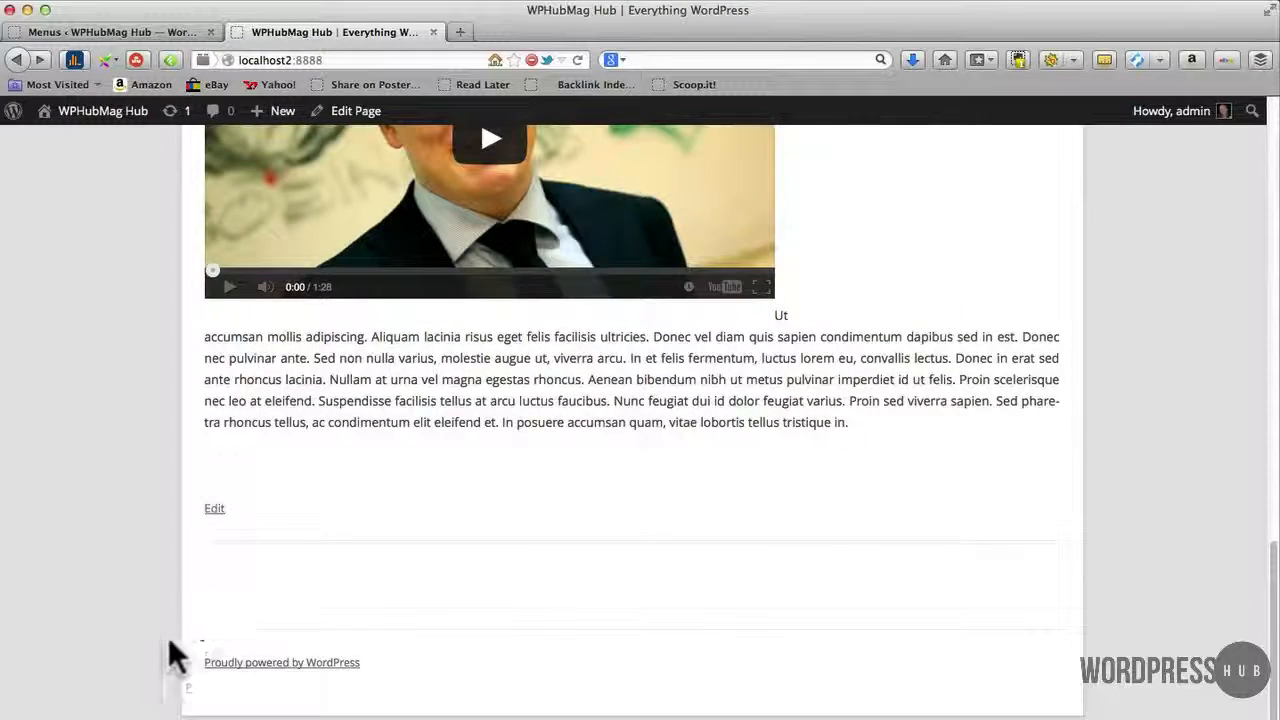
mouse_move(258, 600)
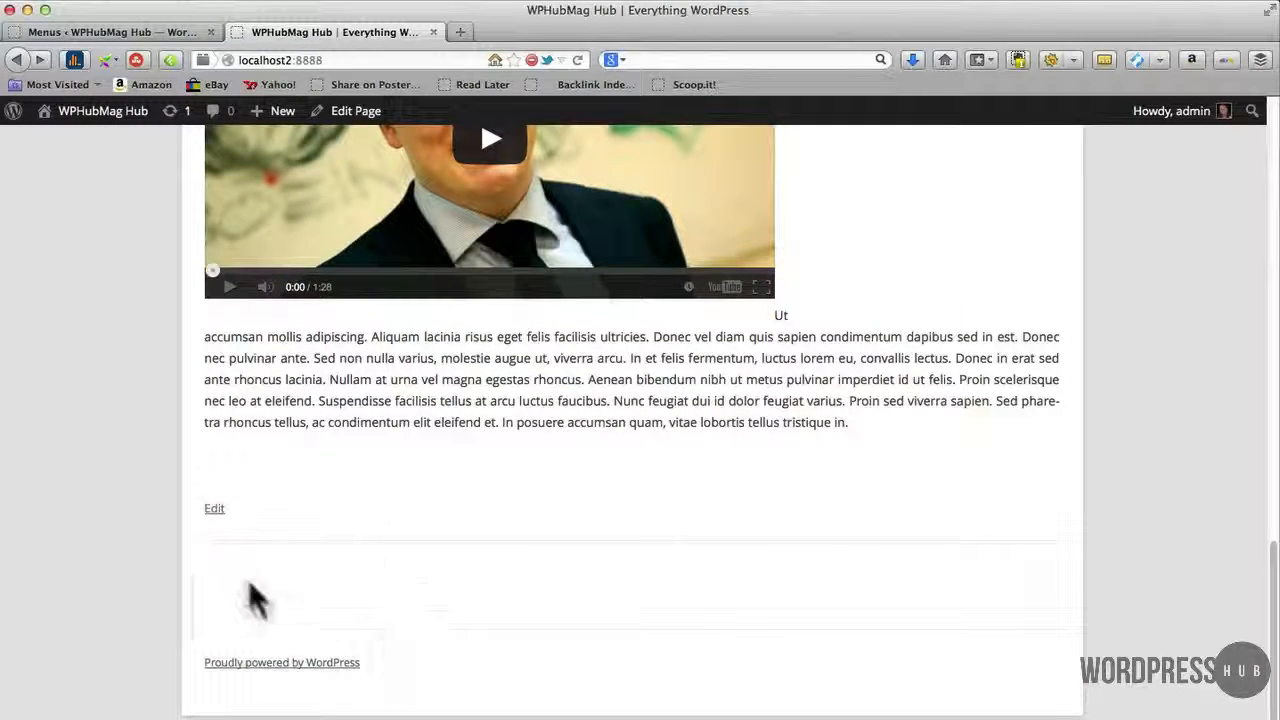
click(110, 32)
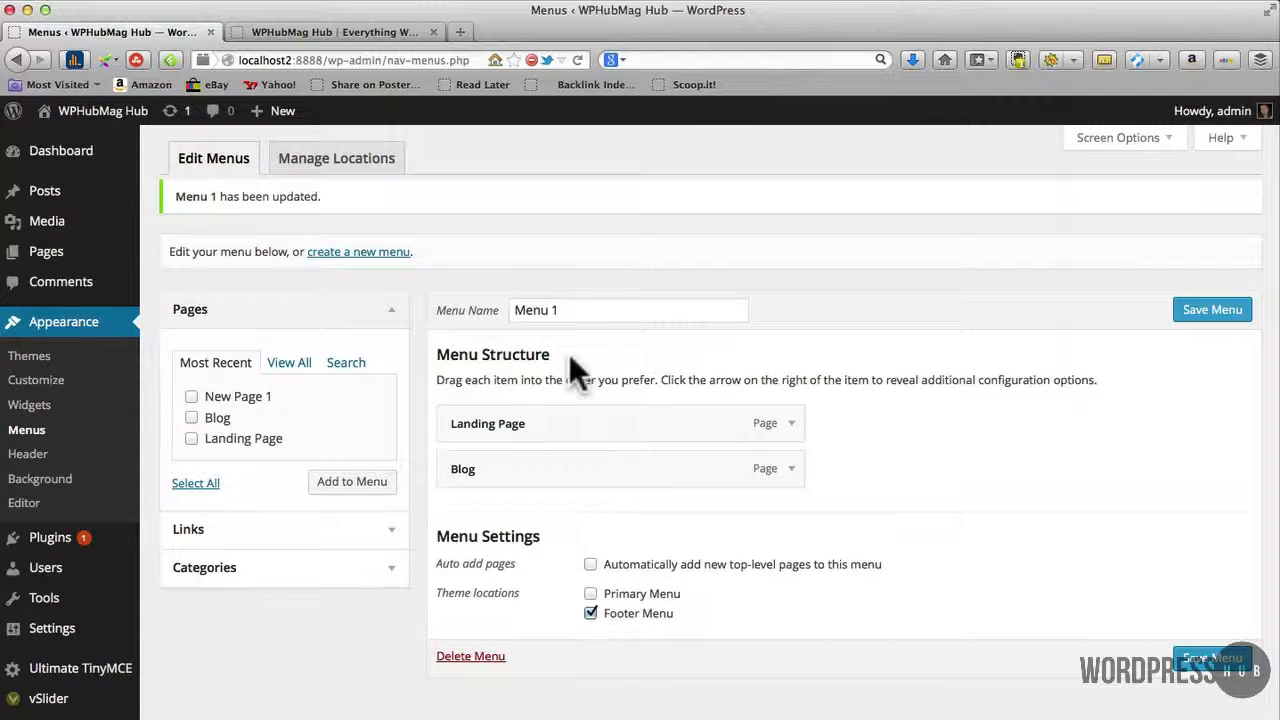
Untick the Footer Menu theme location for Menu 1.
click(592, 612)
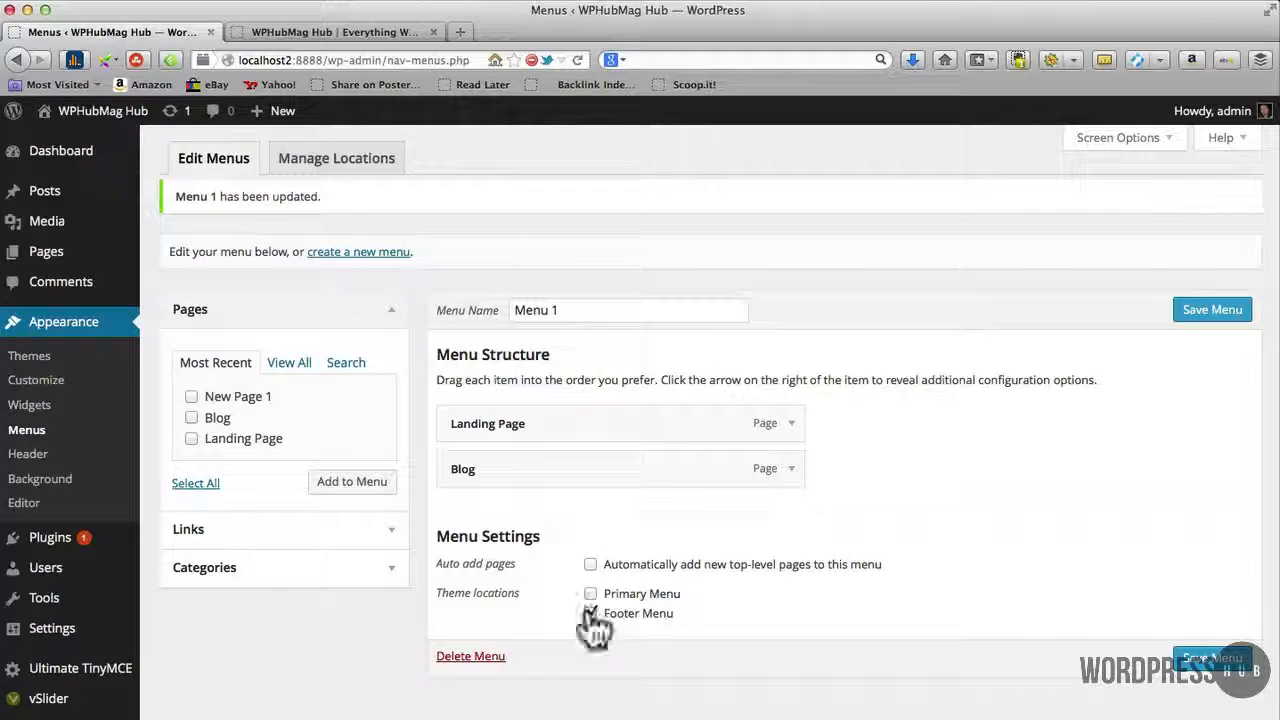
click(590, 612)
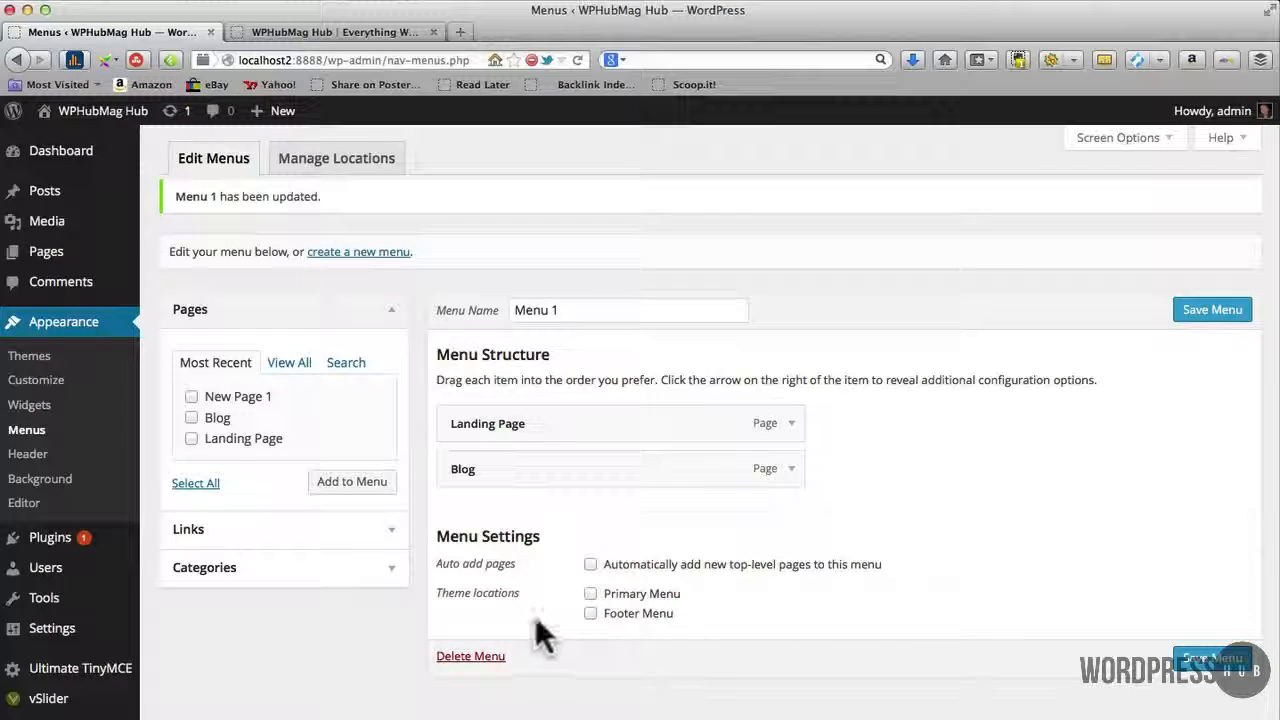
mouse_move(710, 650)
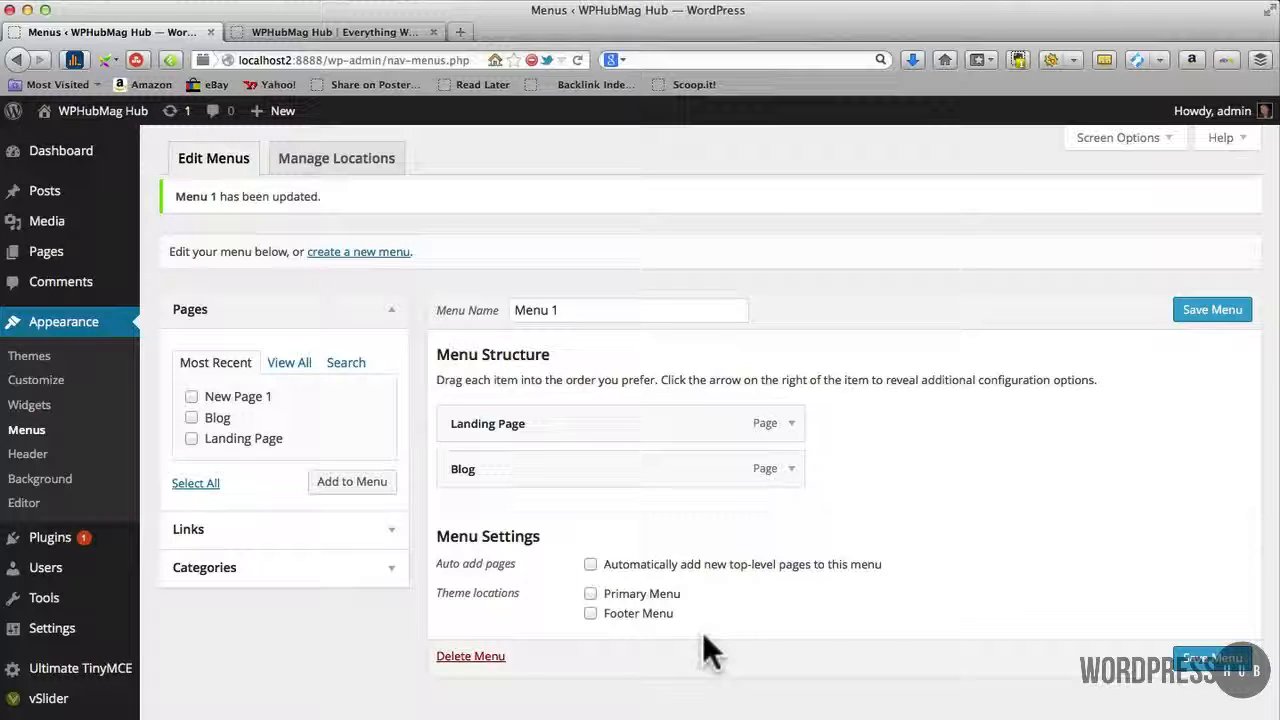
mouse_move(850, 660)
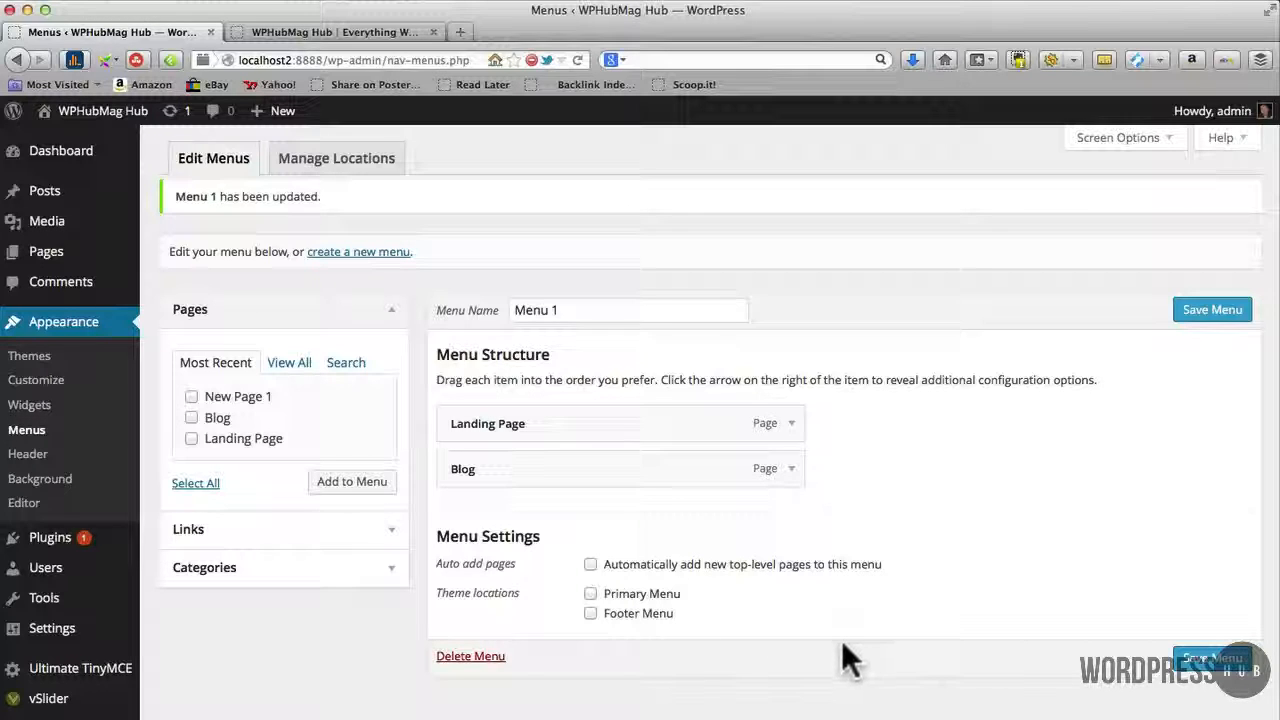
mouse_move(740, 664)
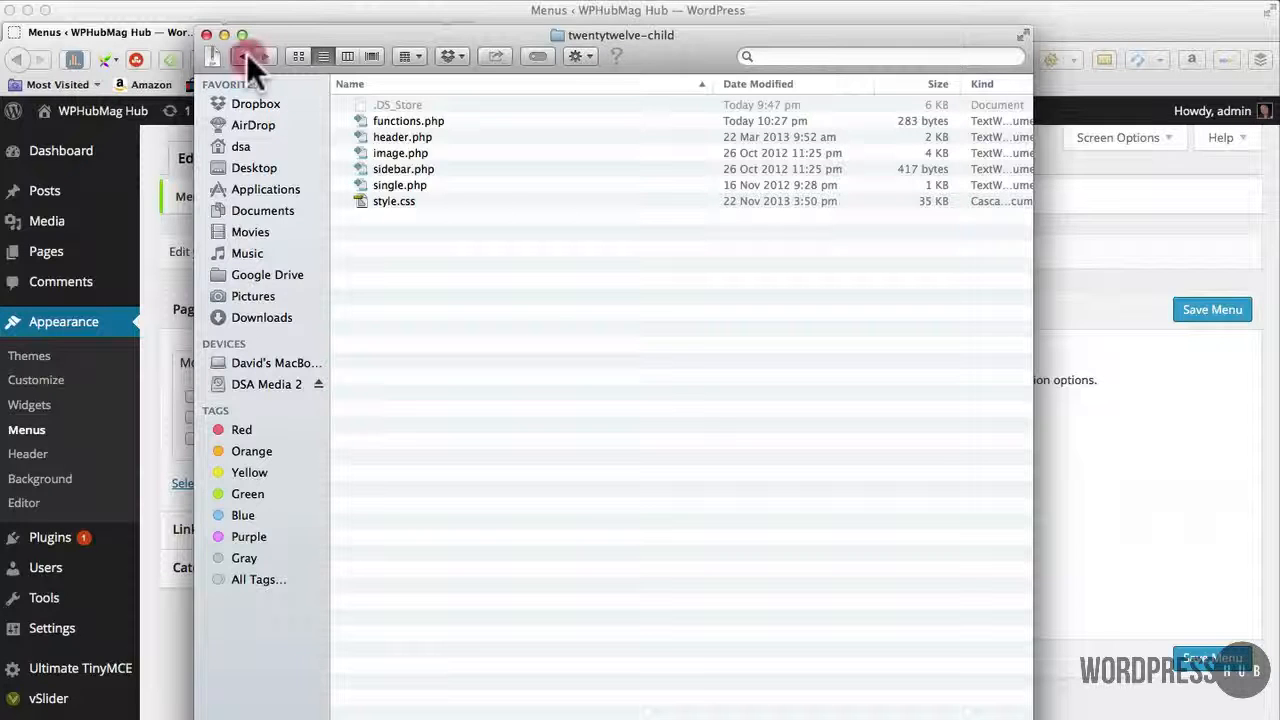
Copy footer.php from the twentytwelve theme folder into the twentytwelve-child folder.
click(242, 56)
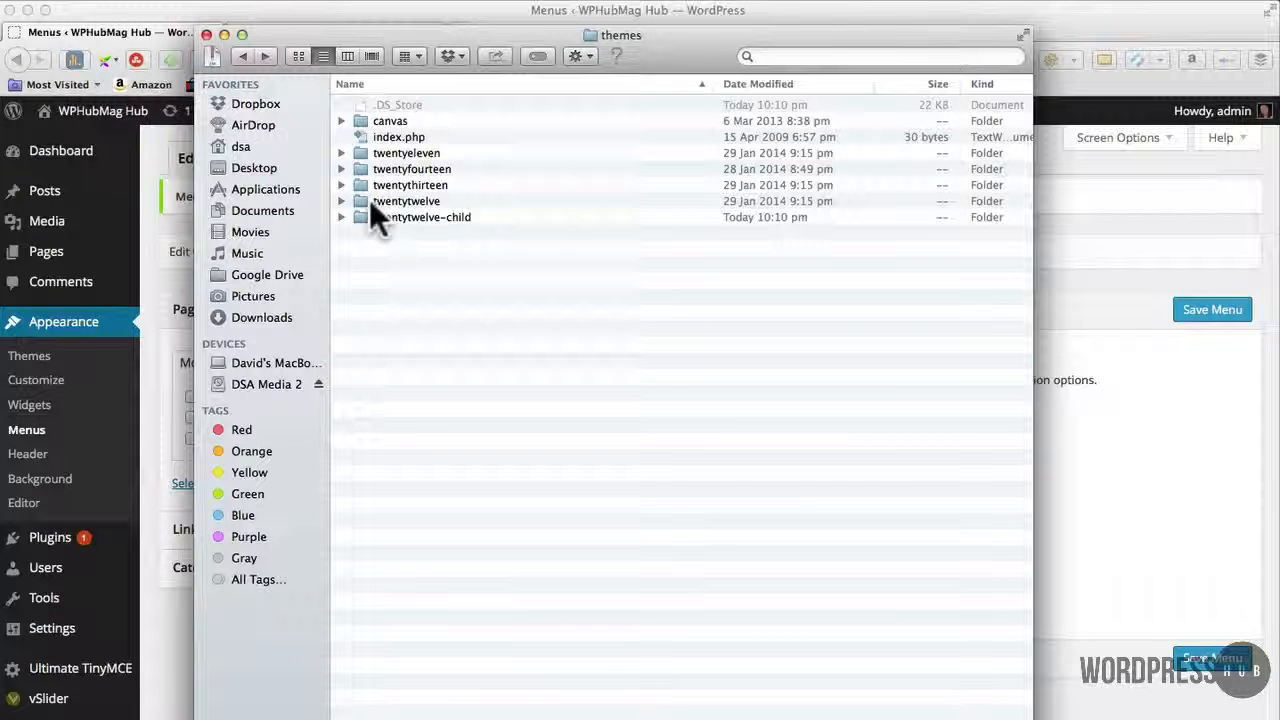
double_click(406, 200)
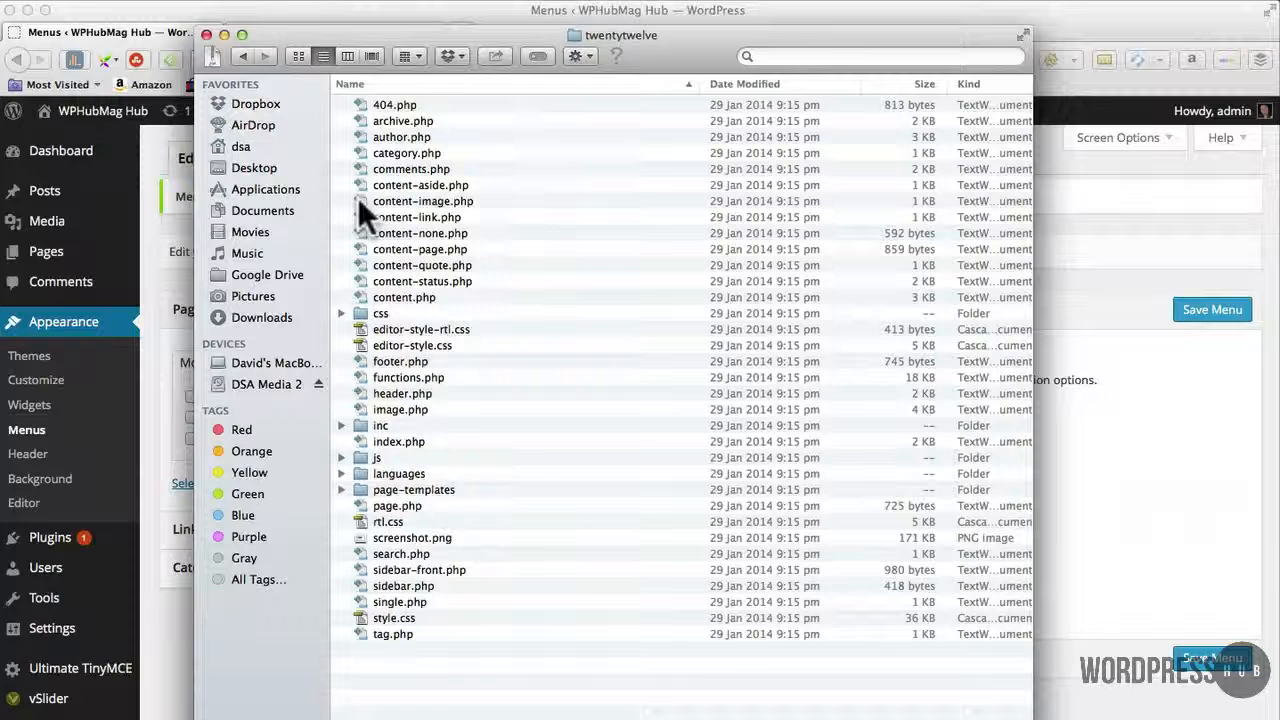
mouse_move(416, 232)
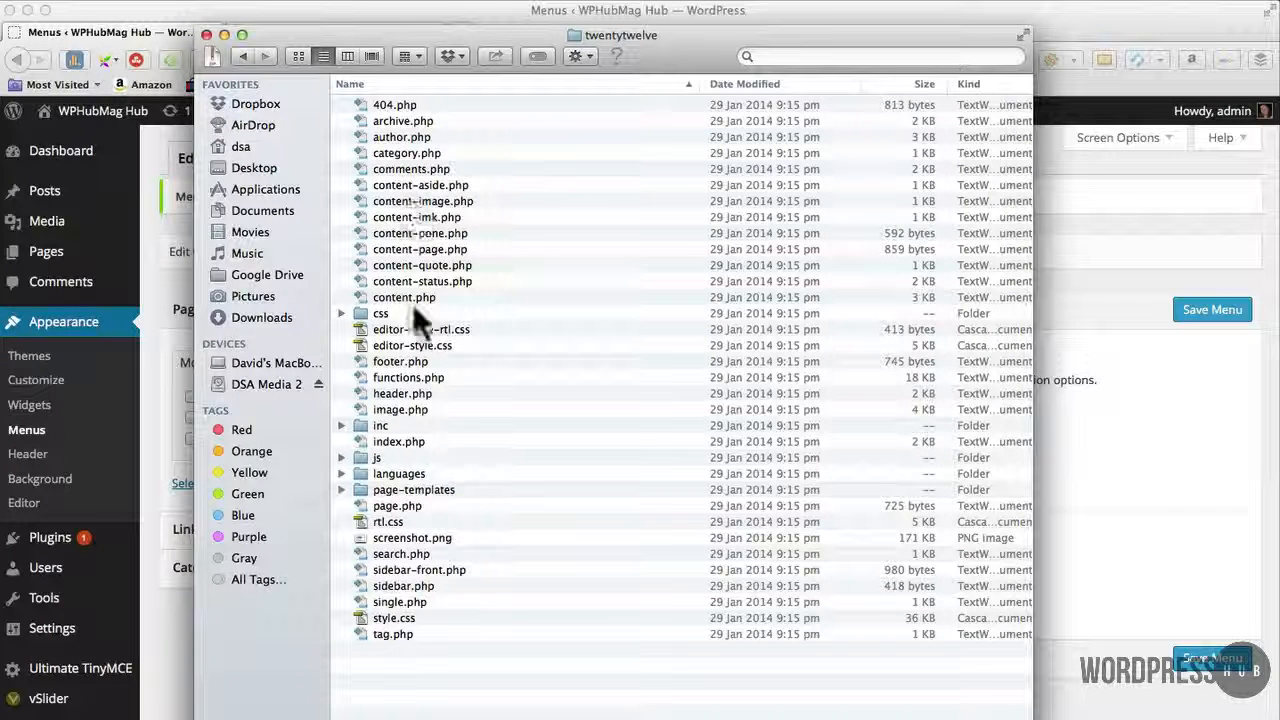
click(400, 360)
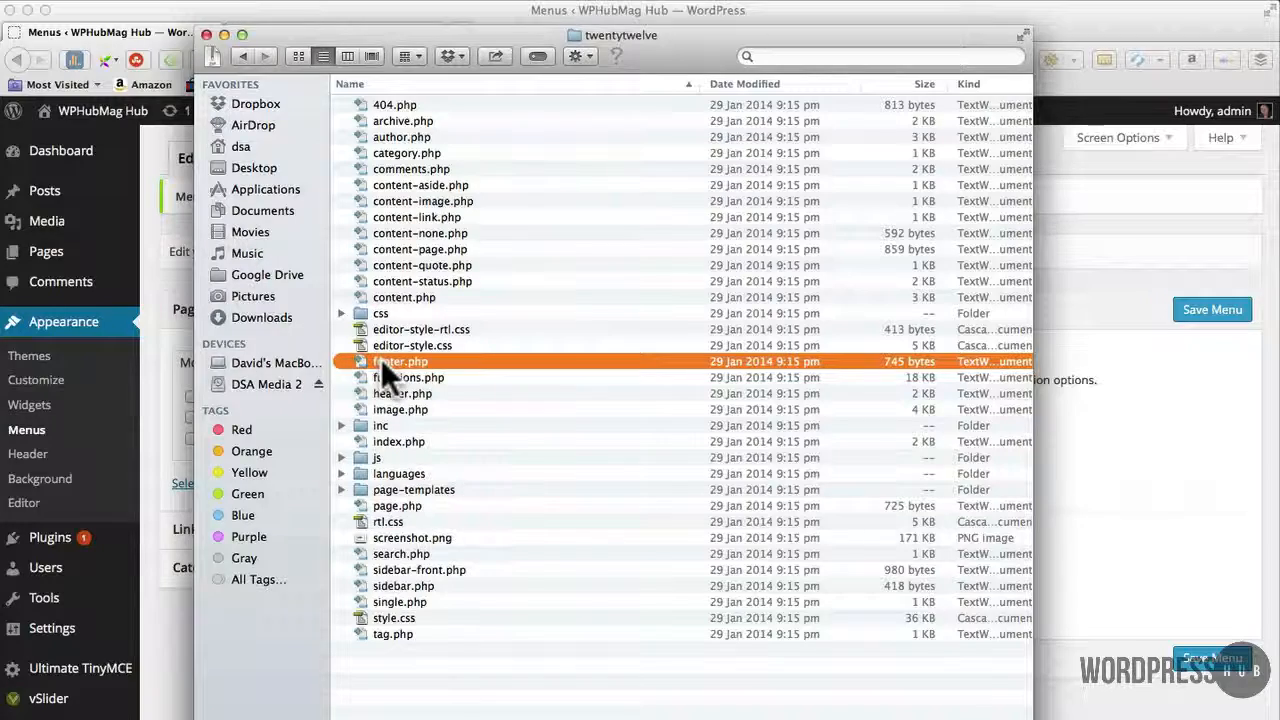
right_click(400, 360)
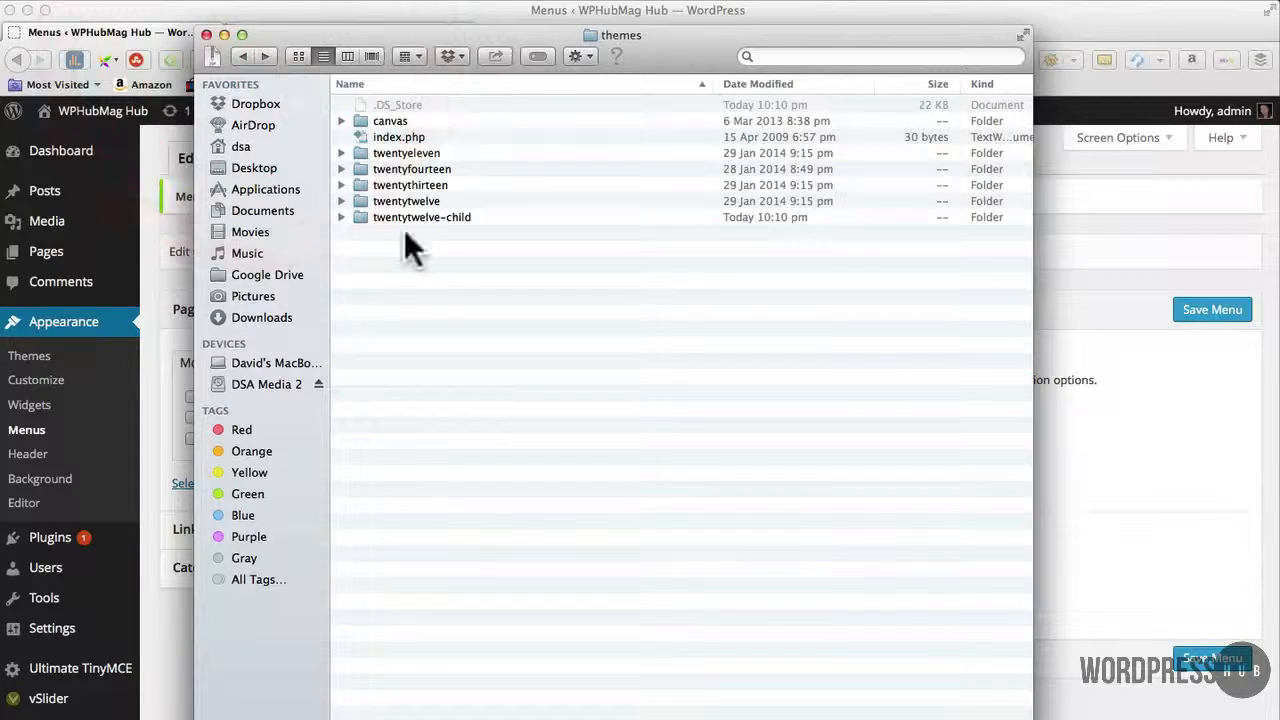
double_click(422, 216)
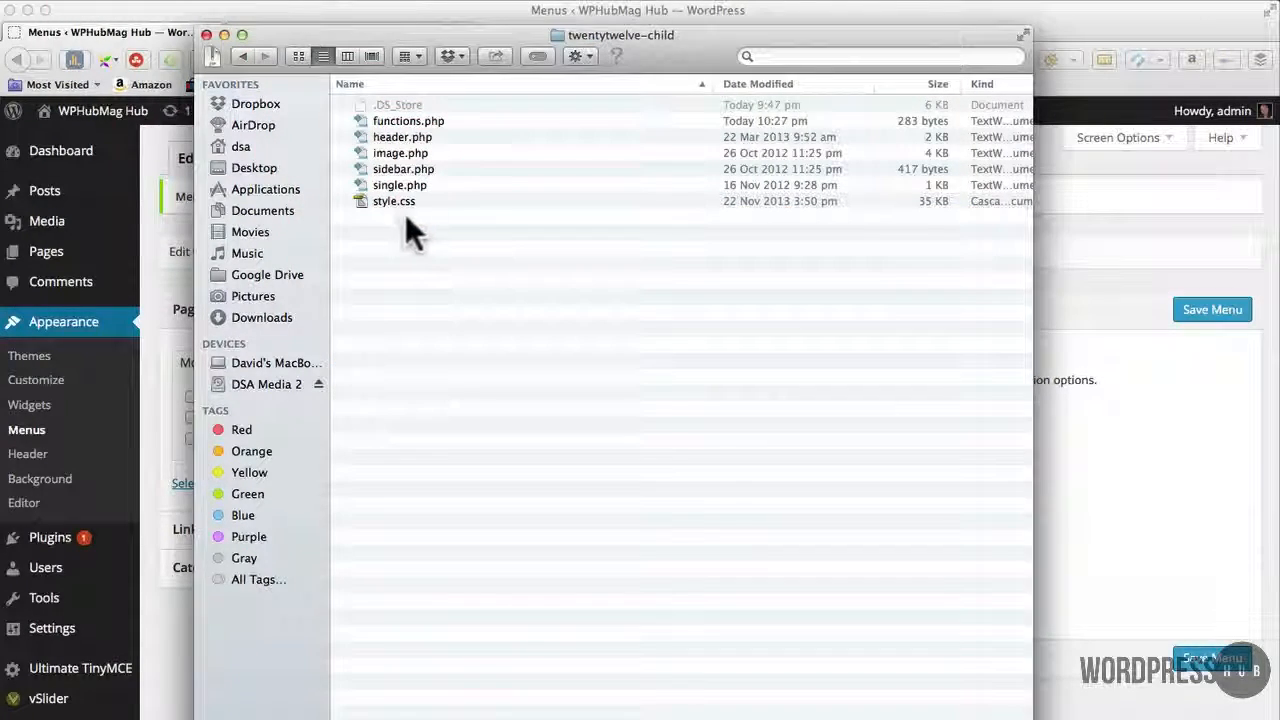
right_click(416, 236)
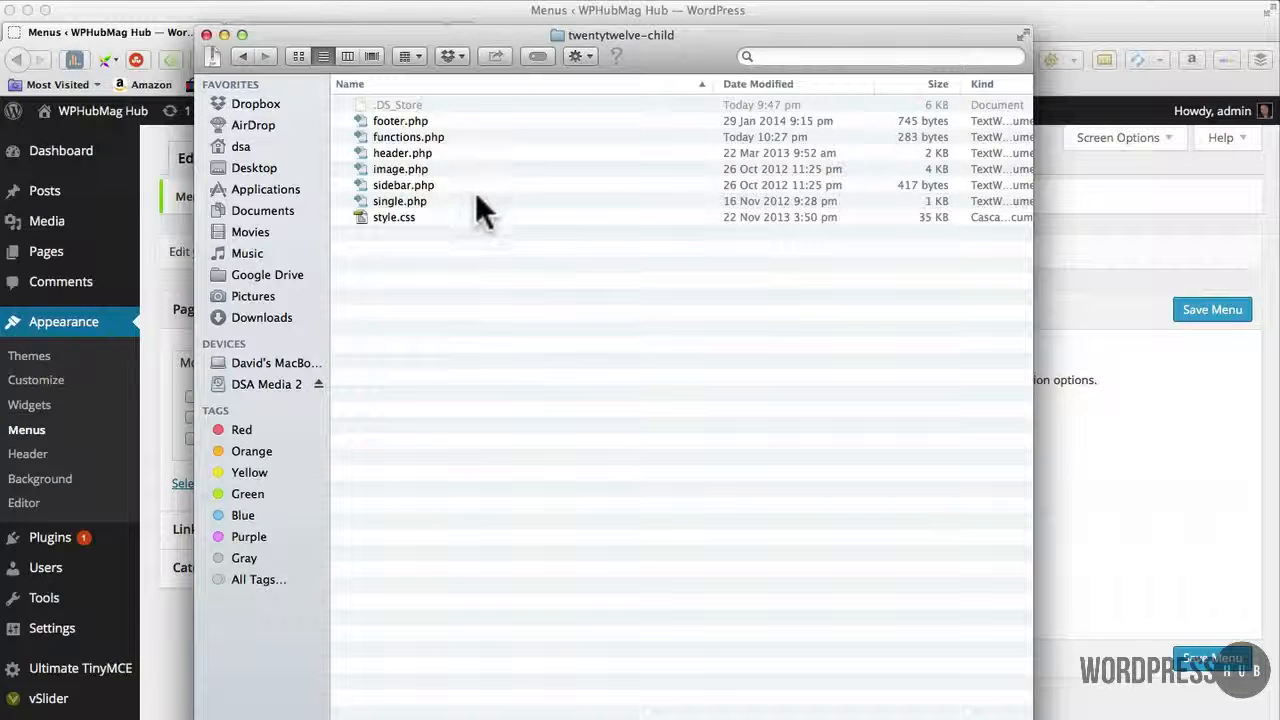
mouse_move(460, 220)
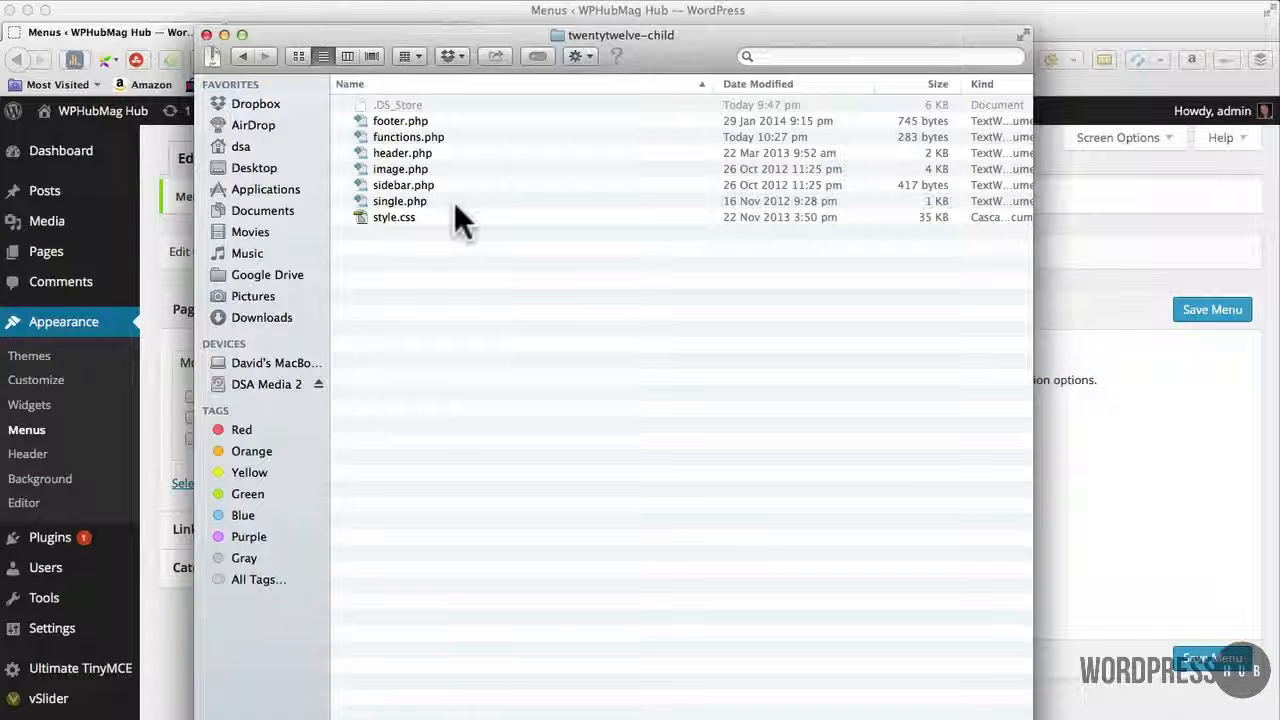
mouse_move(390, 164)
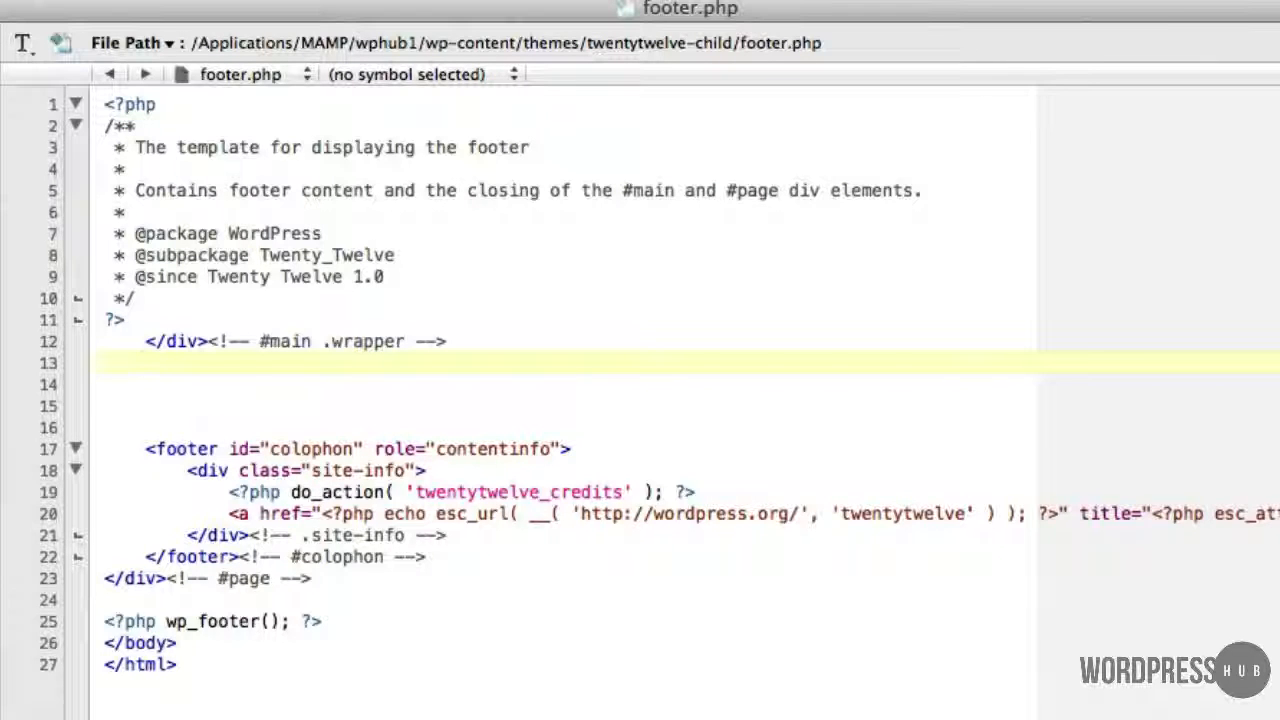
Add an empty <nav id="footer_menu"></nav> element after the main wrapper's closing div in footer.php.
text(<nav)
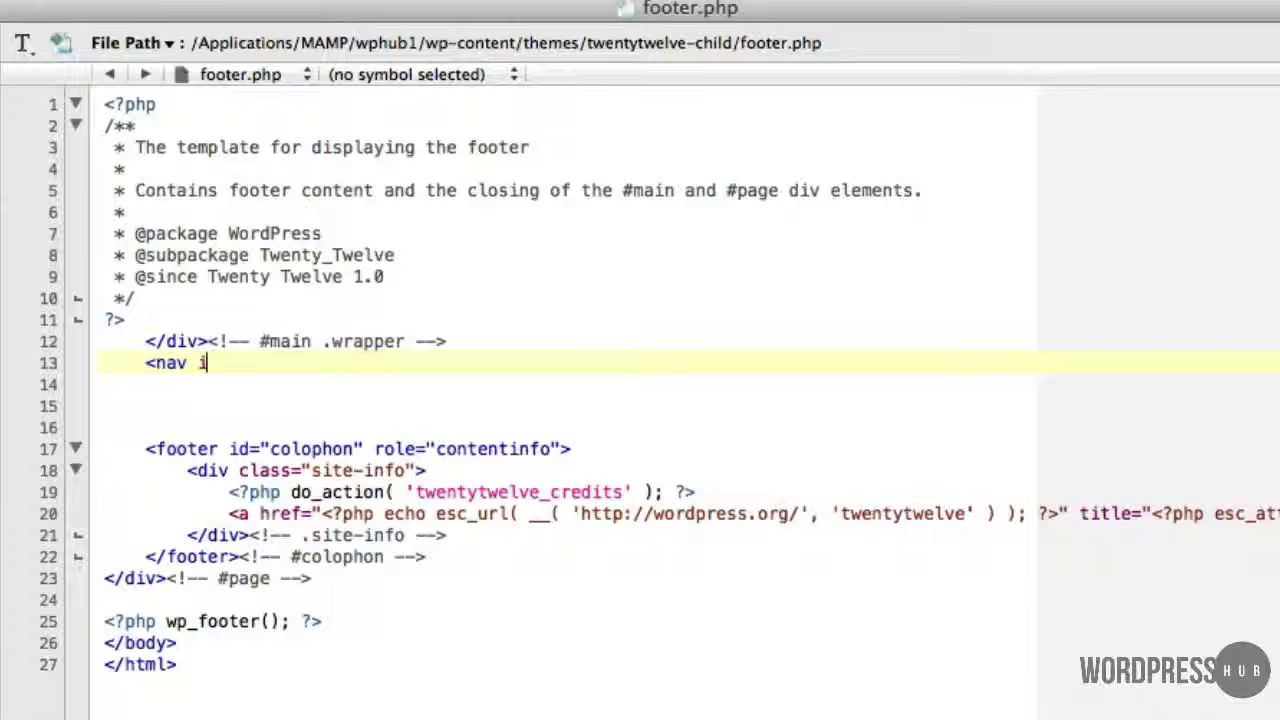
text(id=)
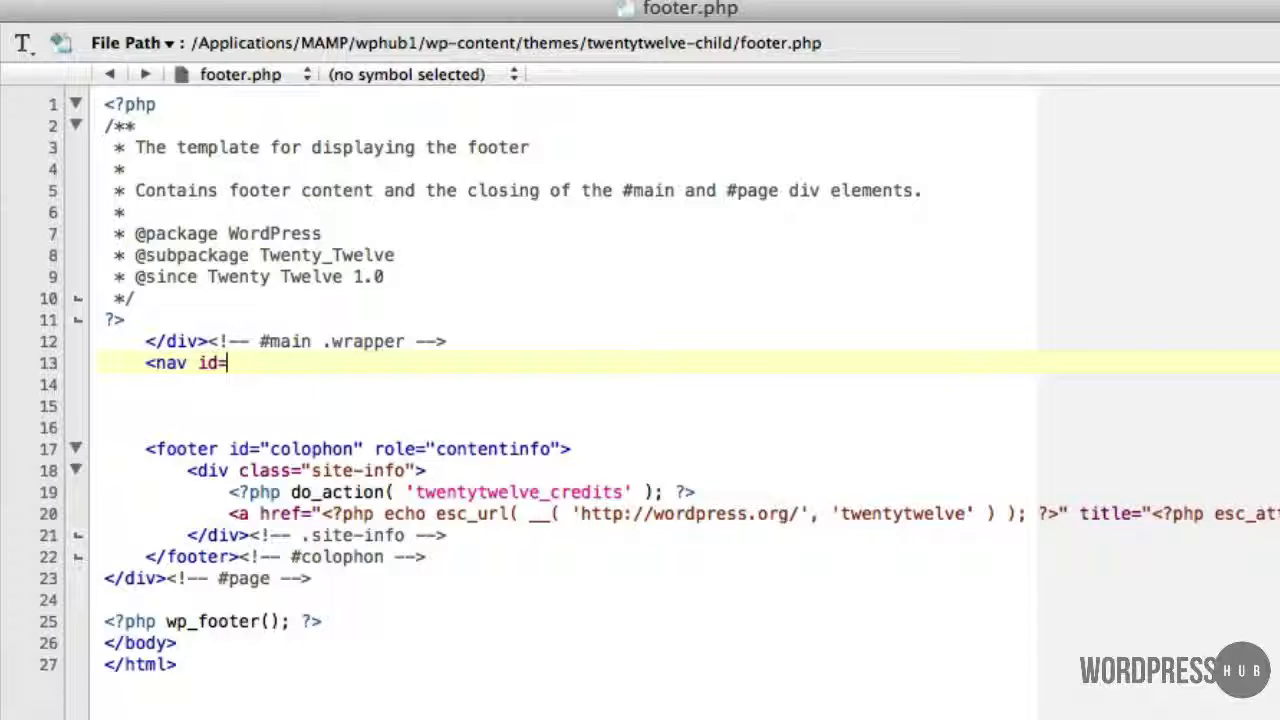
text(")
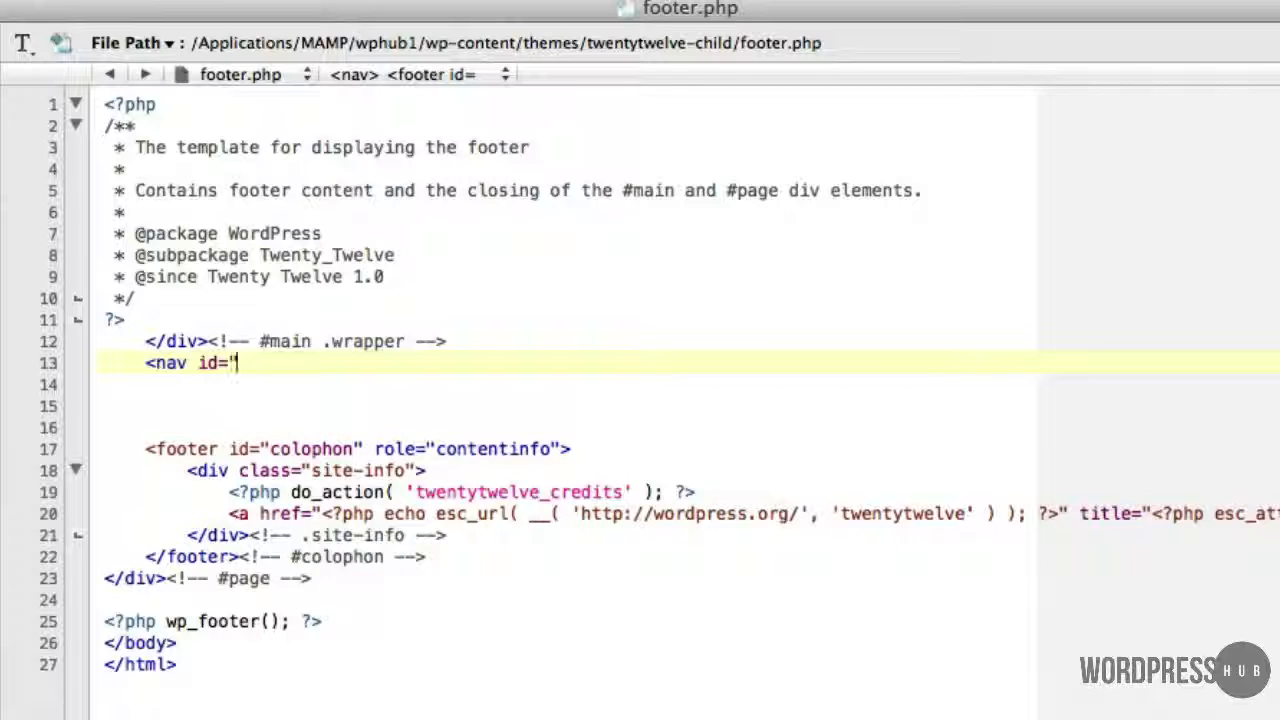
text(foo)
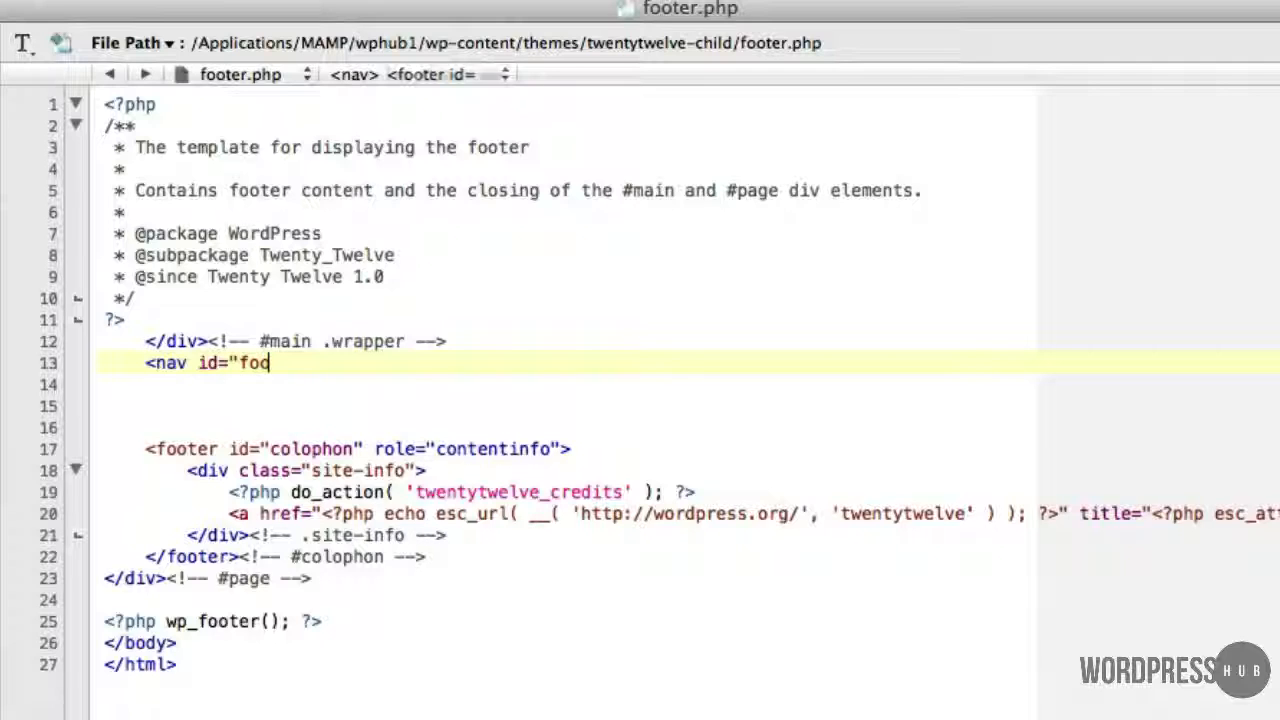
text(ter)
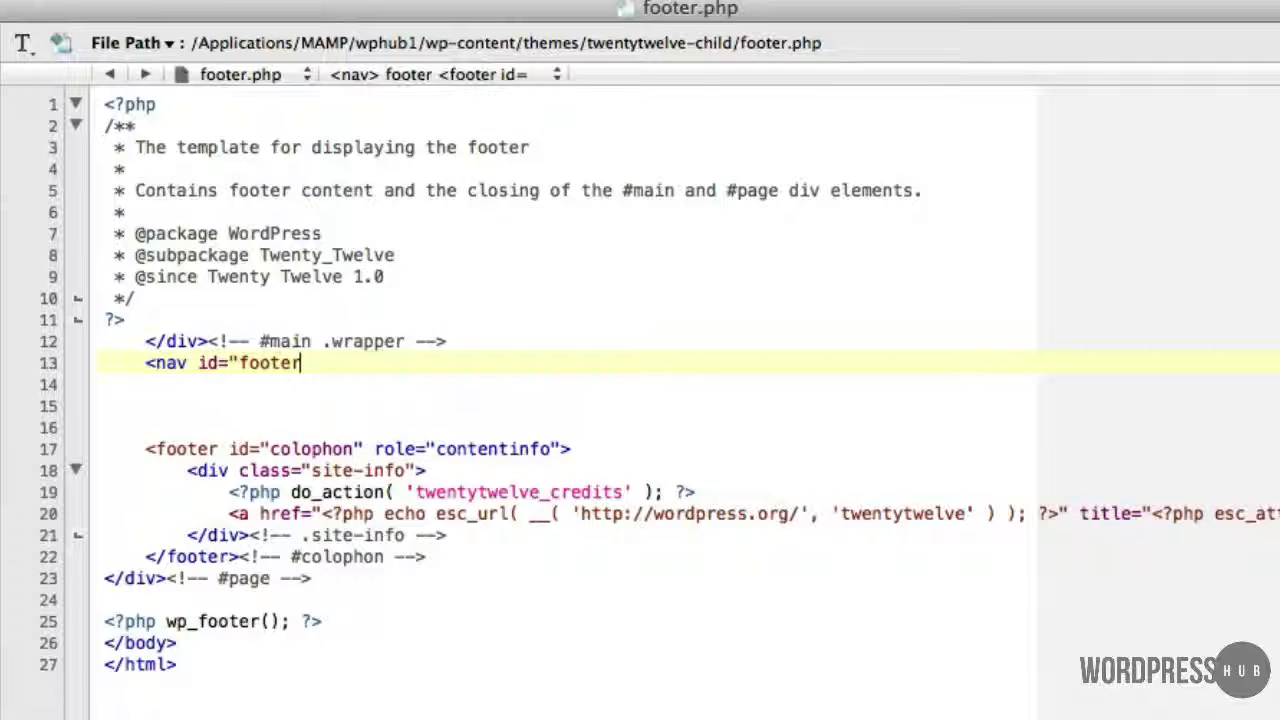
text(_me)
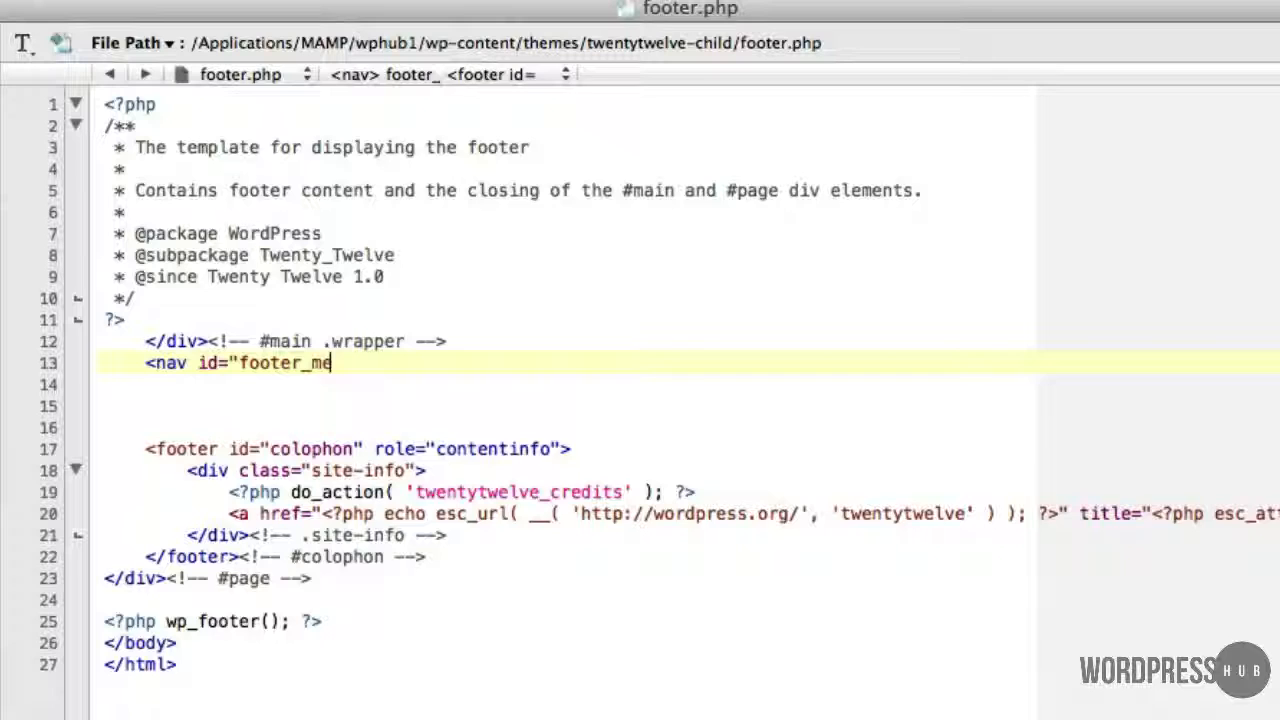
text(nu)
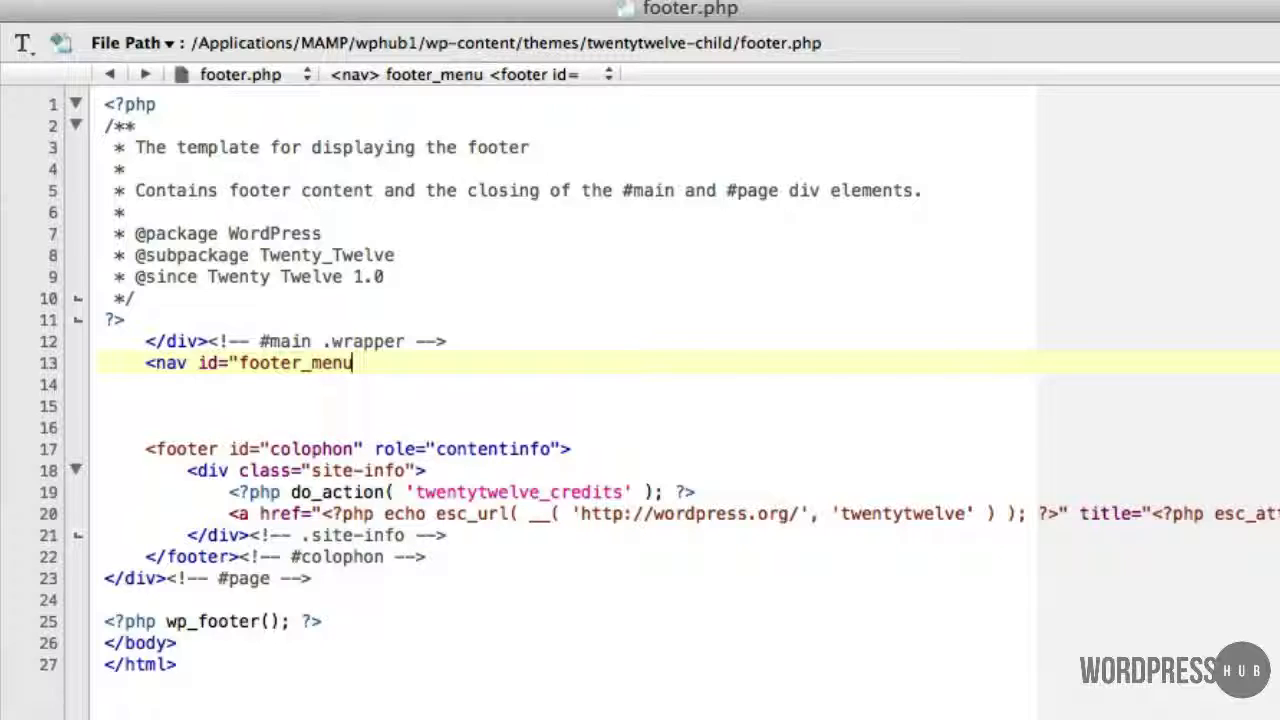
text(")
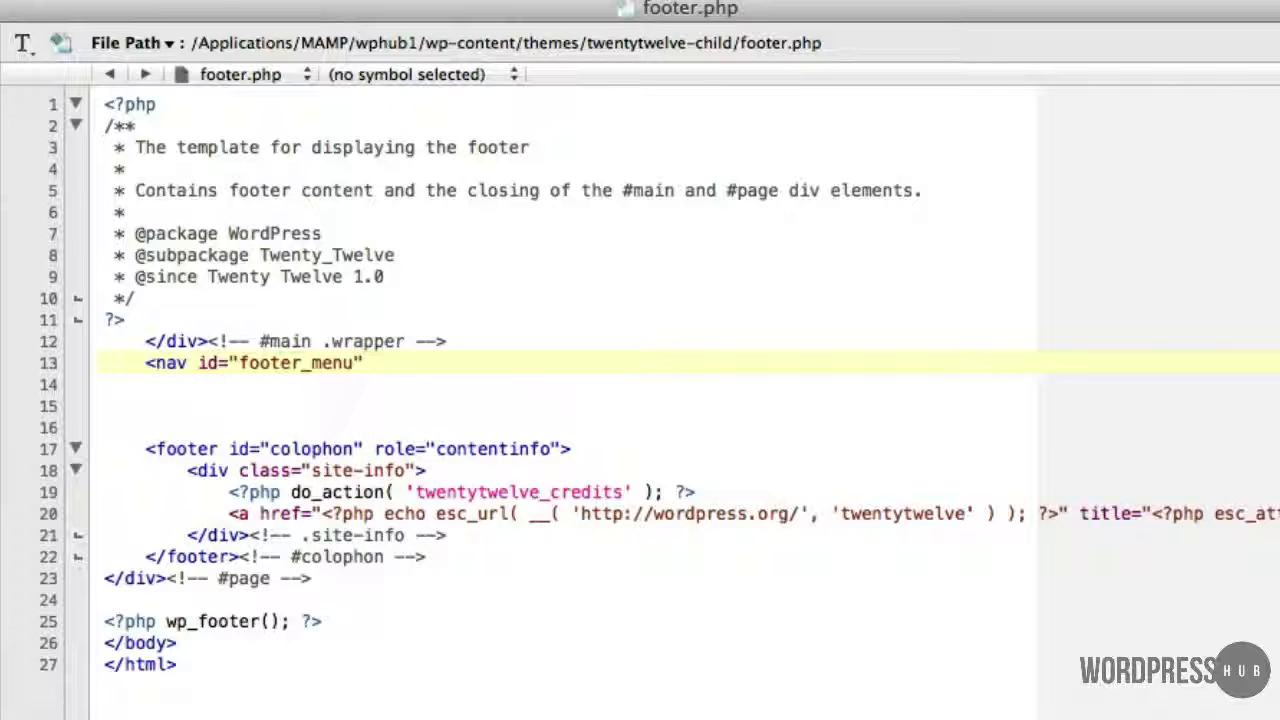
text(">)
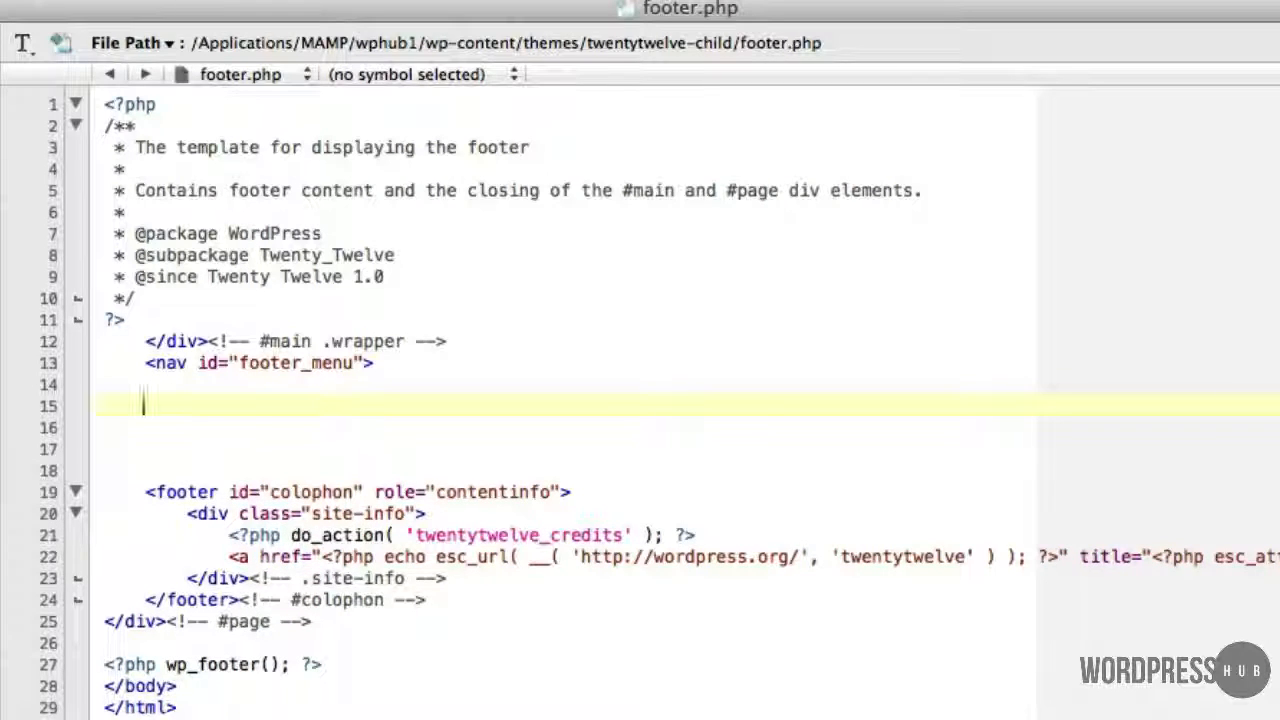
text(<)
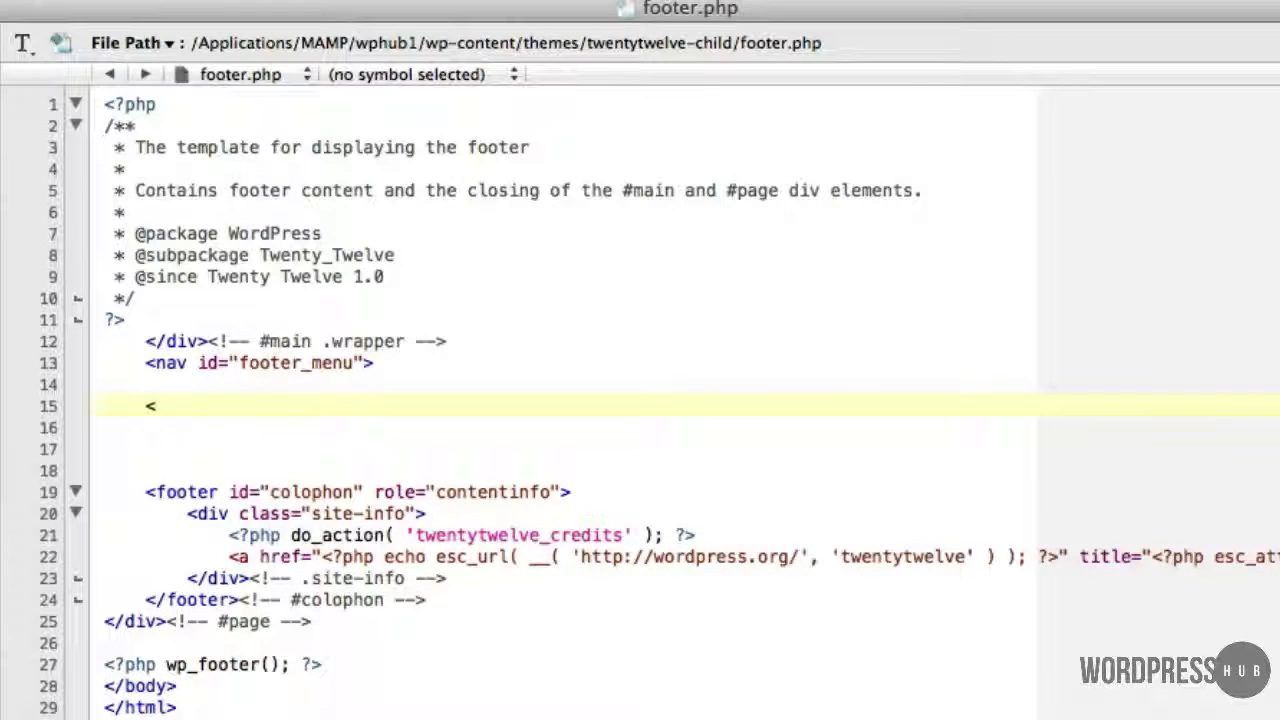
text(/na)
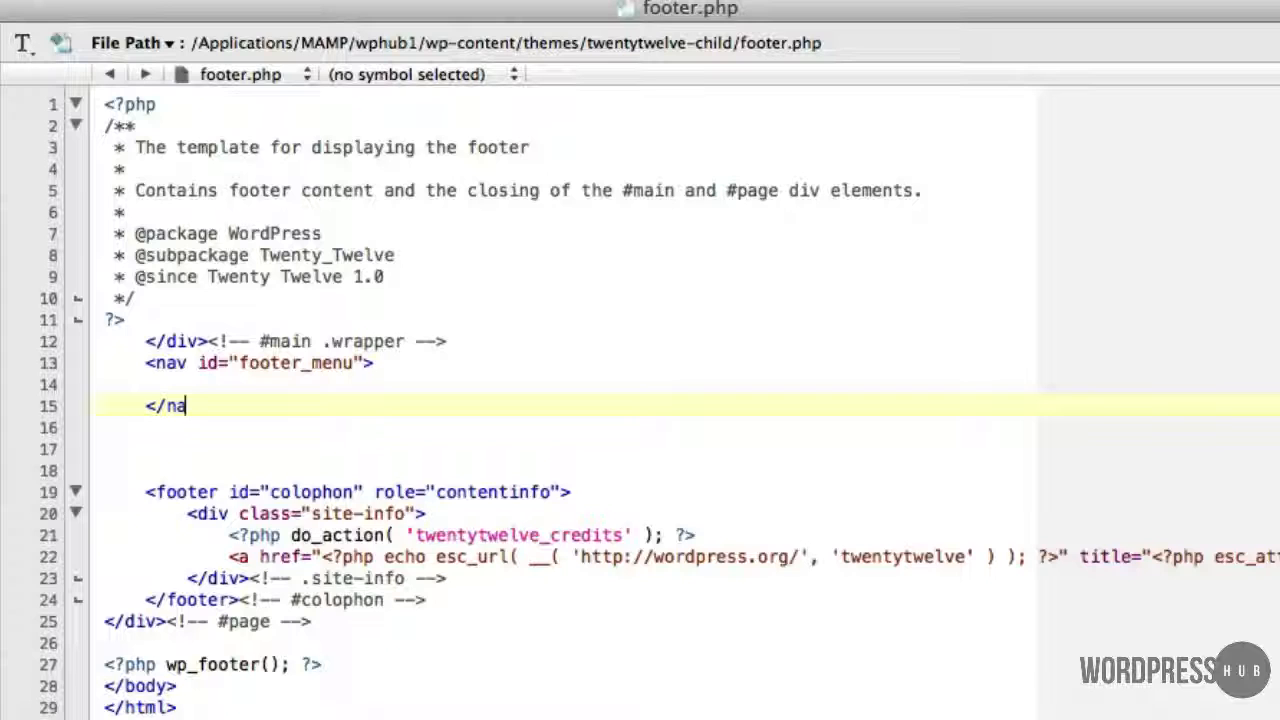
text(v>)
click(688, 386)
text(<)
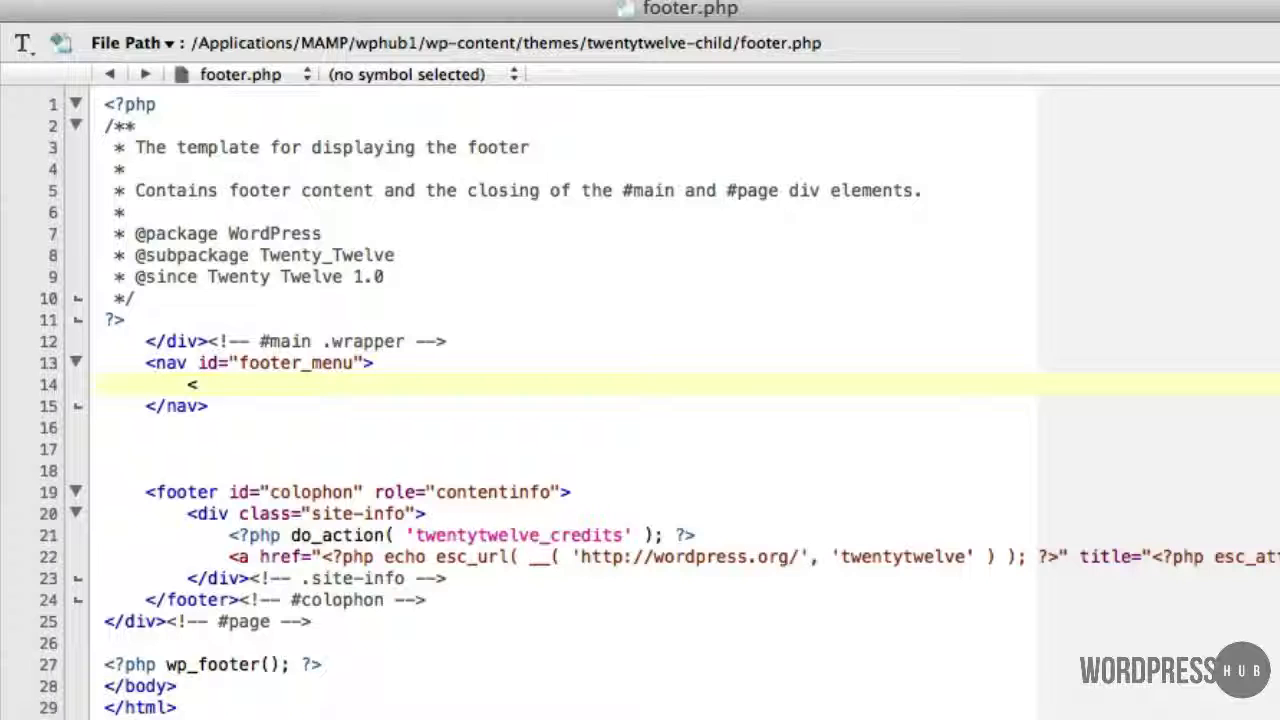
Inside the footer_menu nav, call wp_nav_menu( array( 'theme_location' => 'secondary' )) in a PHP block.
text(?)
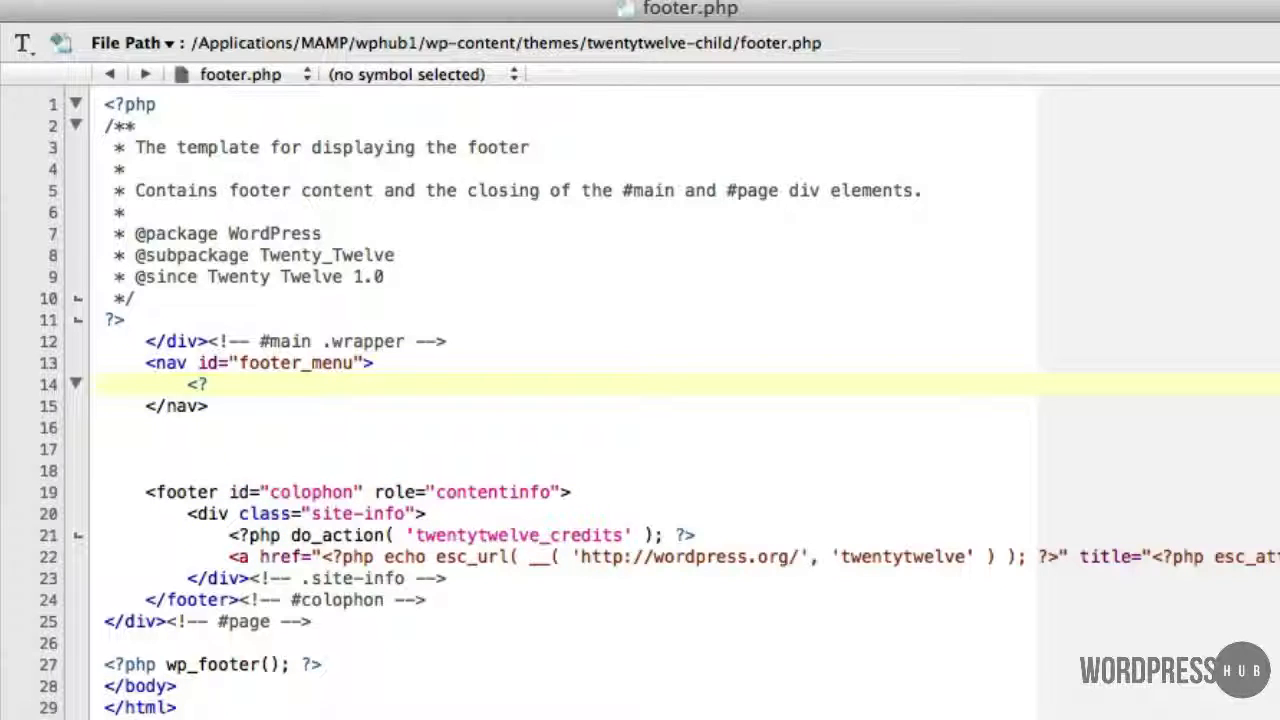
text(php)
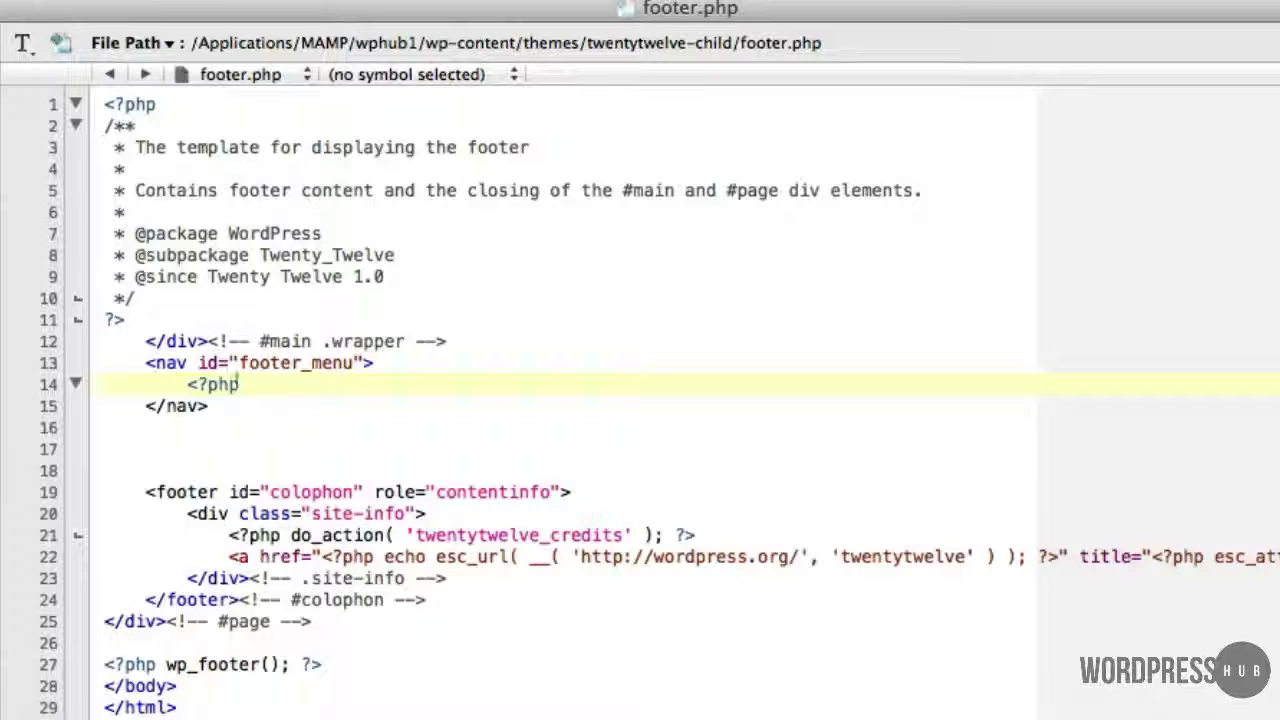
text(wp)
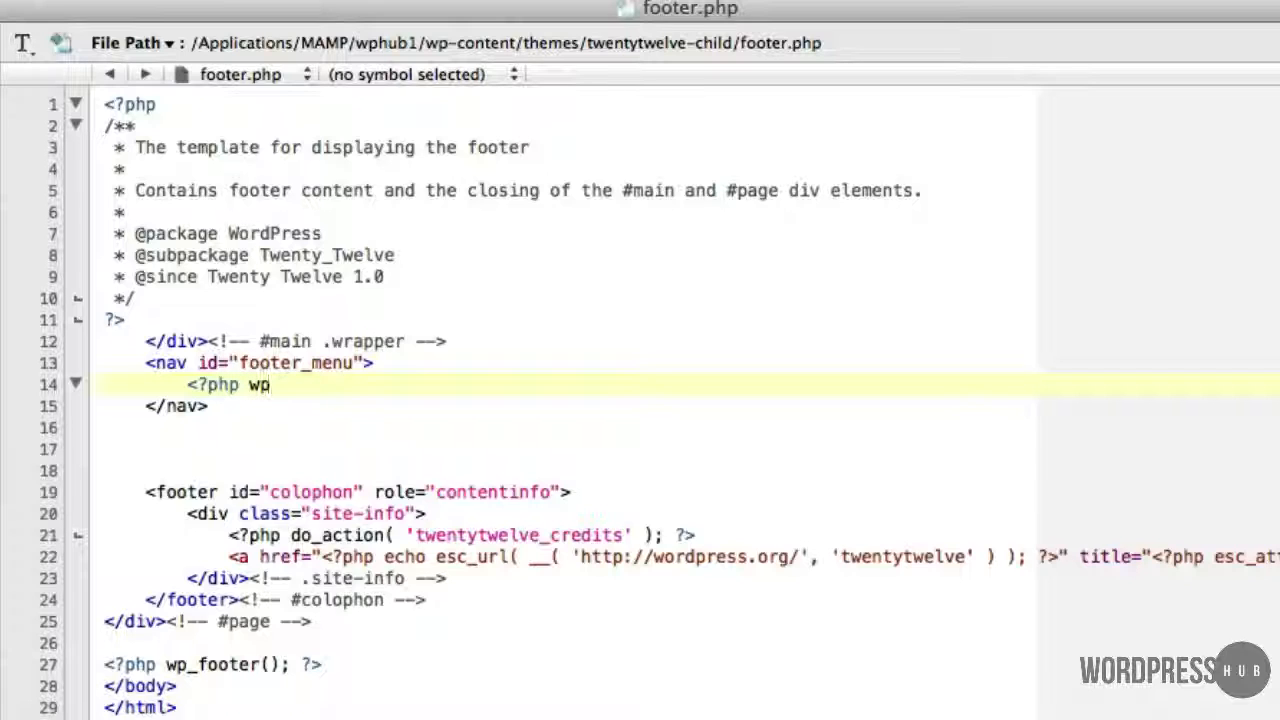
text(_)
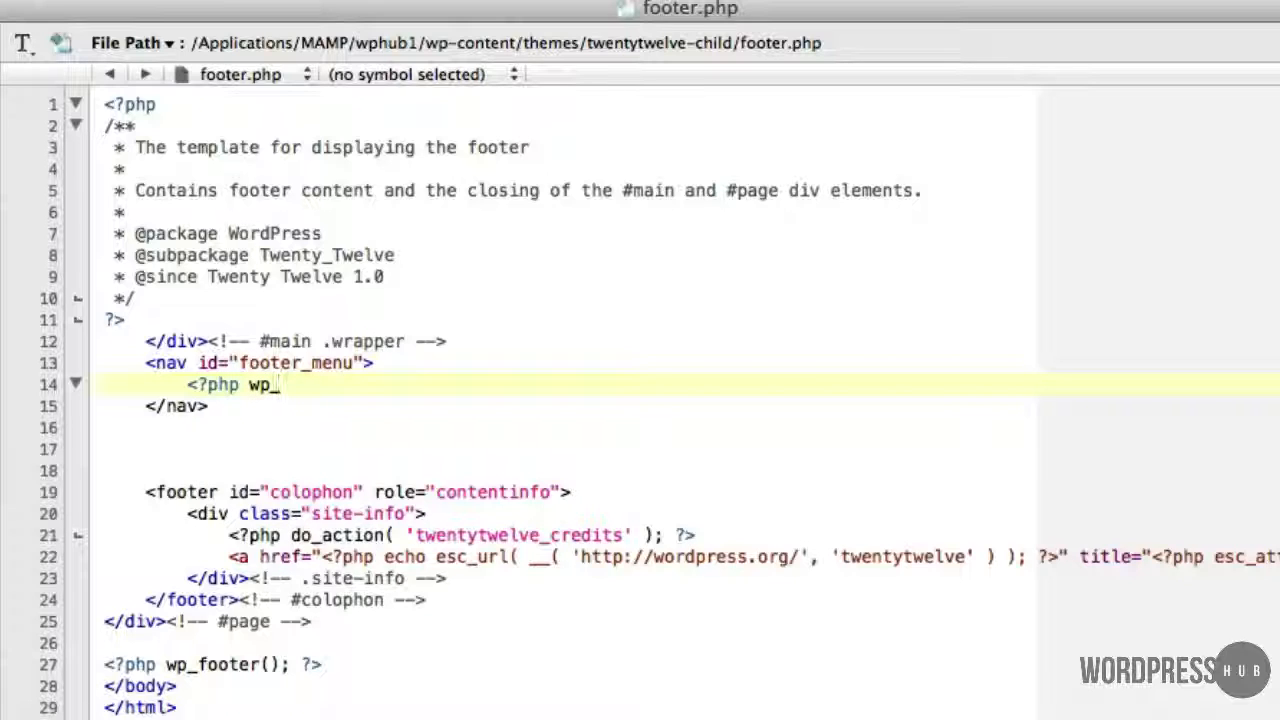
text(nav_)
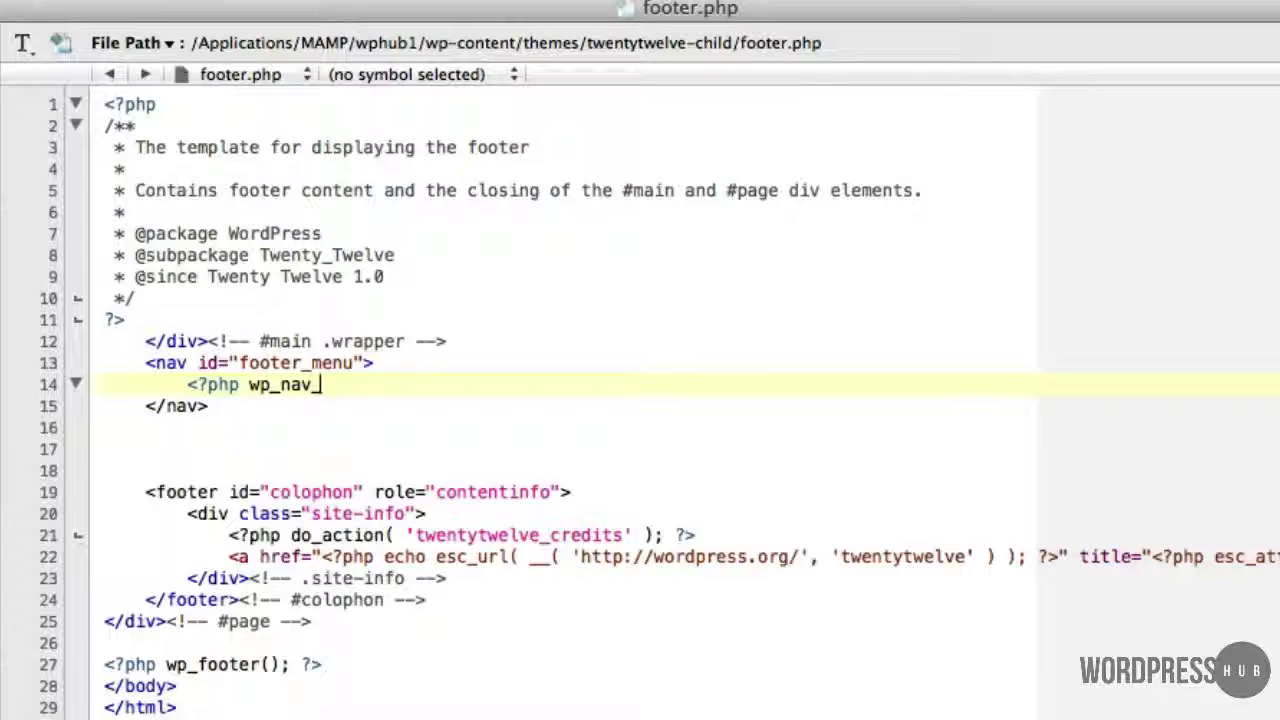
text(men)
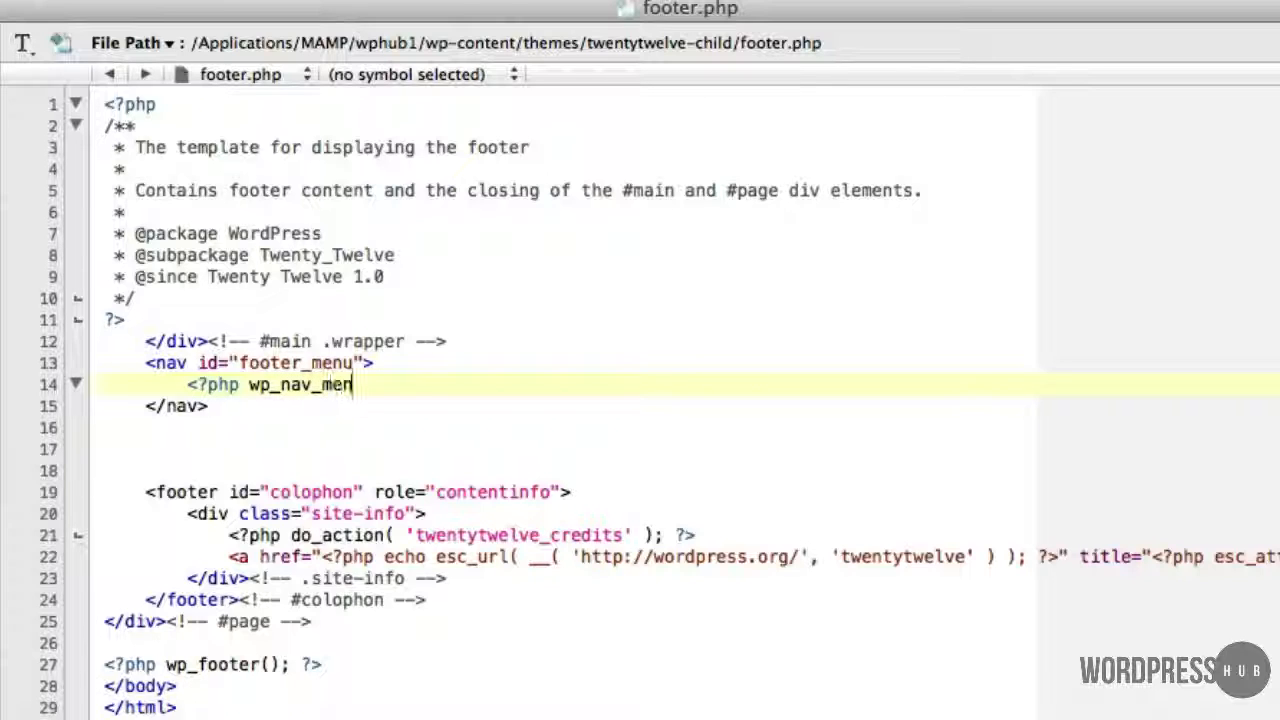
text(u)
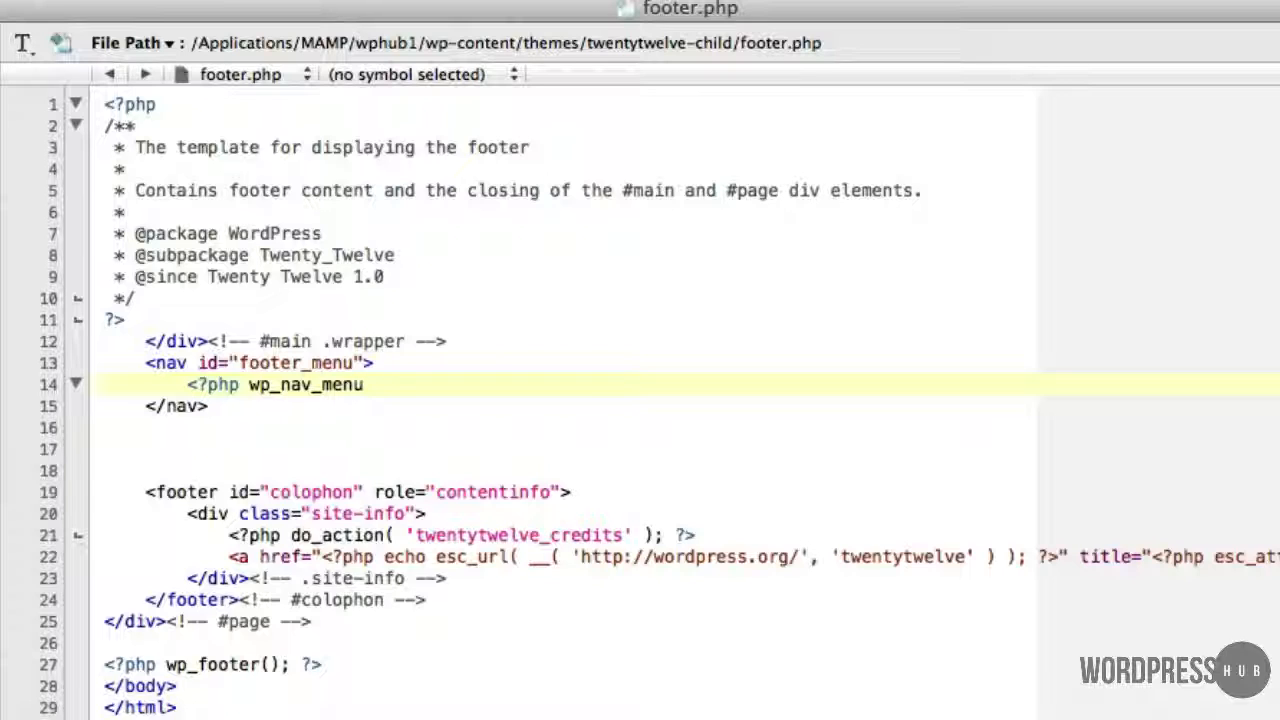
text(()
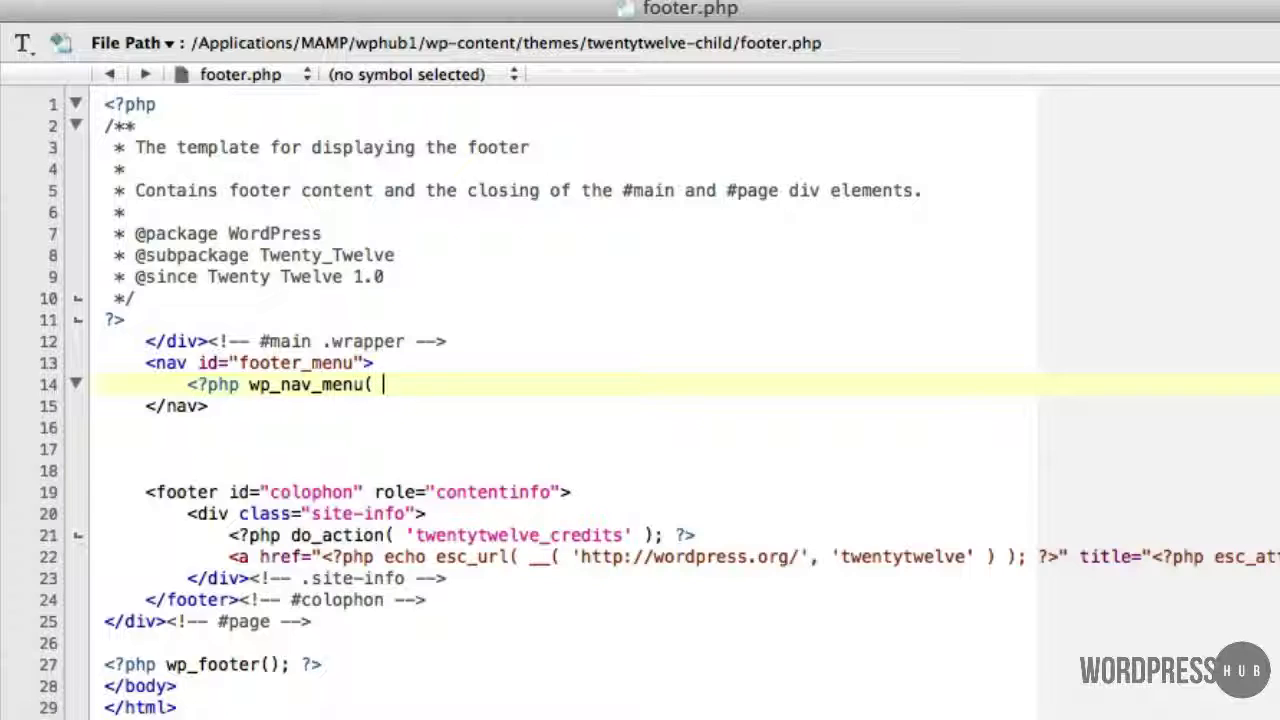
text(array)
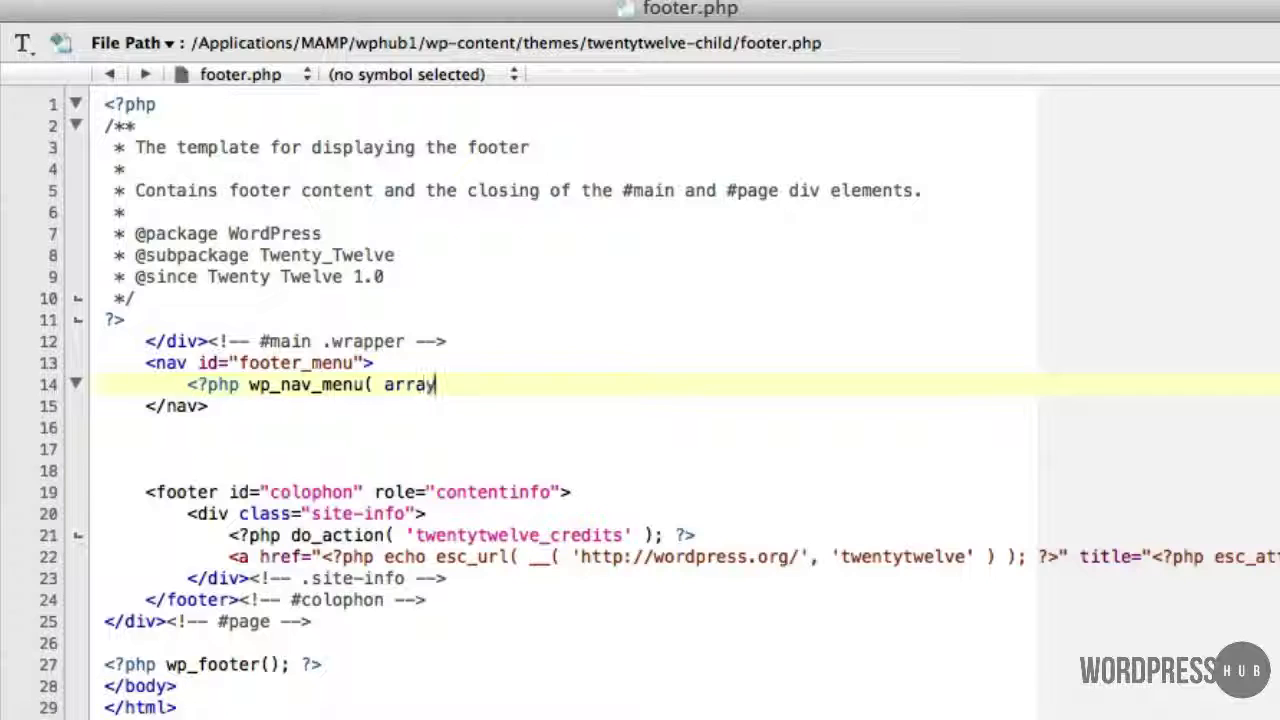
text(()
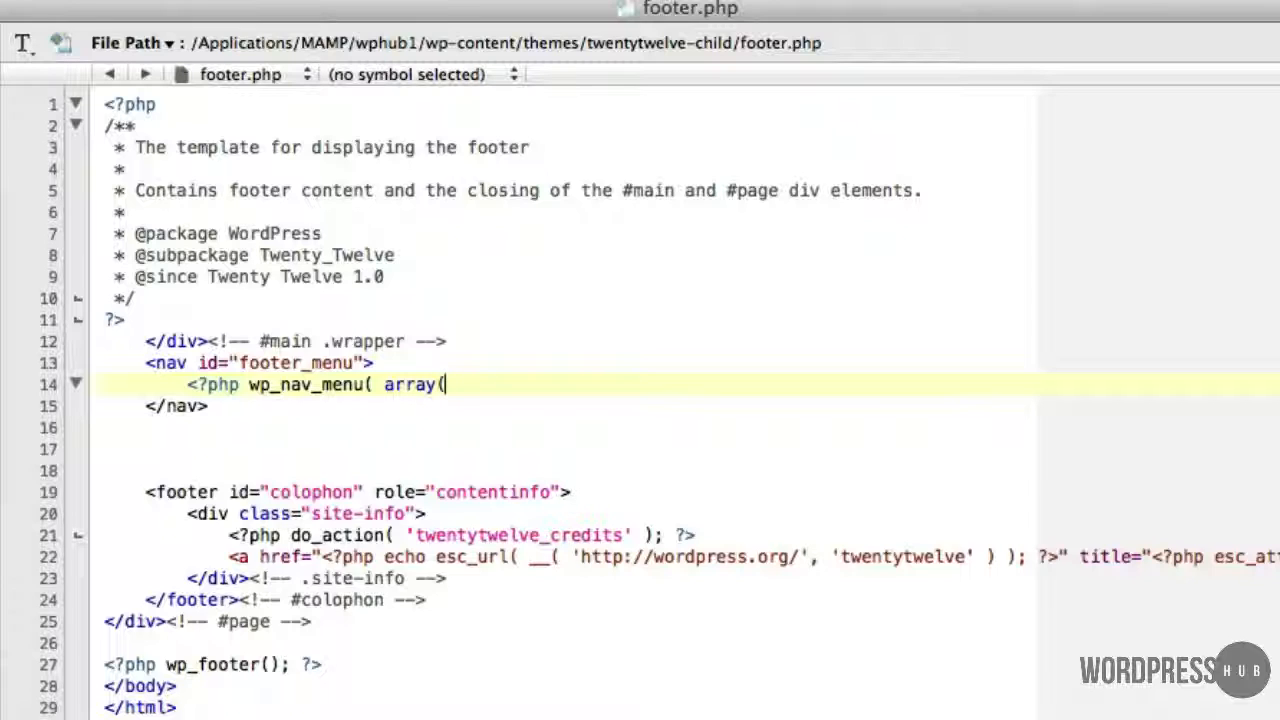
text(')
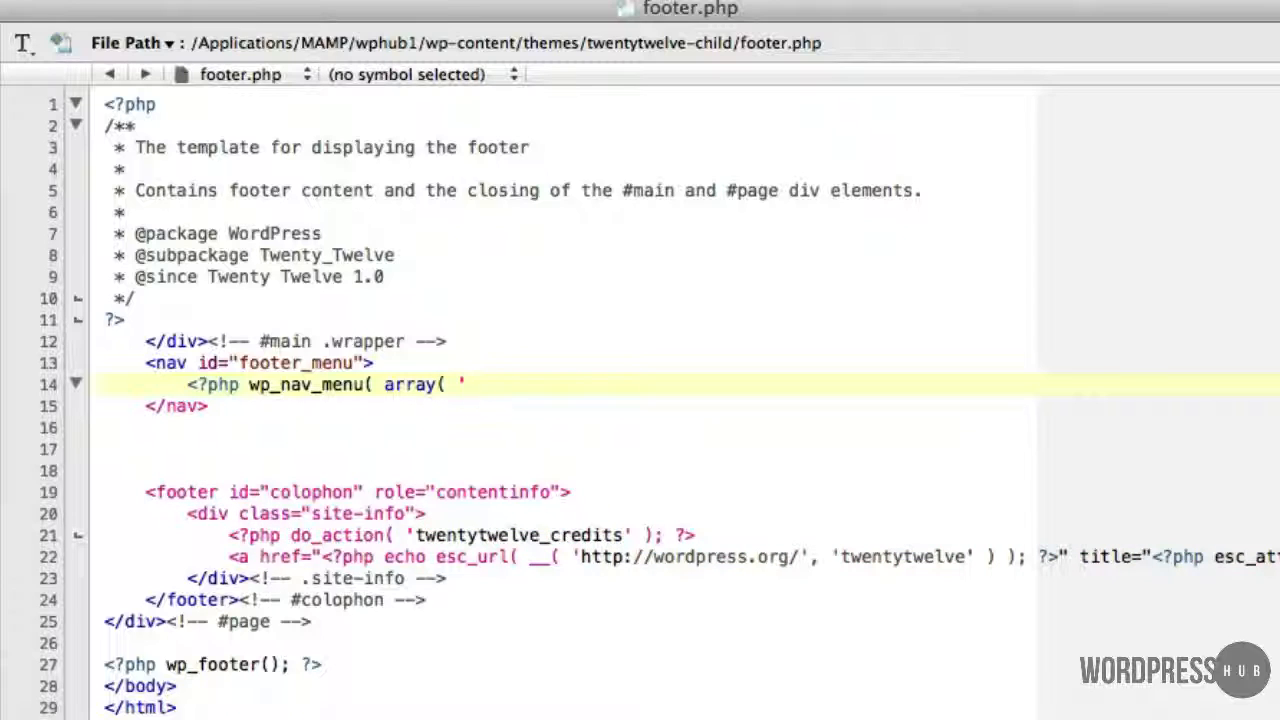
text(theme)
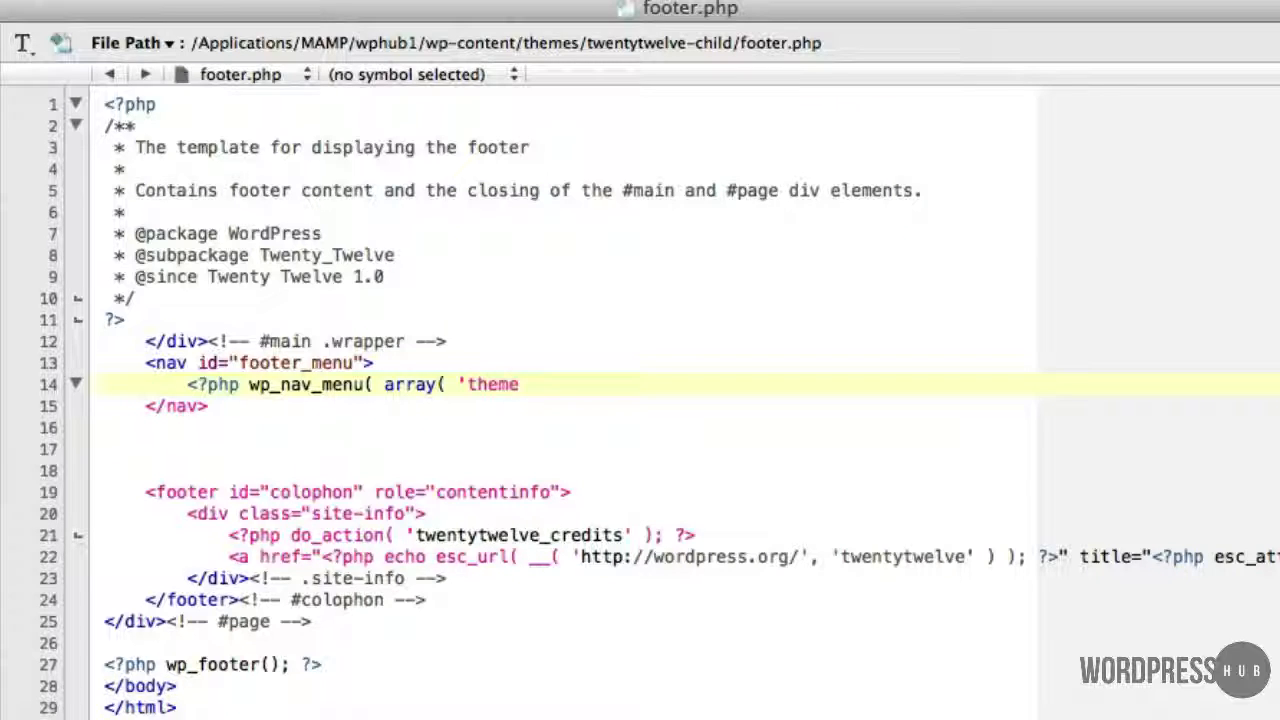
text(_lo)
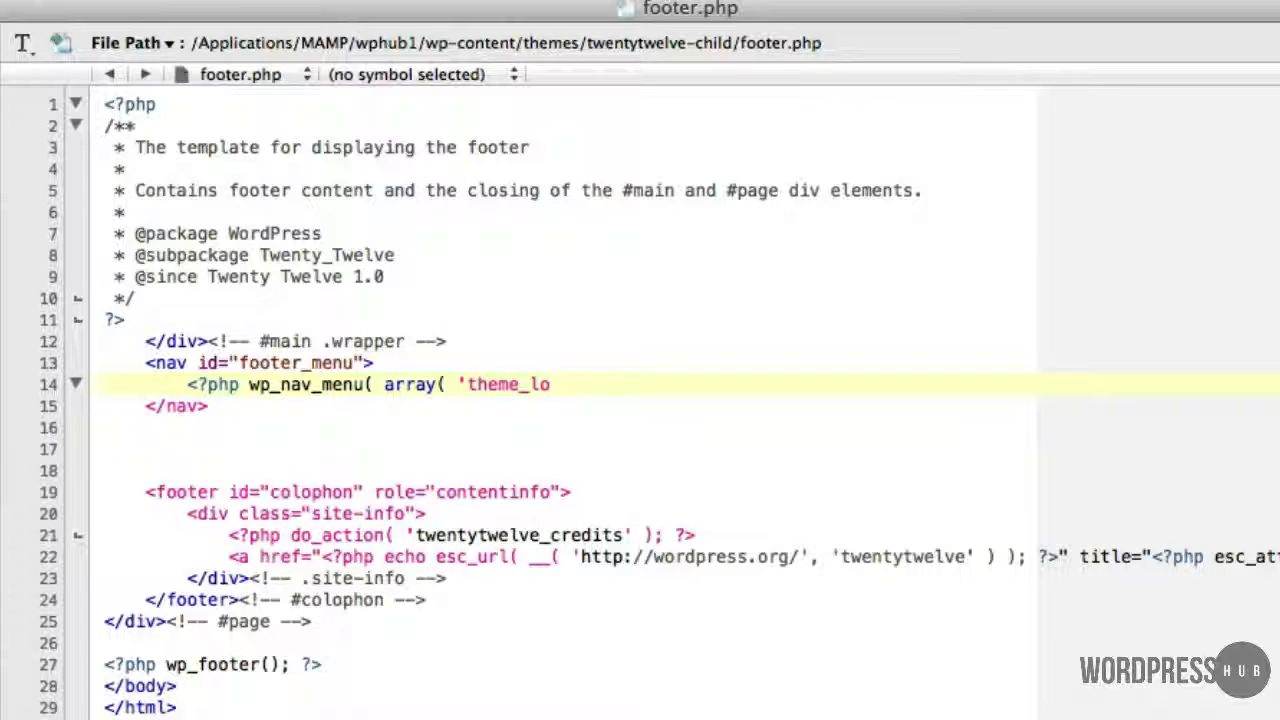
text(ca)
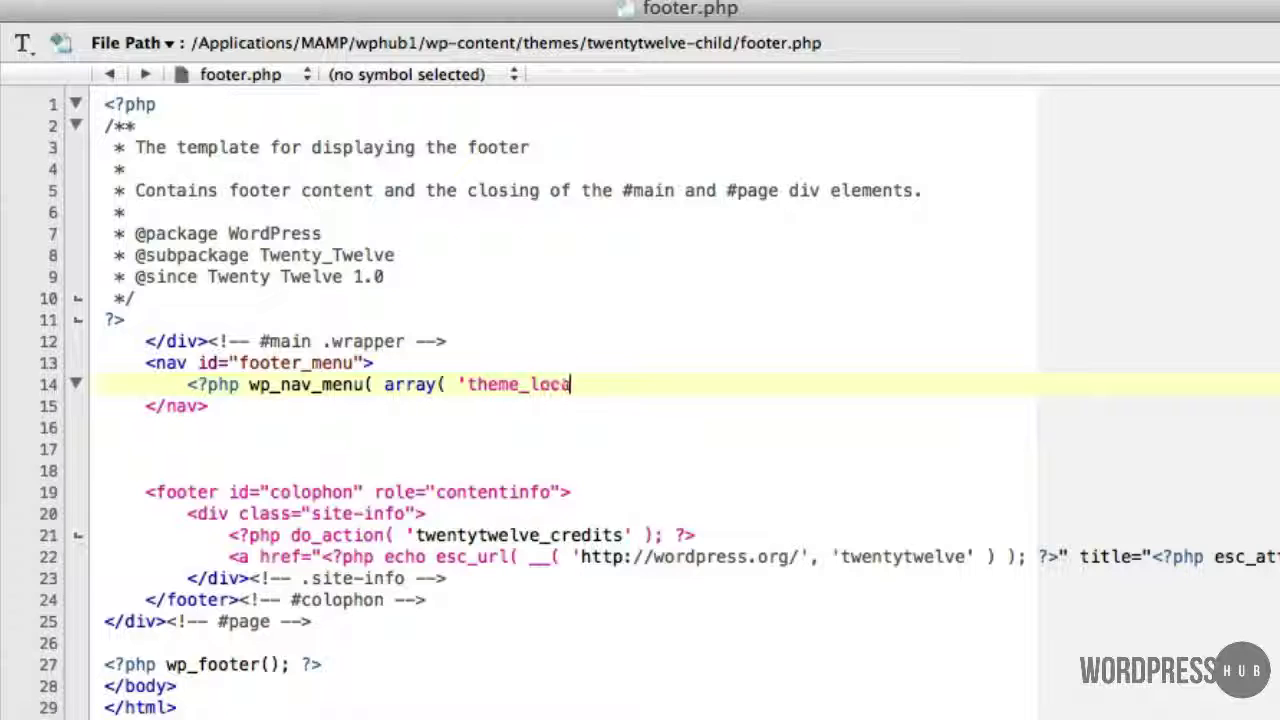
text(tion)
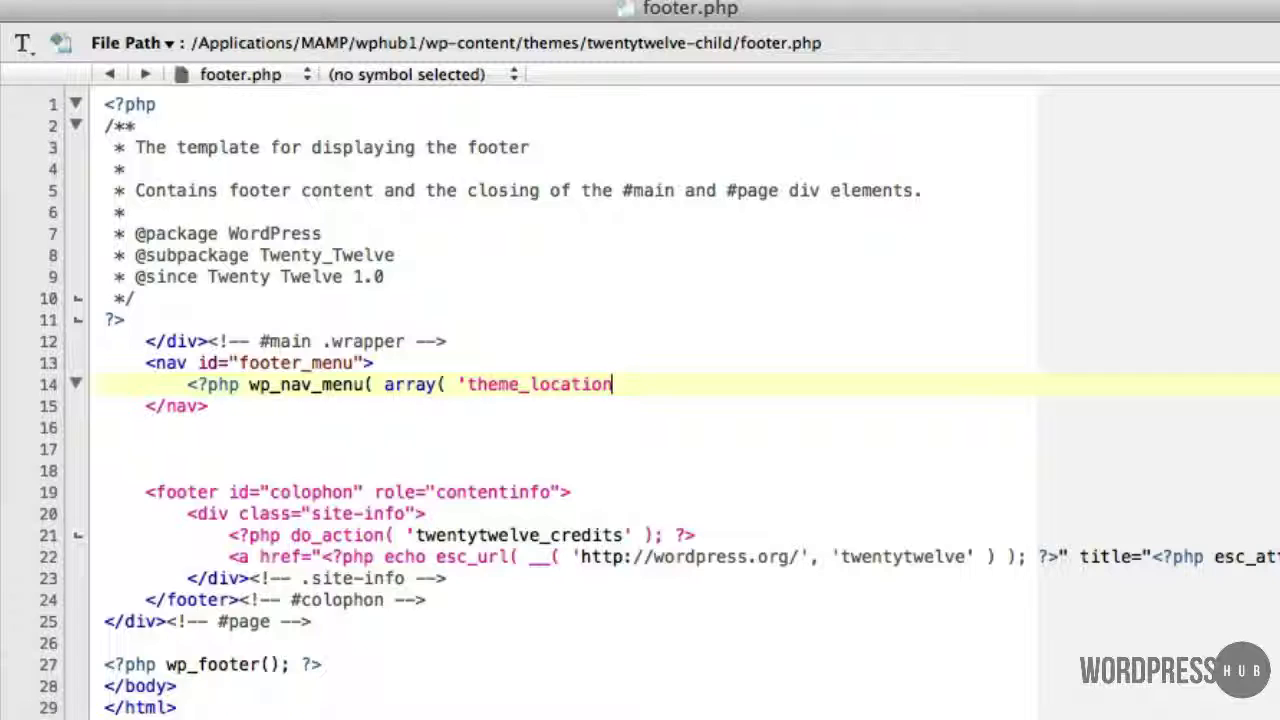
text(')
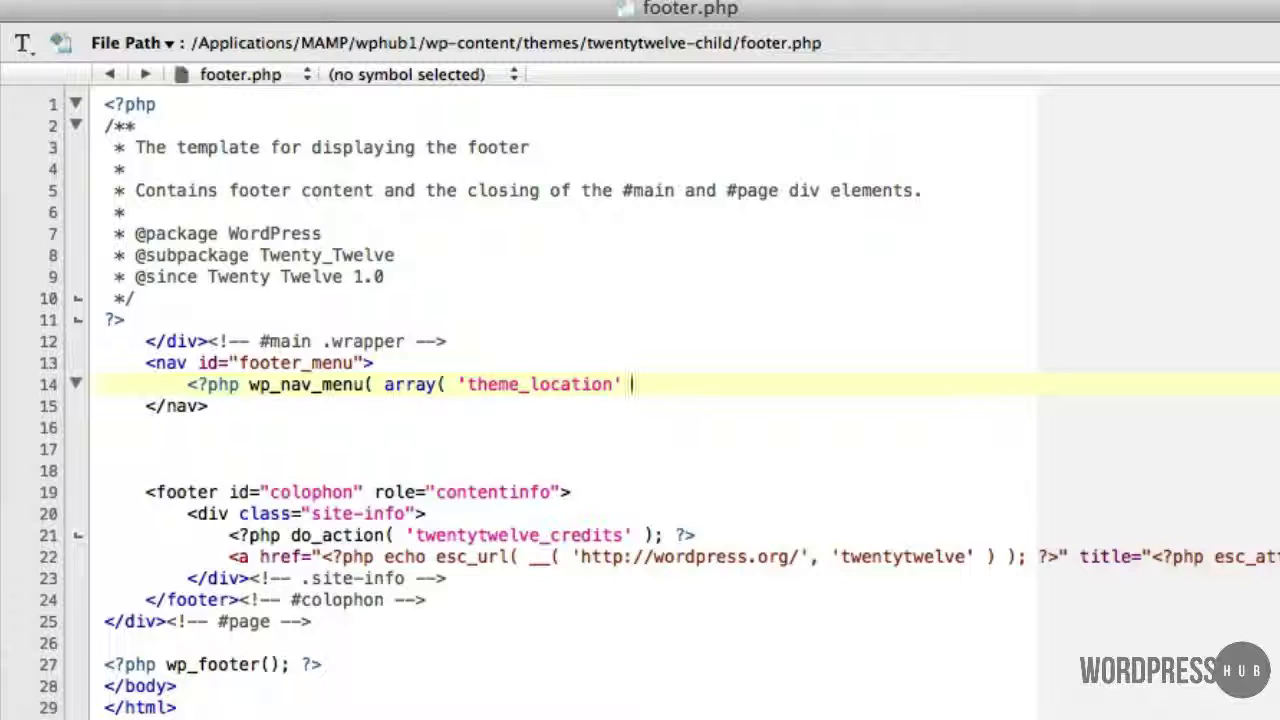
text(=>)
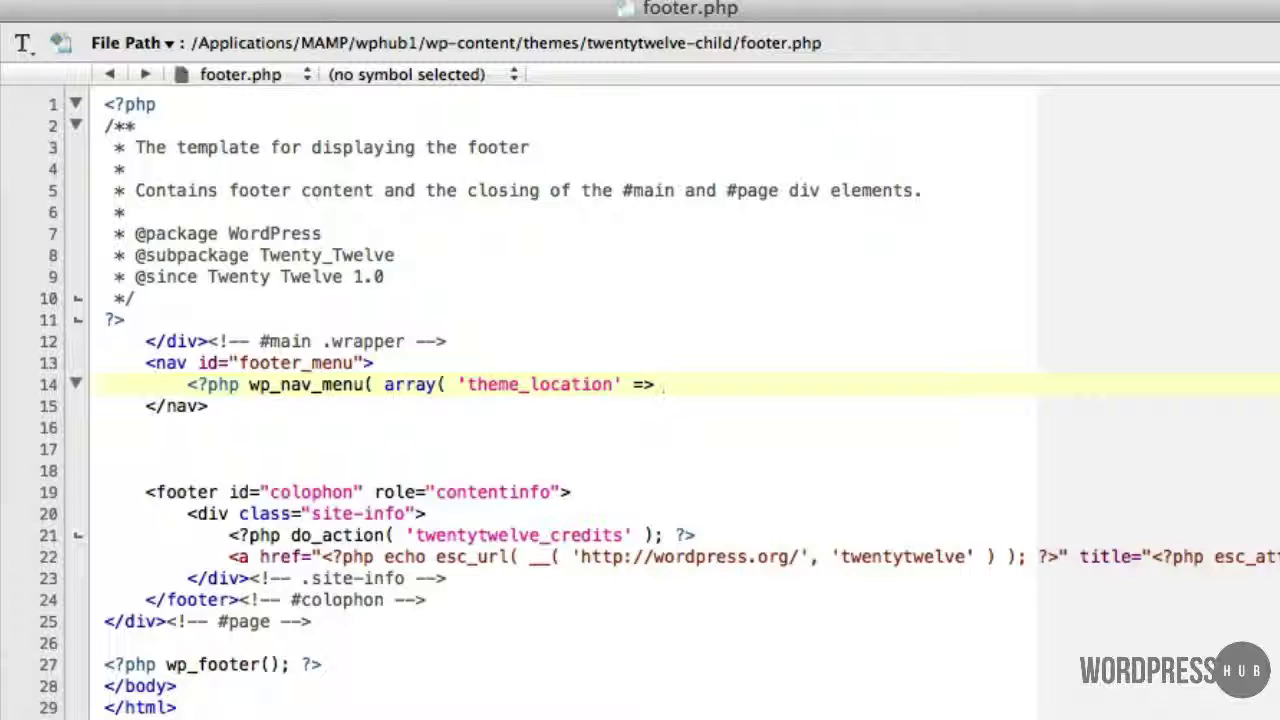
text(')
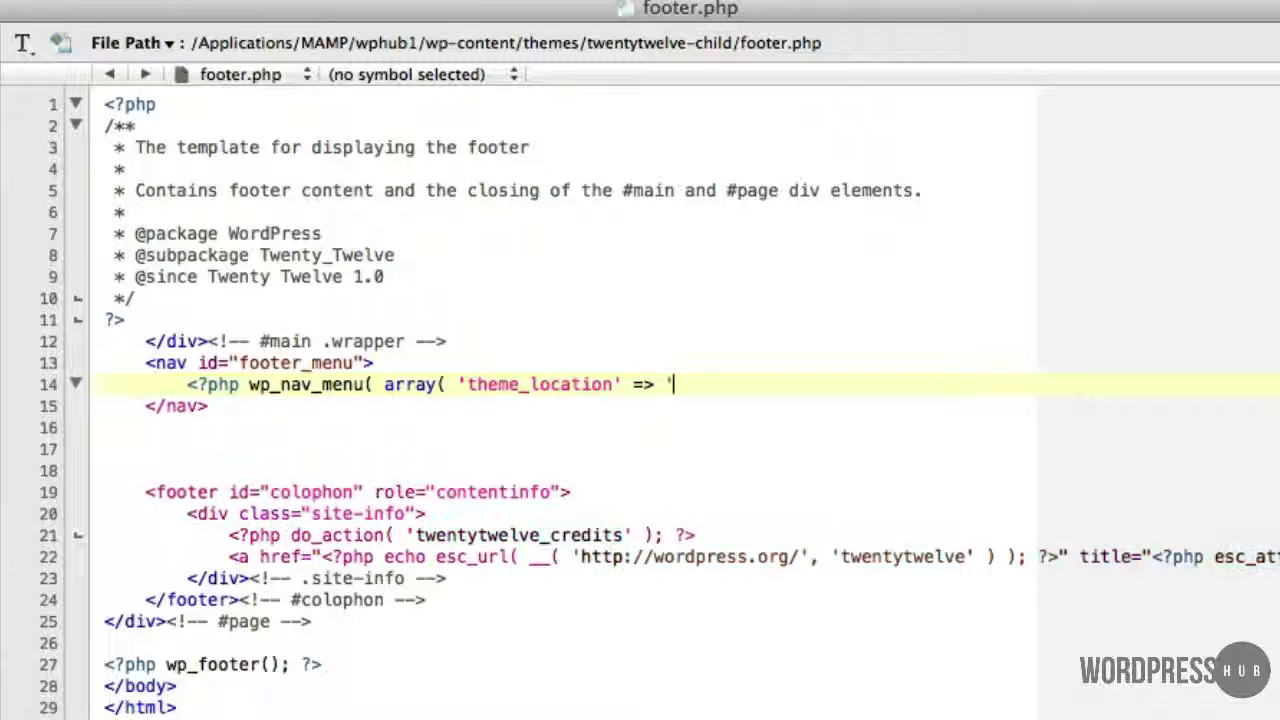
text(seco)
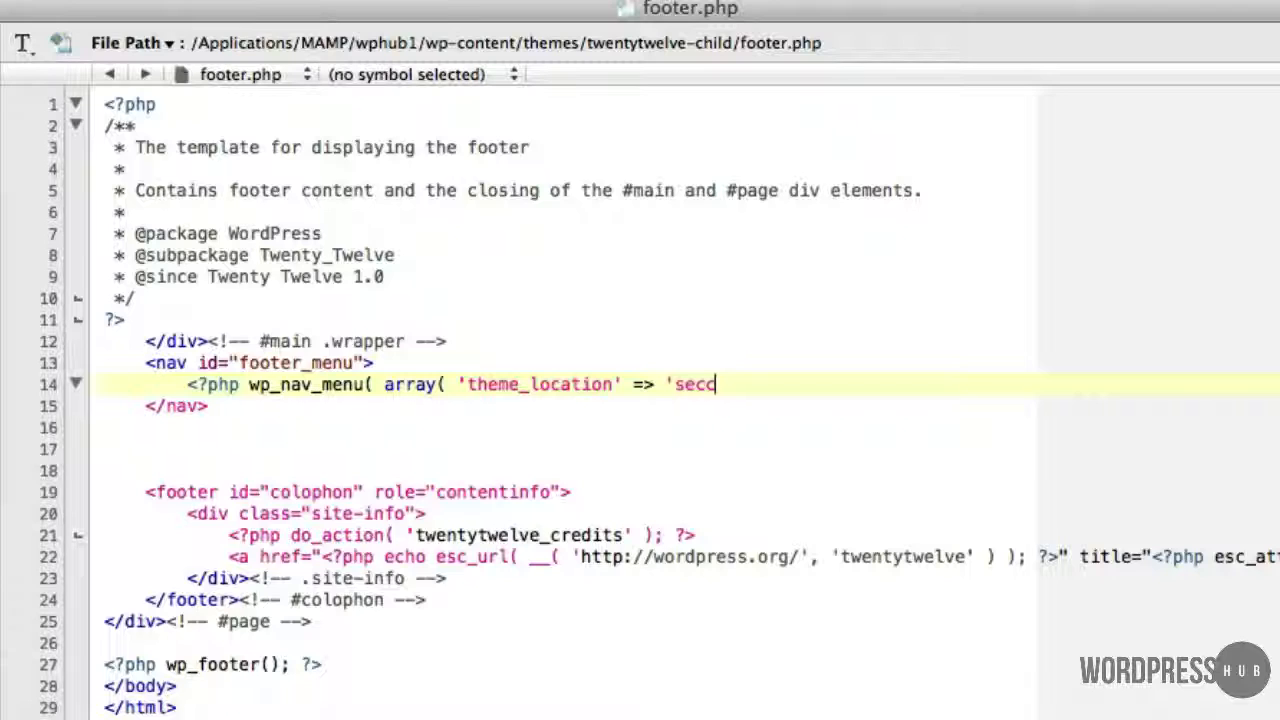
text(ndary)
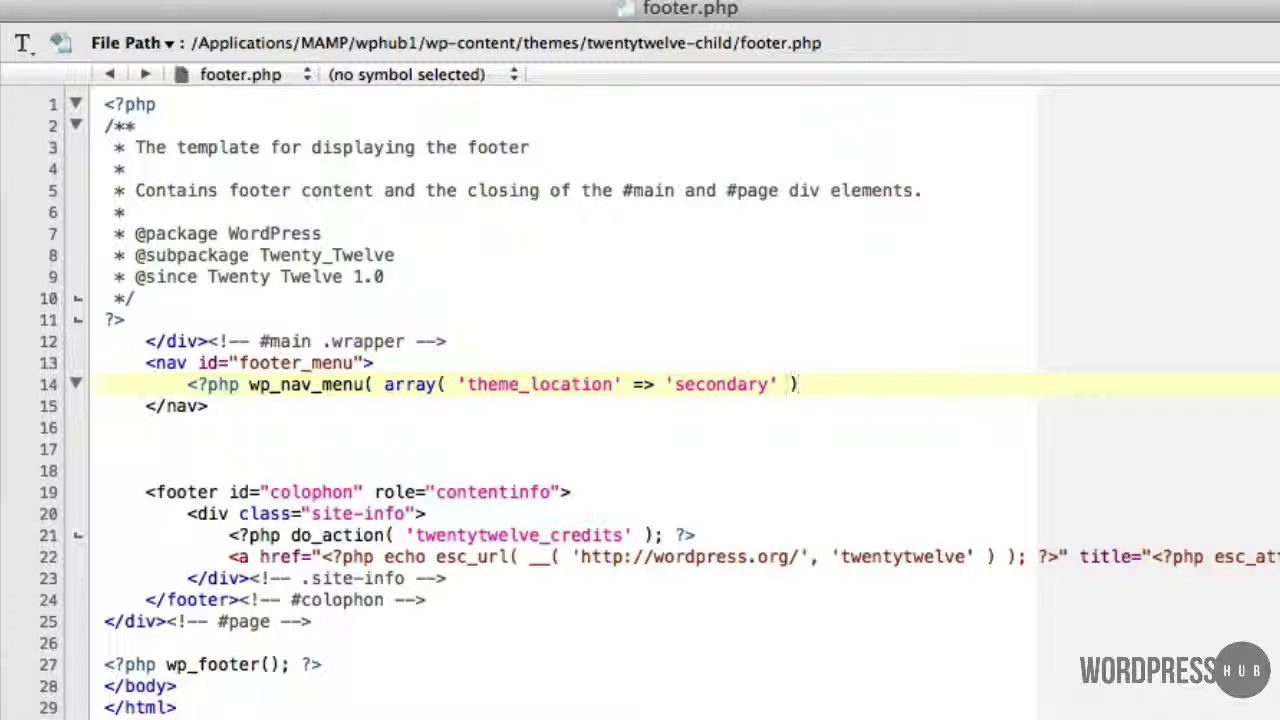
text())
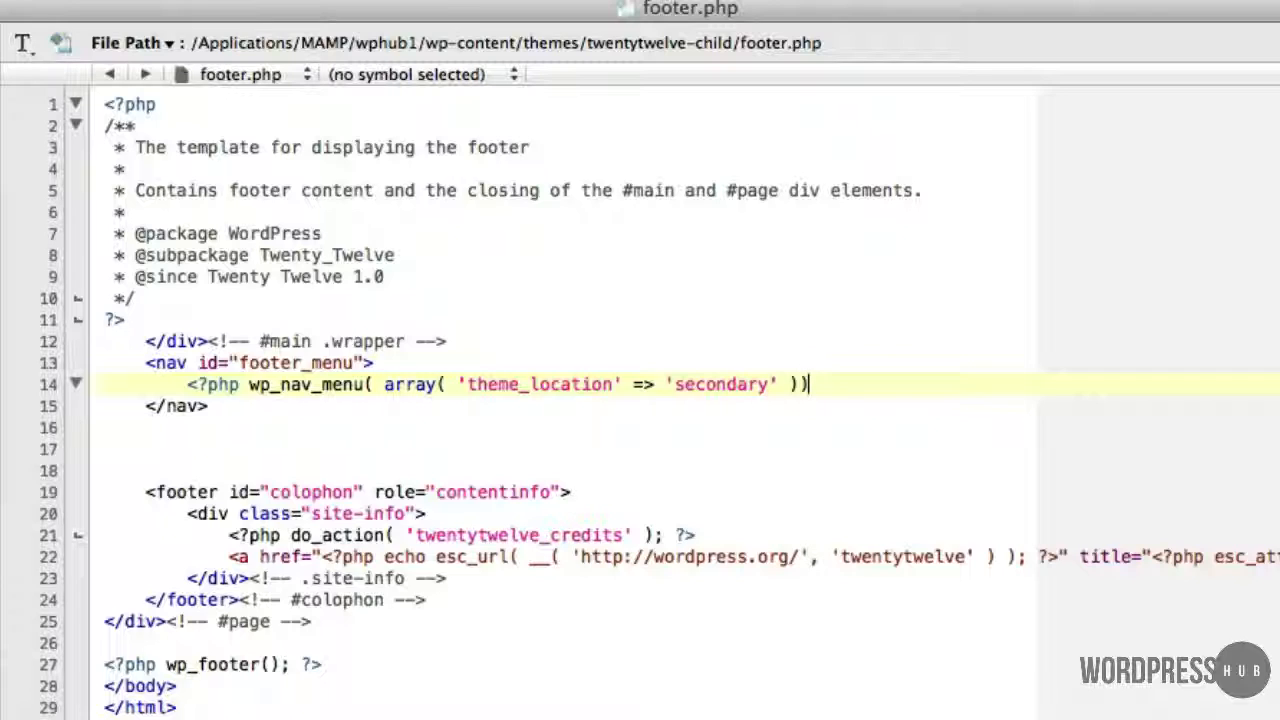
text(; ?>)
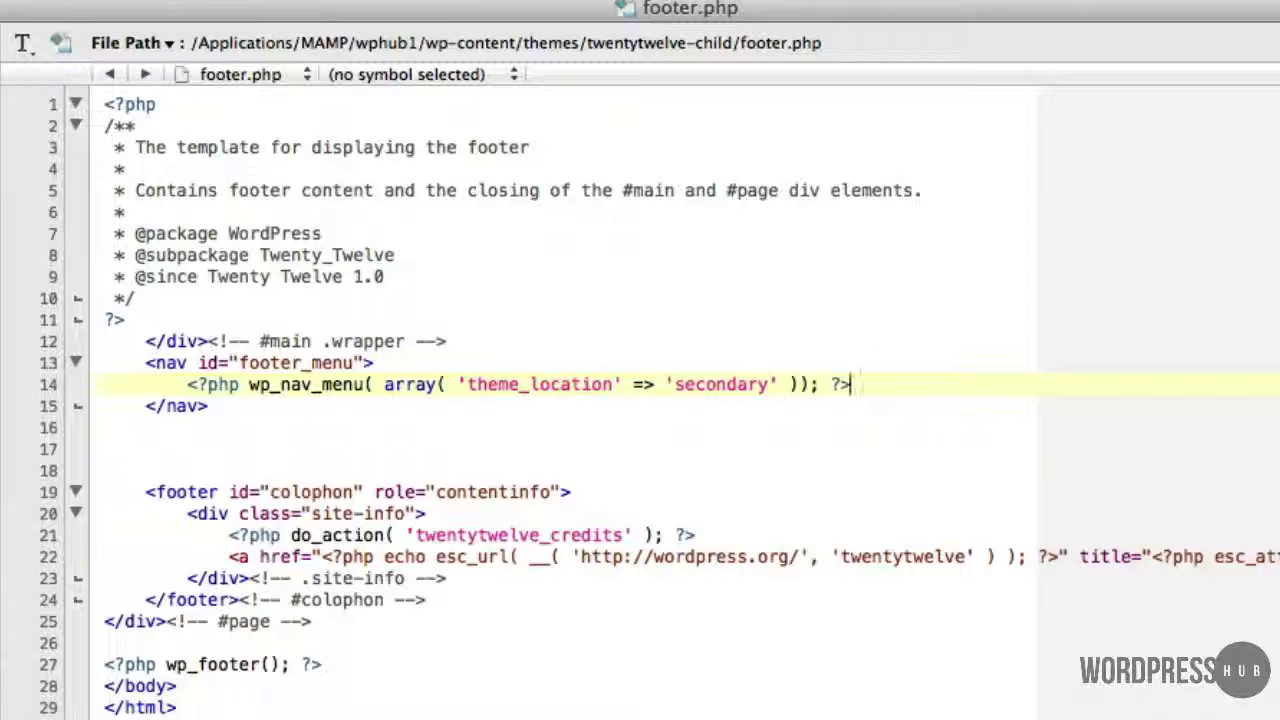
mouse_move(744, 420)
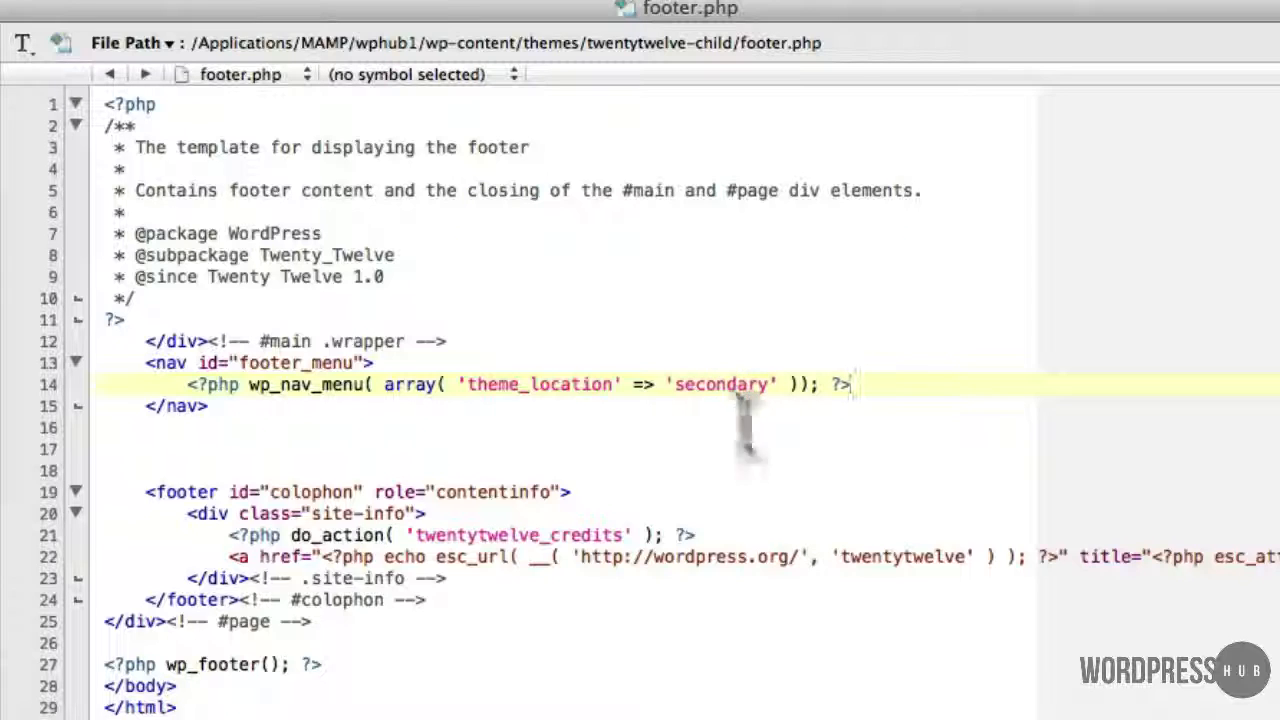
mouse_move(740, 420)
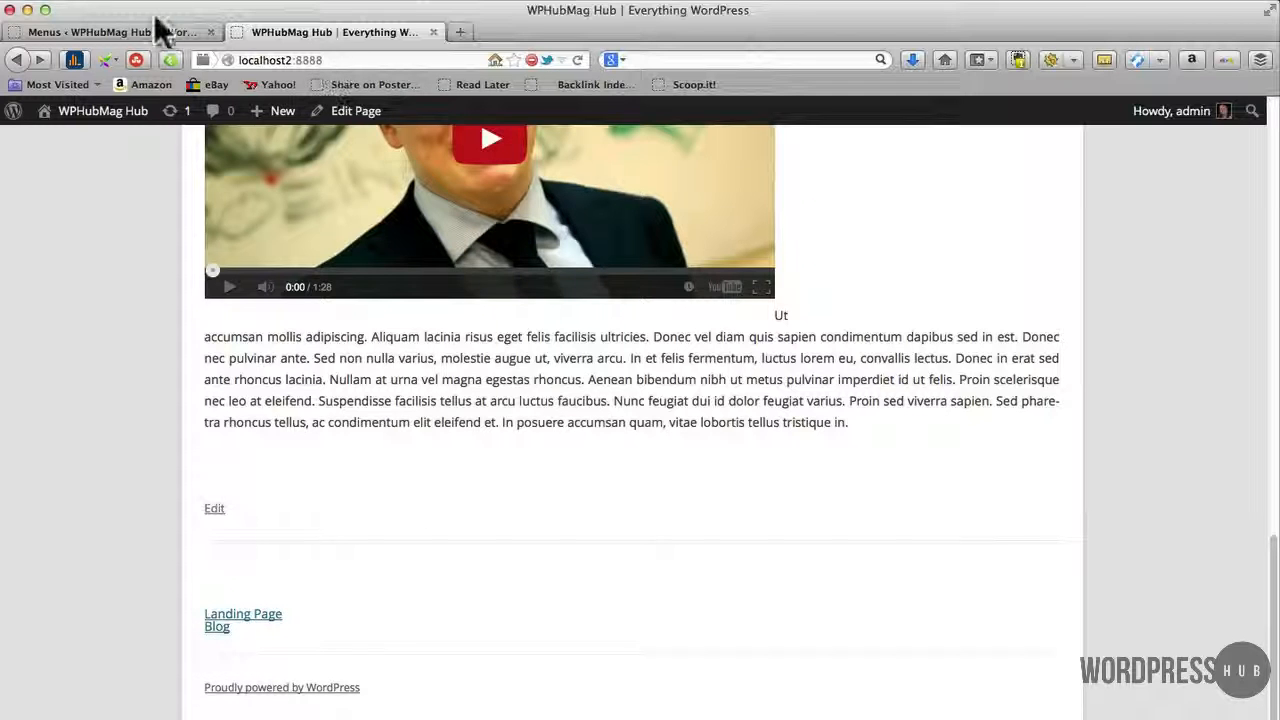
Check the Menus admin tab, then return to the site to see Landing Page and Blog links in the footer.
click(90, 32)
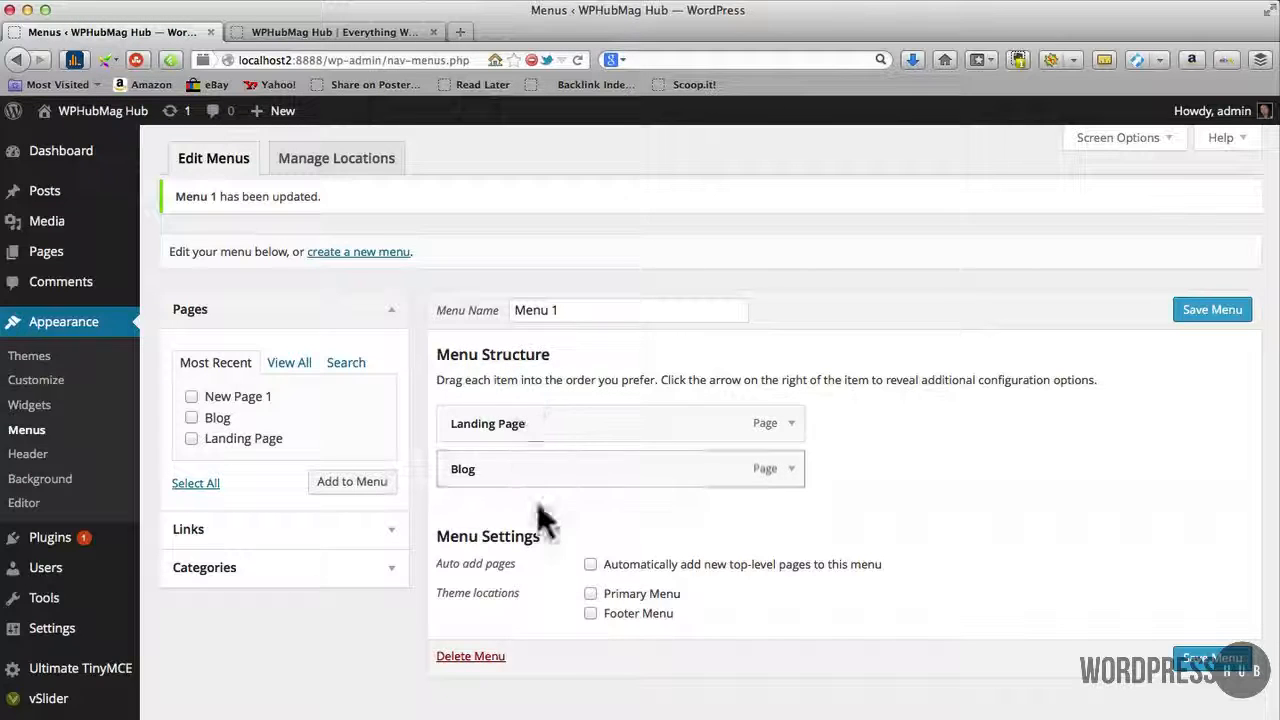
mouse_move(656, 618)
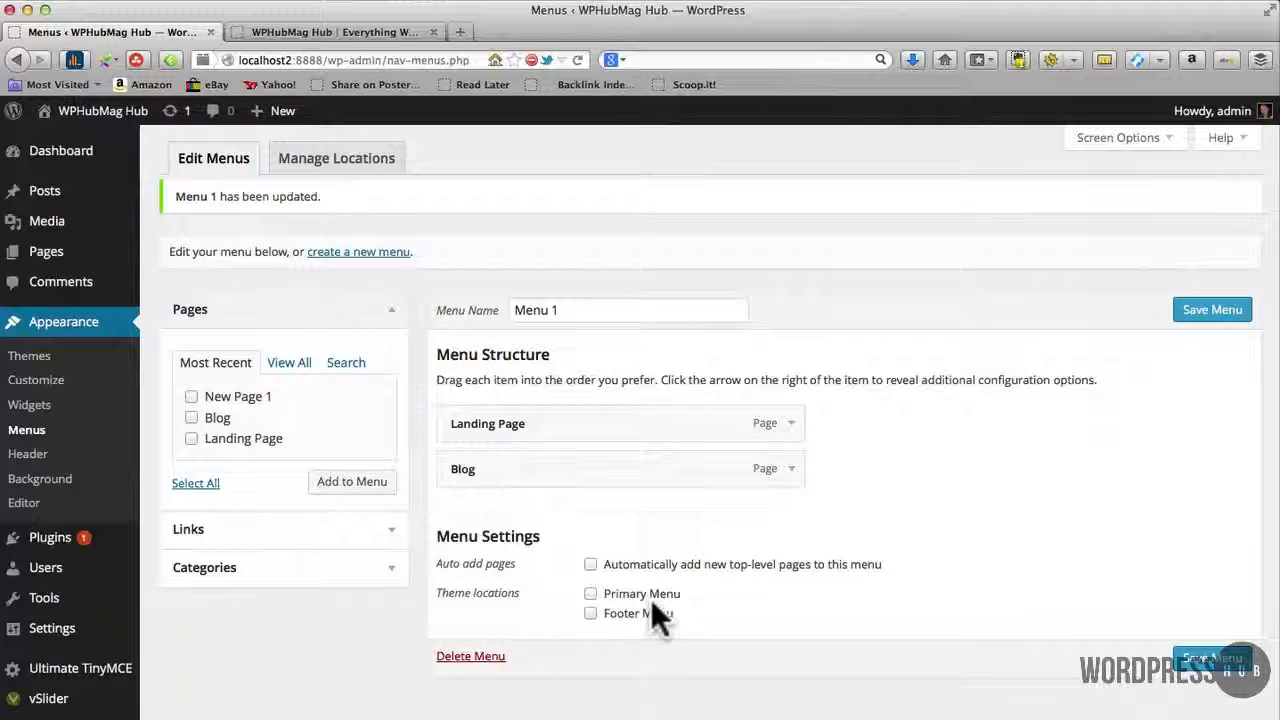
click(336, 32)
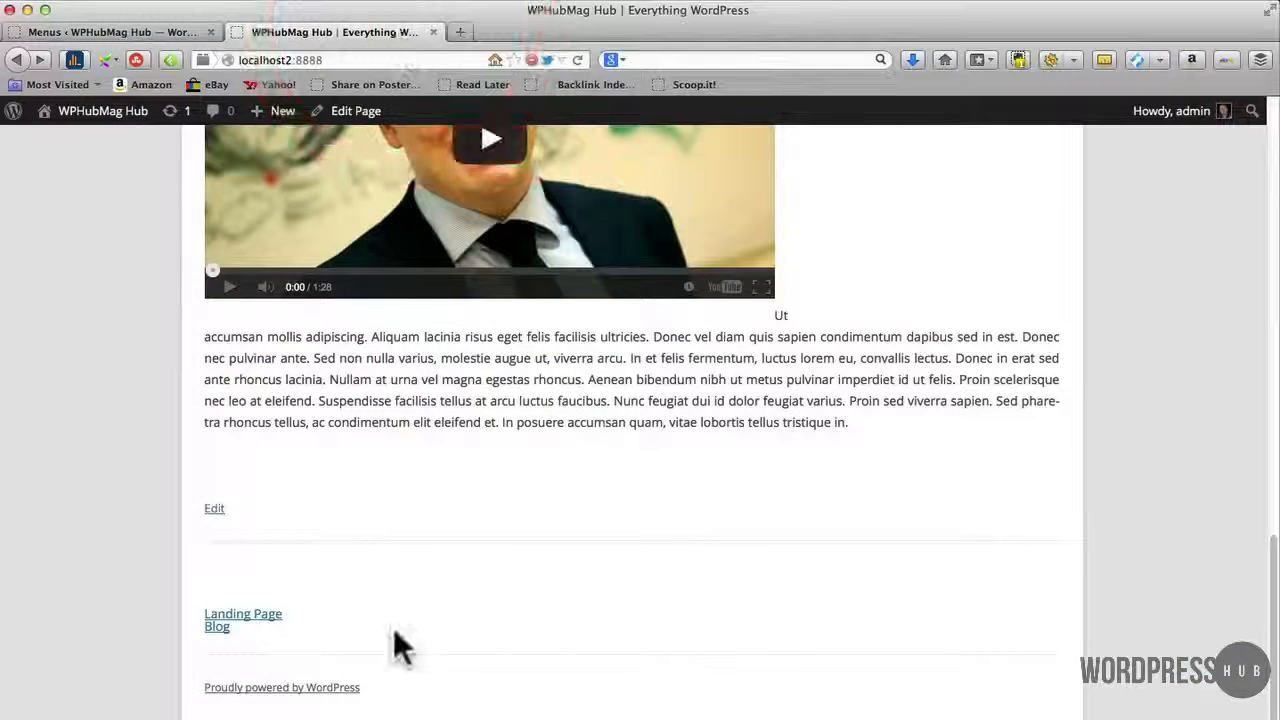
mouse_move(240, 616)
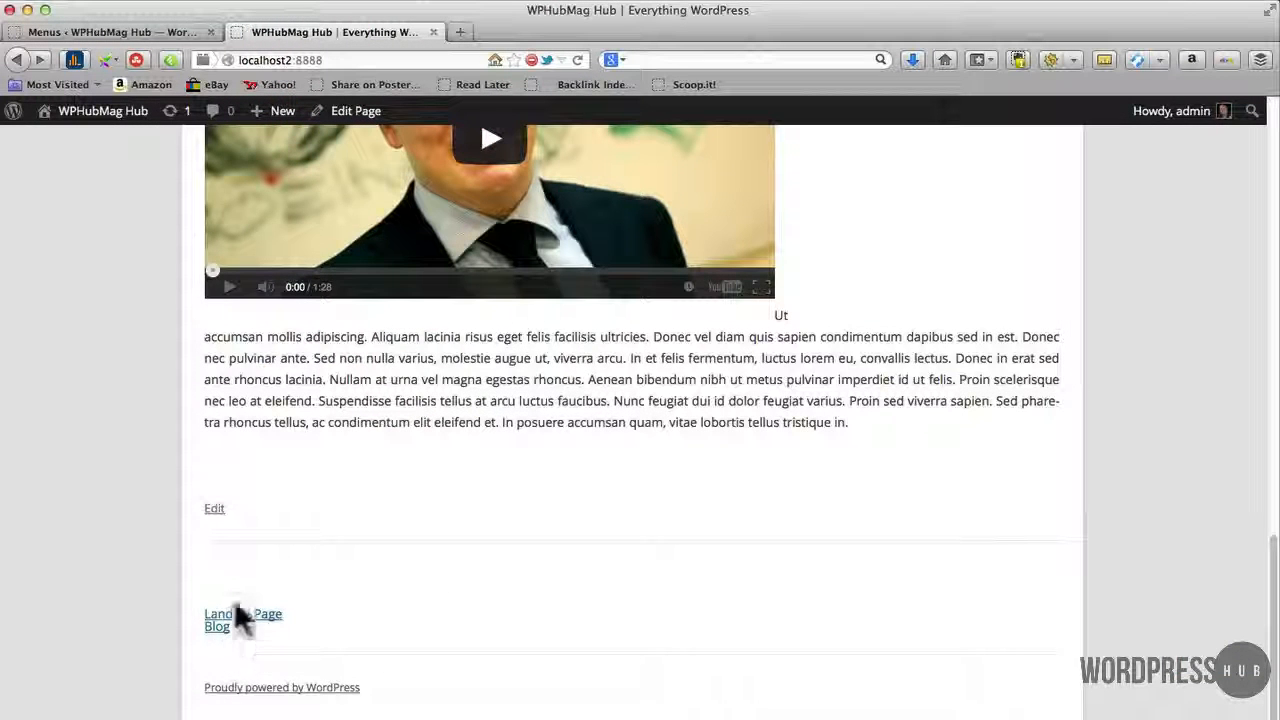
mouse_move(248, 588)
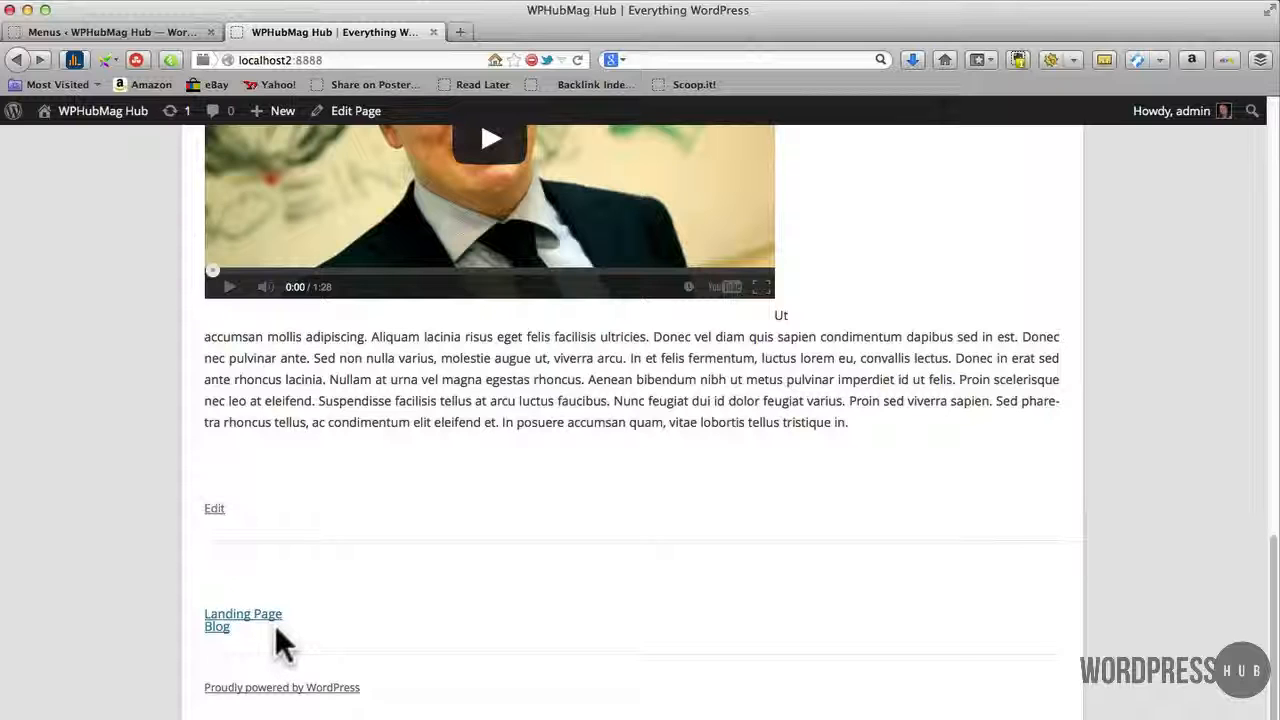
mouse_move(250, 644)
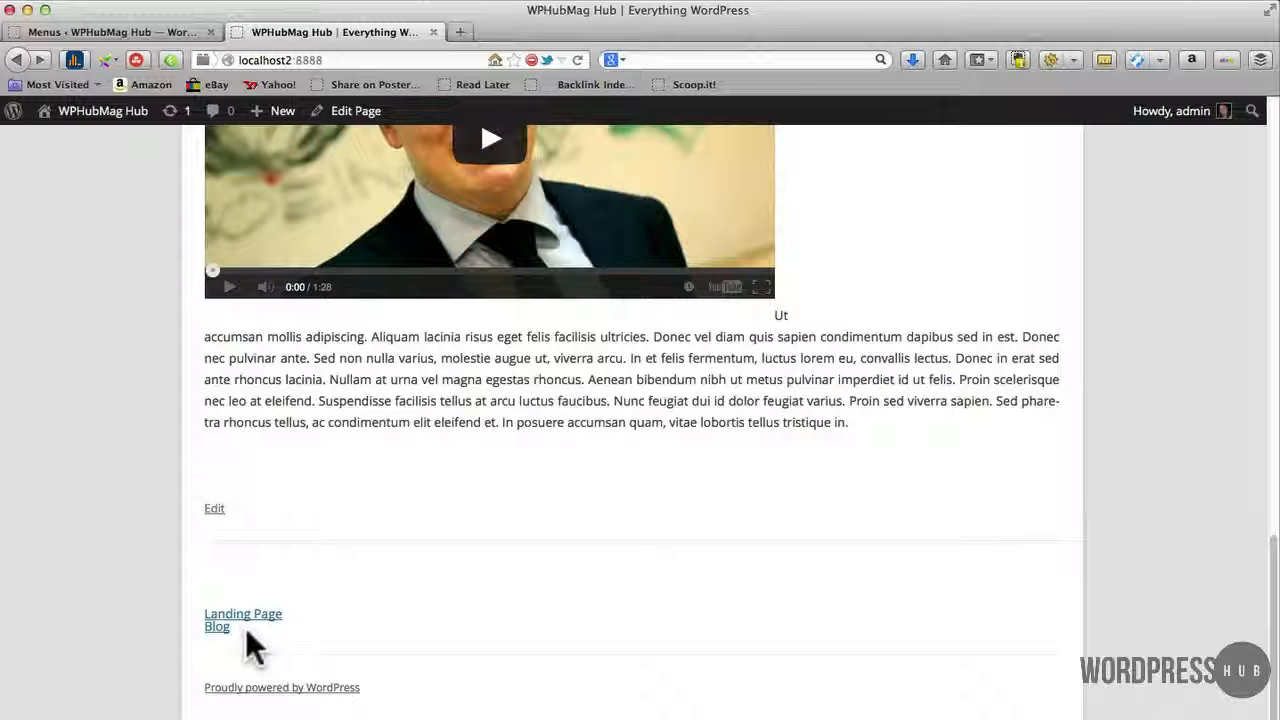